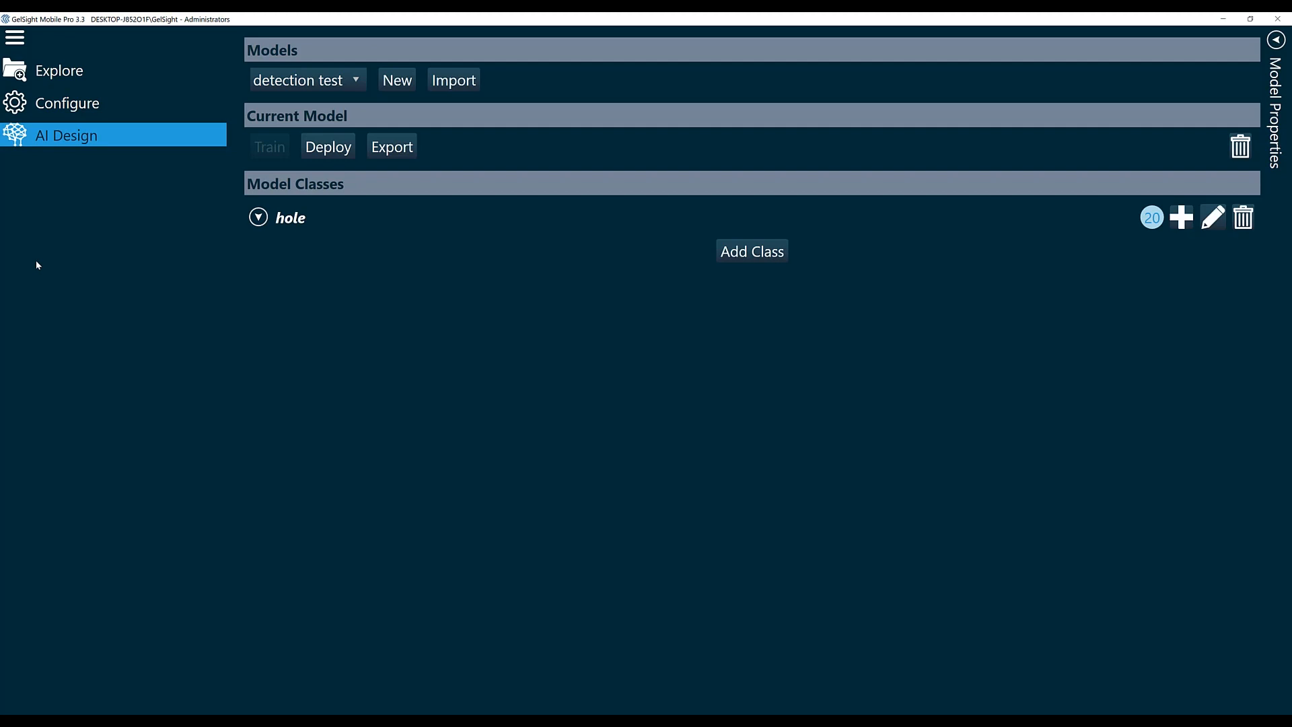
mouse_move(75, 77)
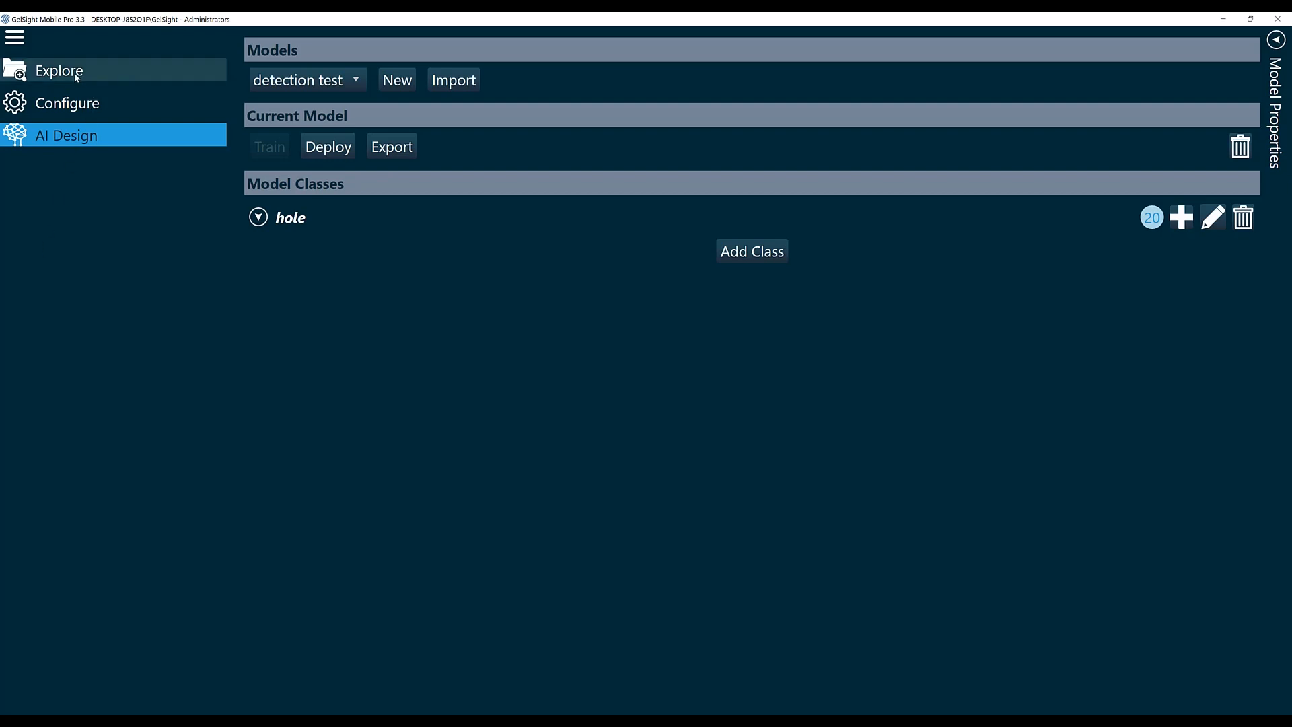
Browse the AI Hardwood scan folder in Explore, scrolling through Half Moon to Woven Tacoma samples
left_click(59, 70)
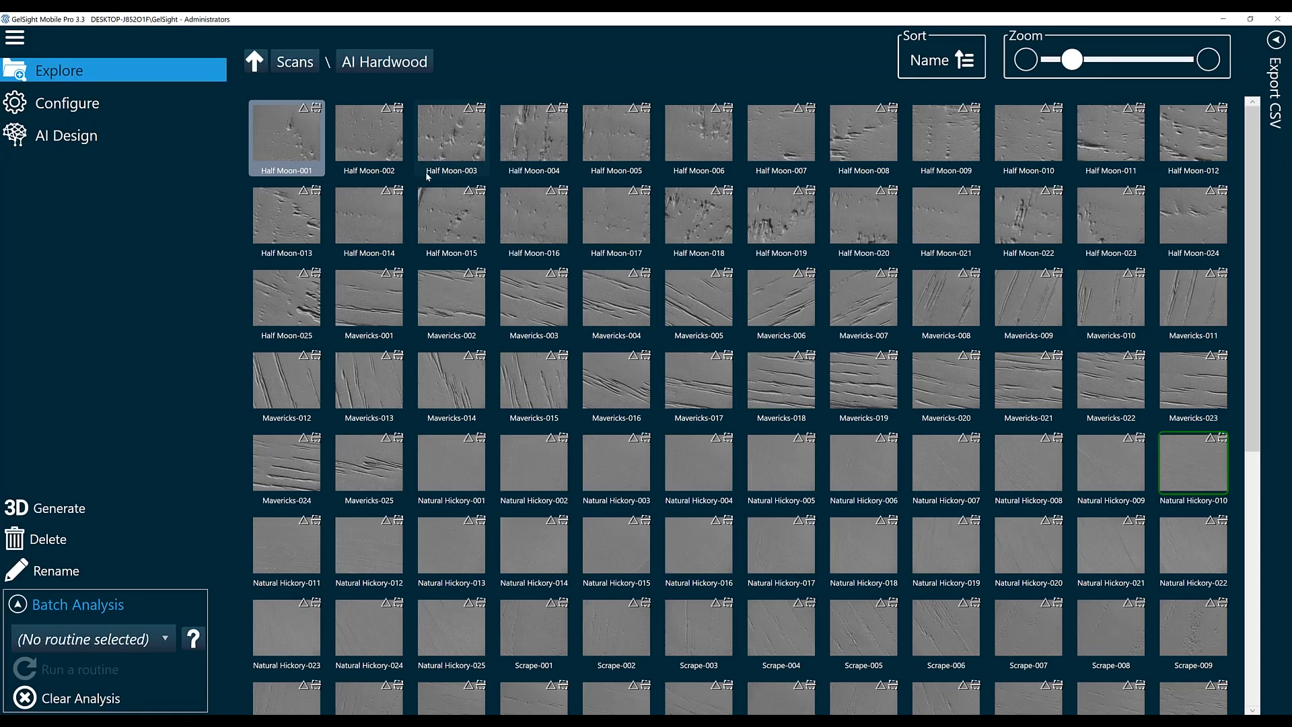
mouse_move(1168, 235)
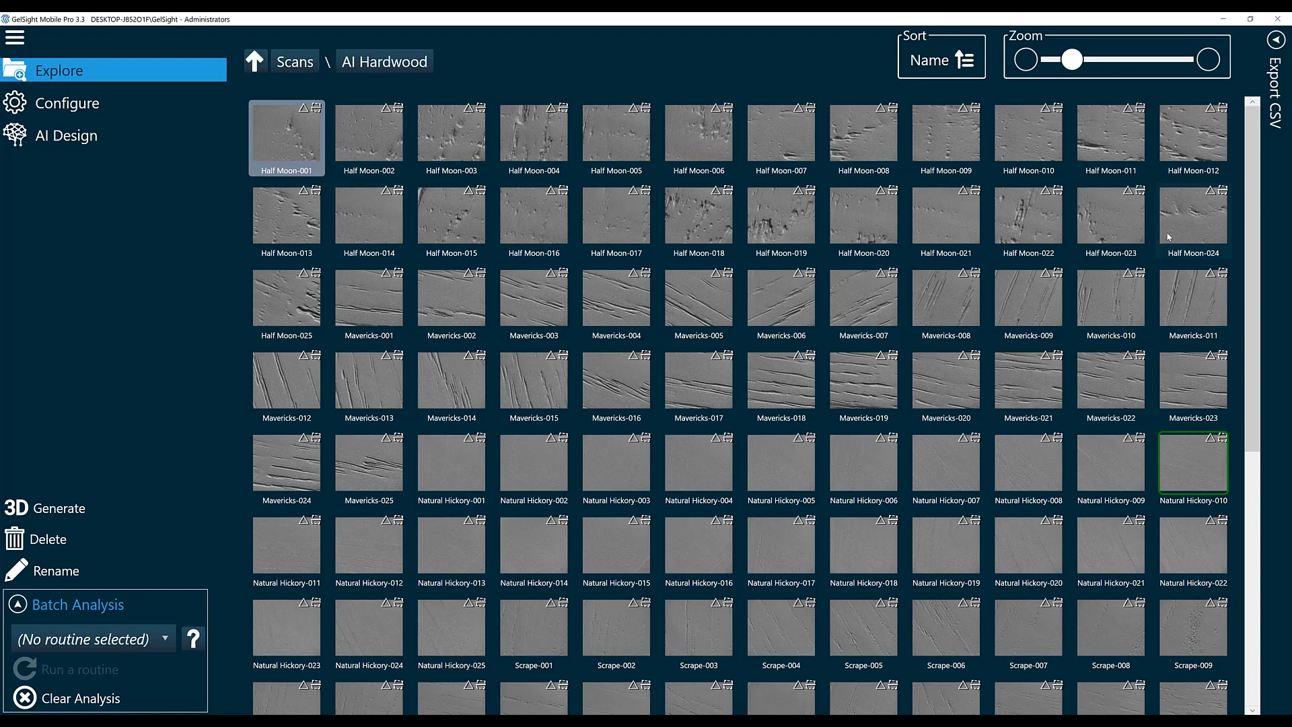
scroll("down", 3)
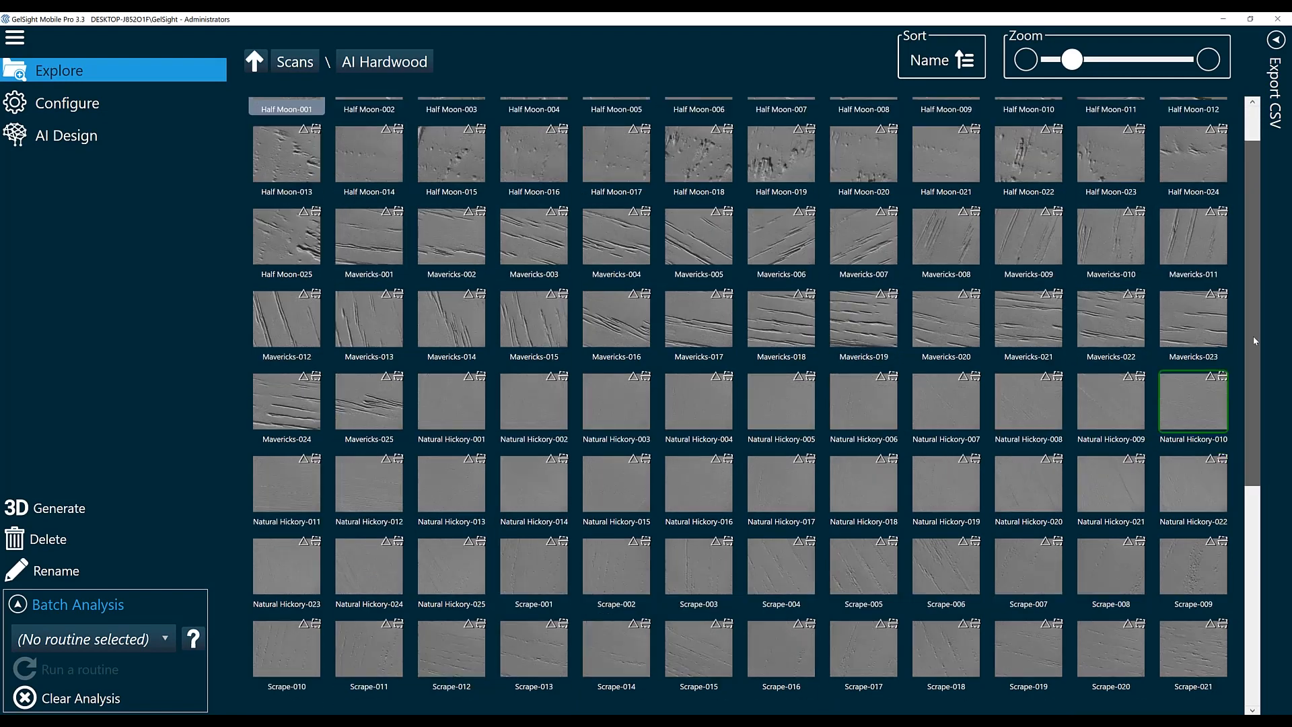
scroll("down", 3)
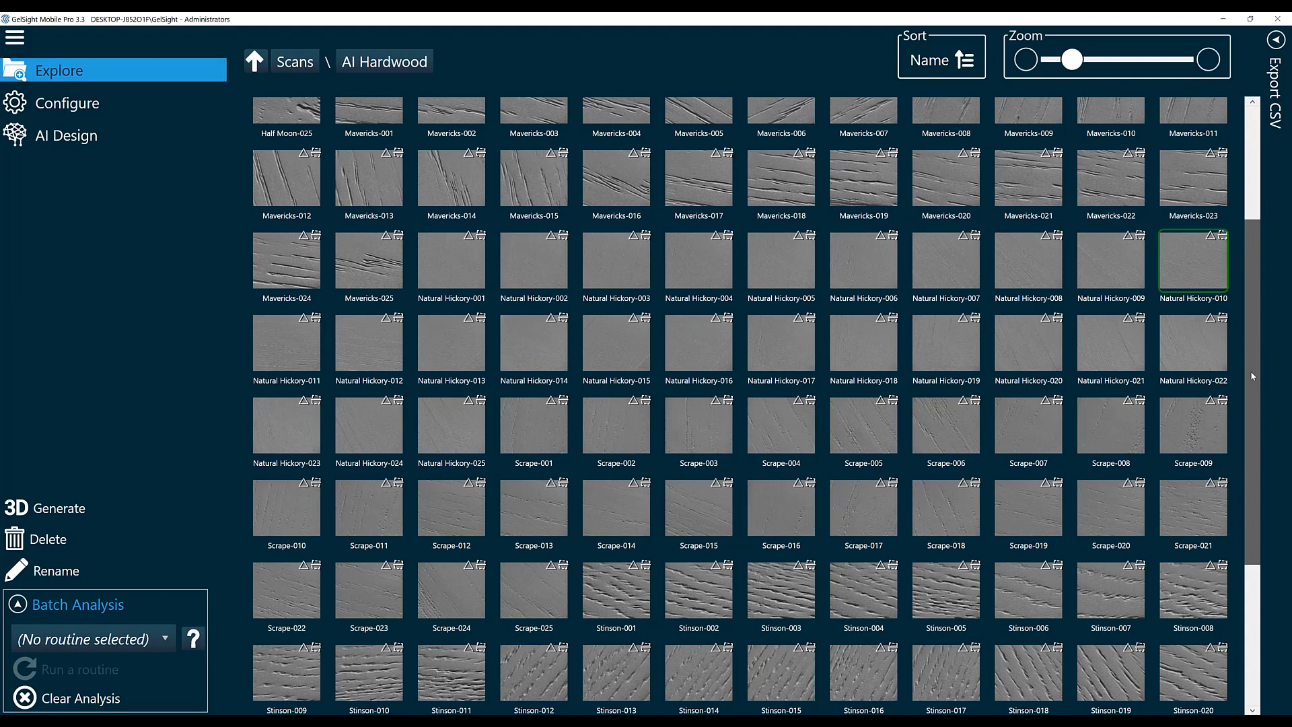
scroll("down", 3)
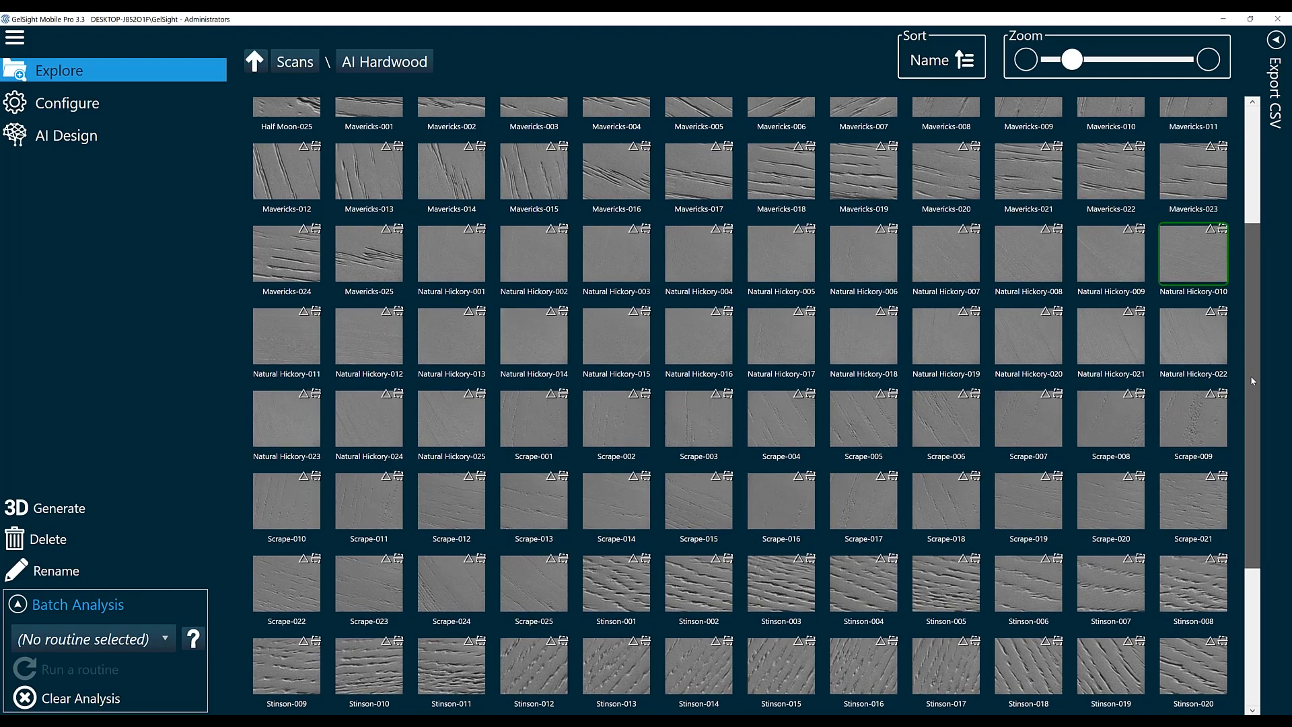
scroll("down", 3)
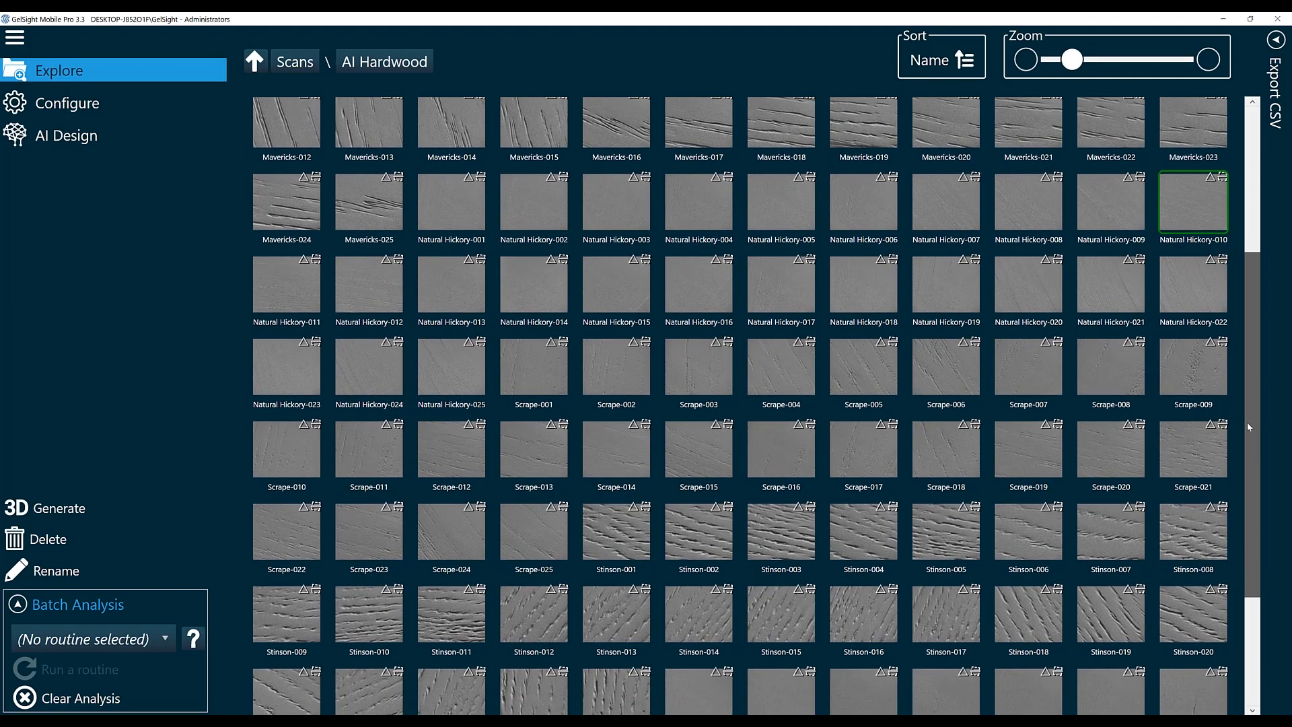
scroll("down", 3)
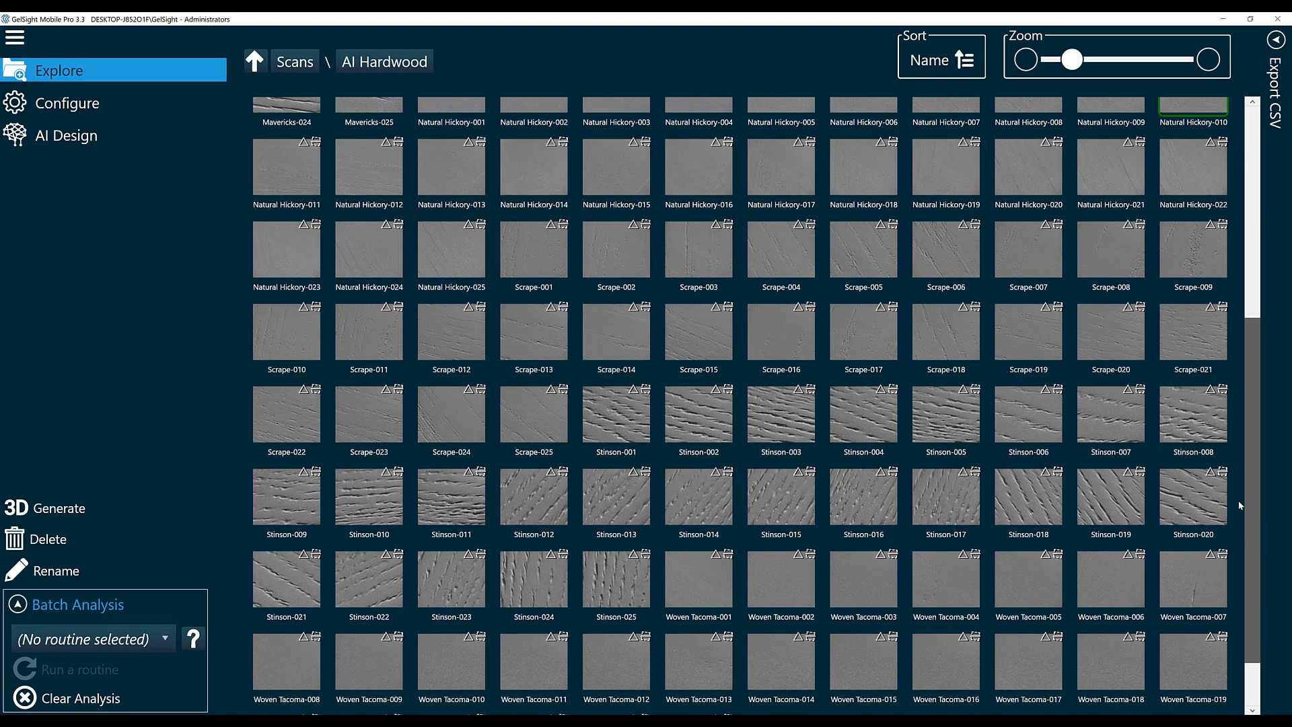
scroll("down", 3)
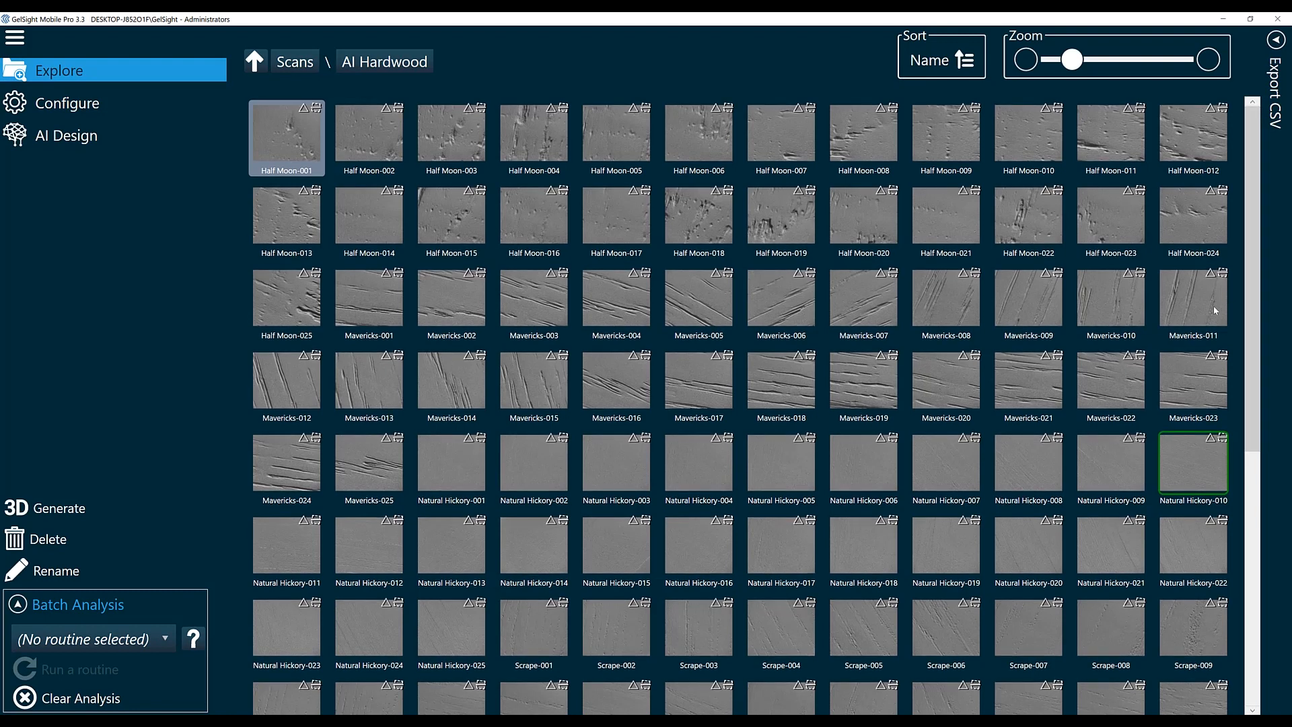
mouse_move(99, 141)
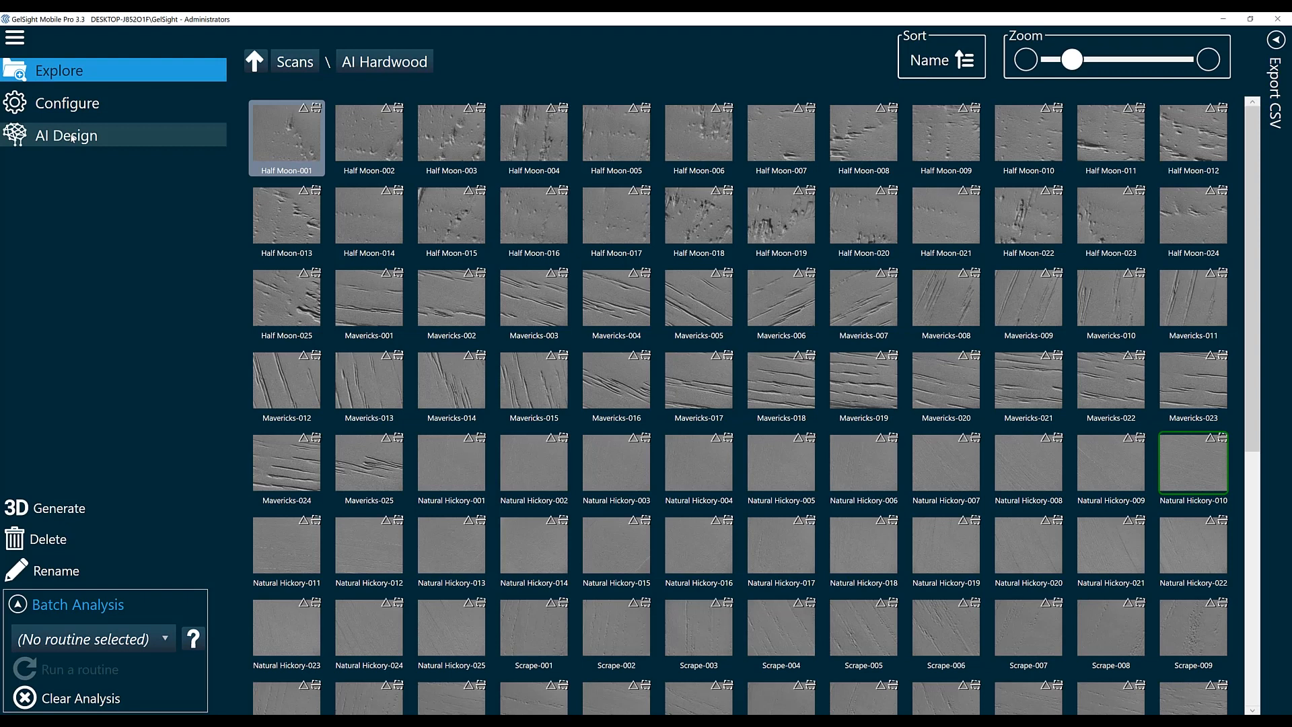
Begin a new AI Design model of type Classification and proceed to its name prompt
left_click(66, 134)
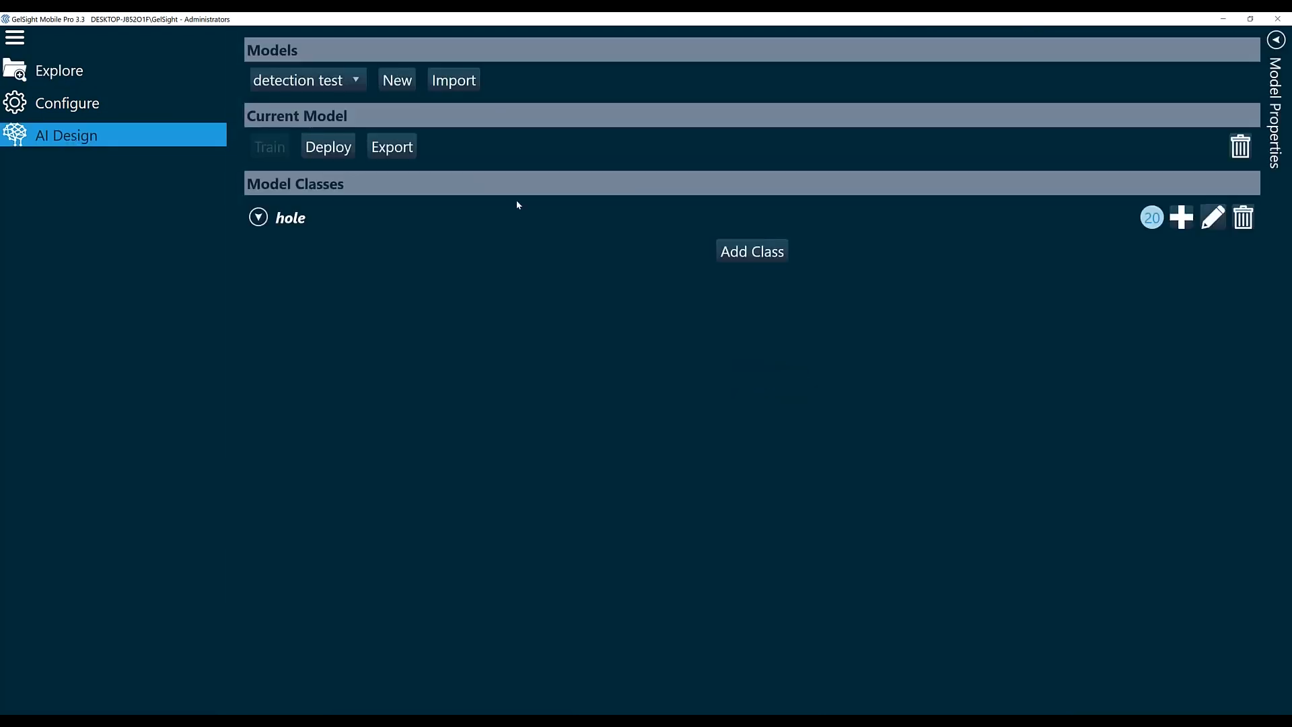
mouse_move(396, 82)
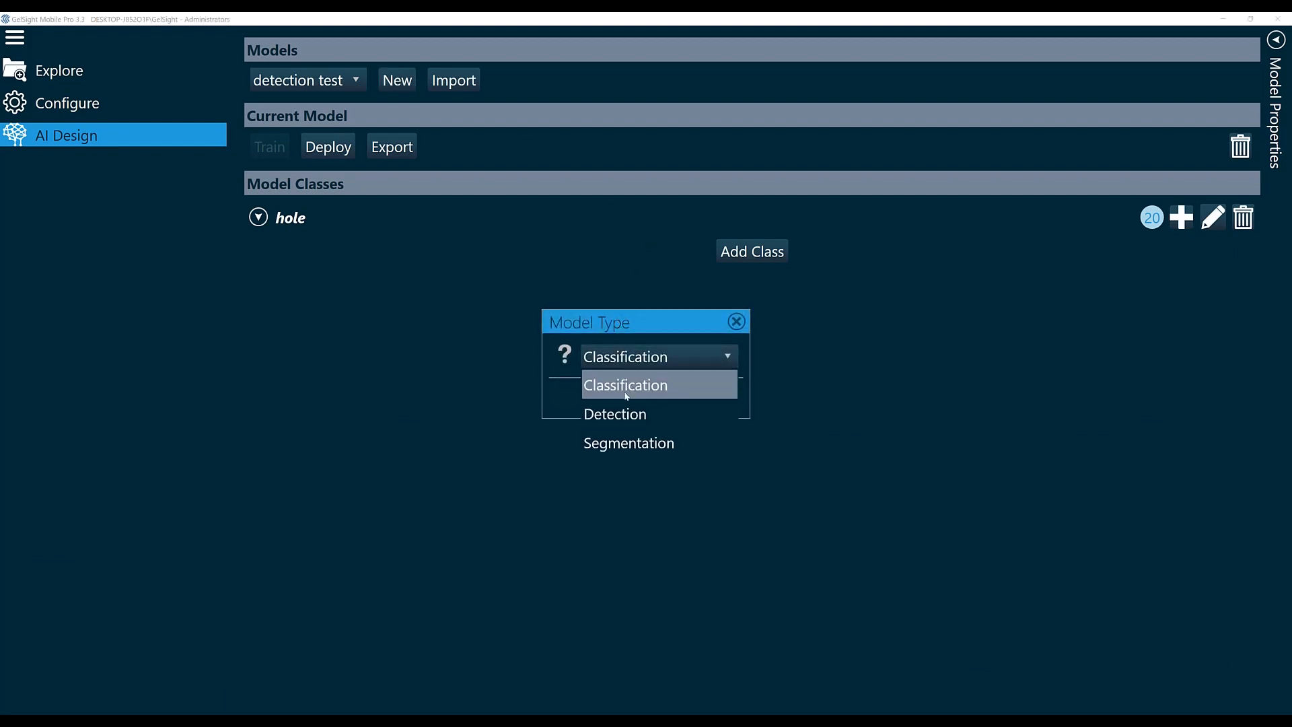
mouse_move(616, 449)
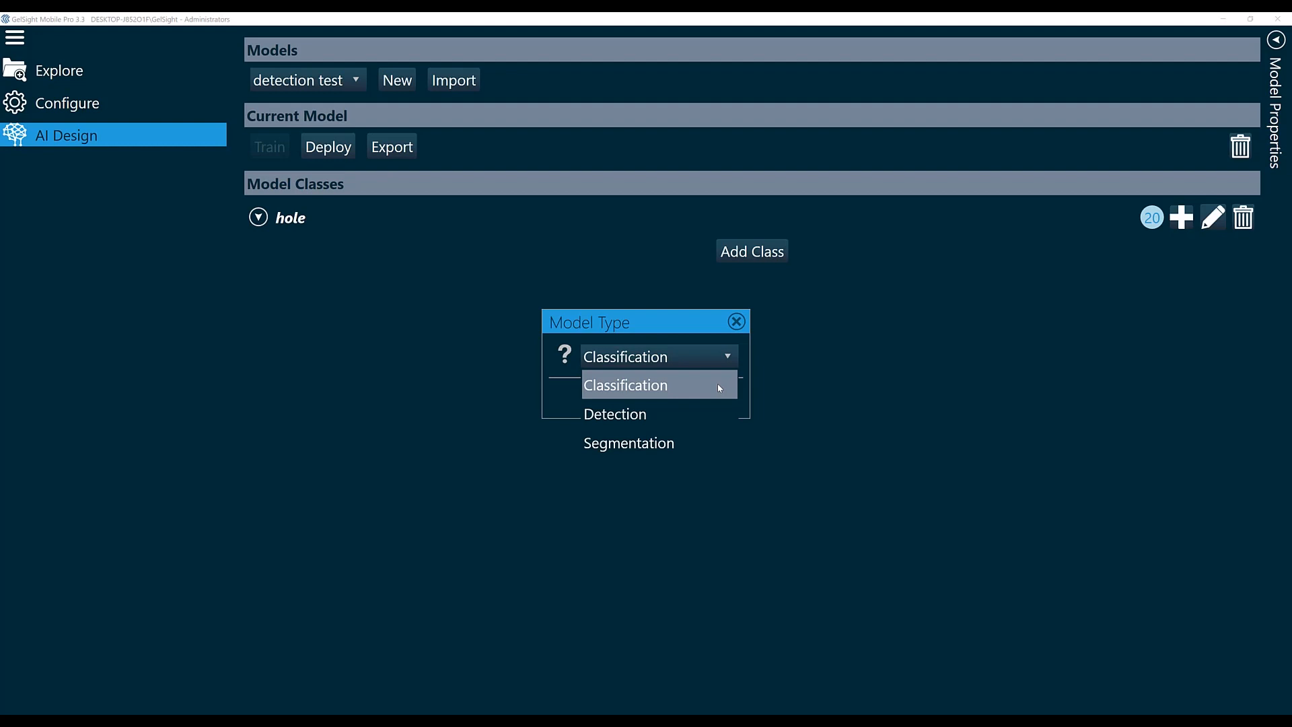
left_click(625, 385)
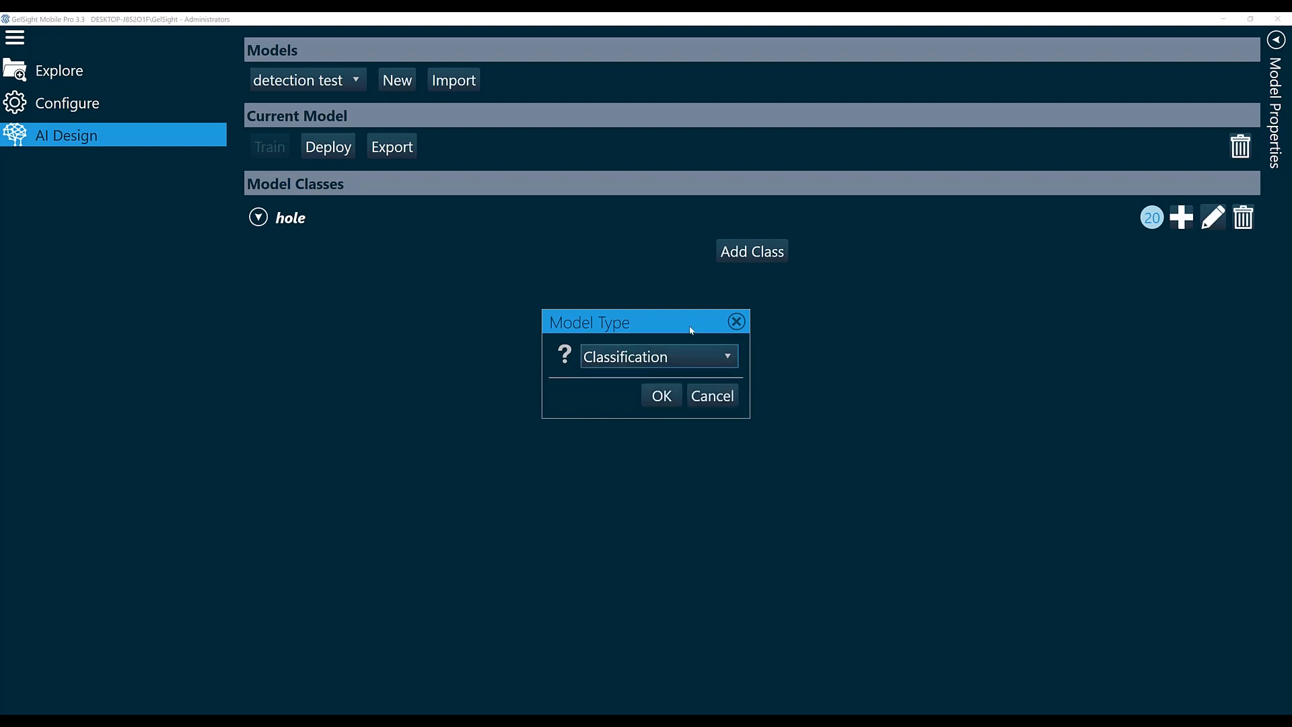
mouse_move(662, 403)
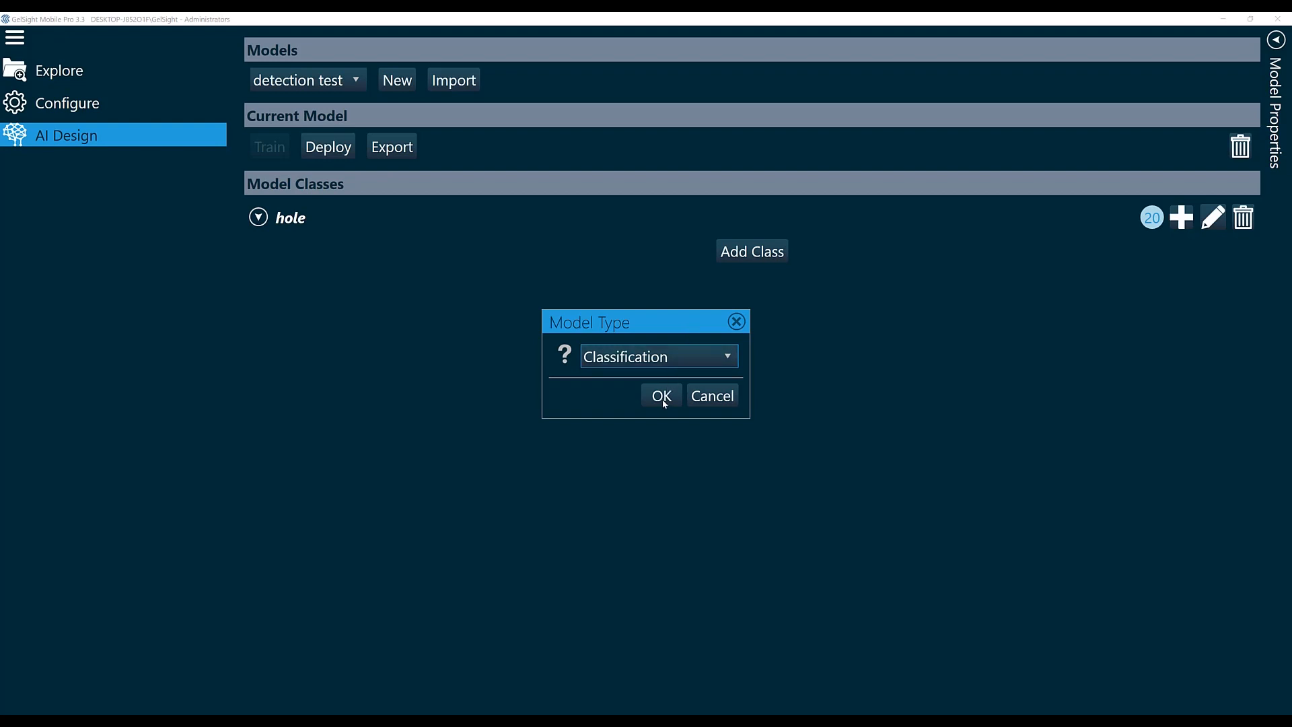
left_click(662, 396)
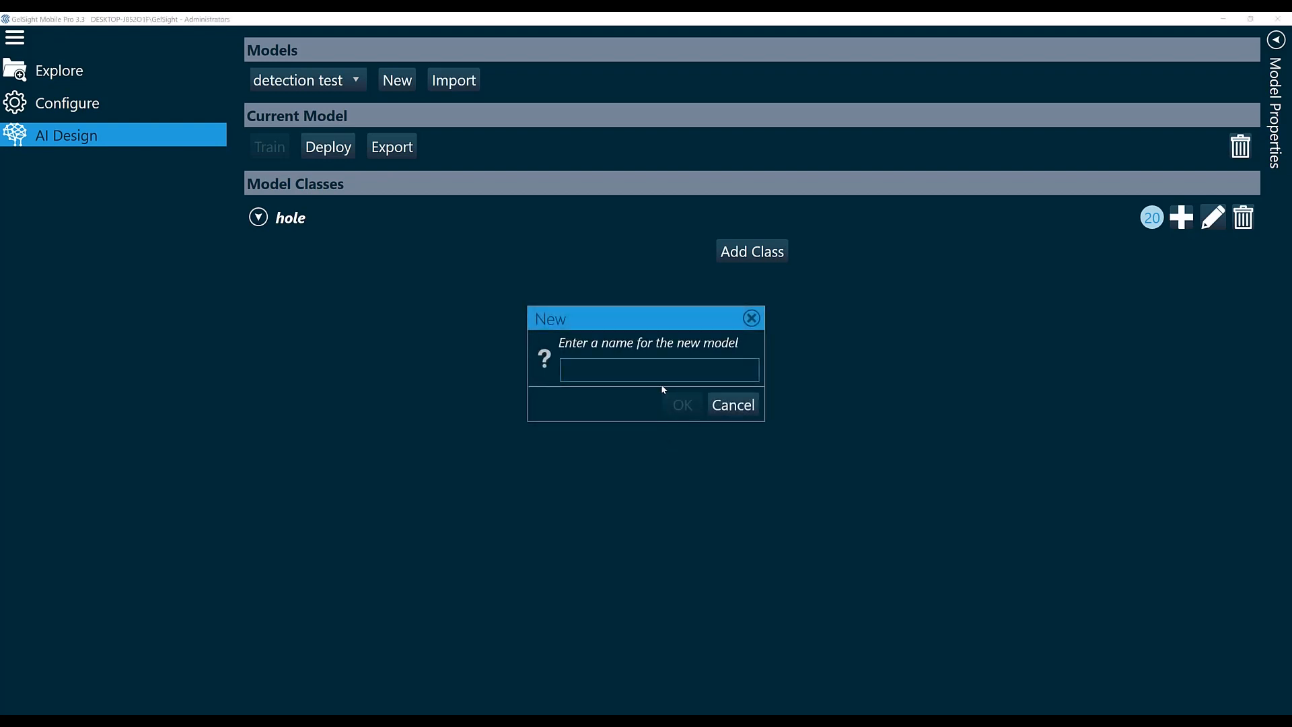
Name the new classification model 'Hardwood Demo' and create it
left_click(658, 369)
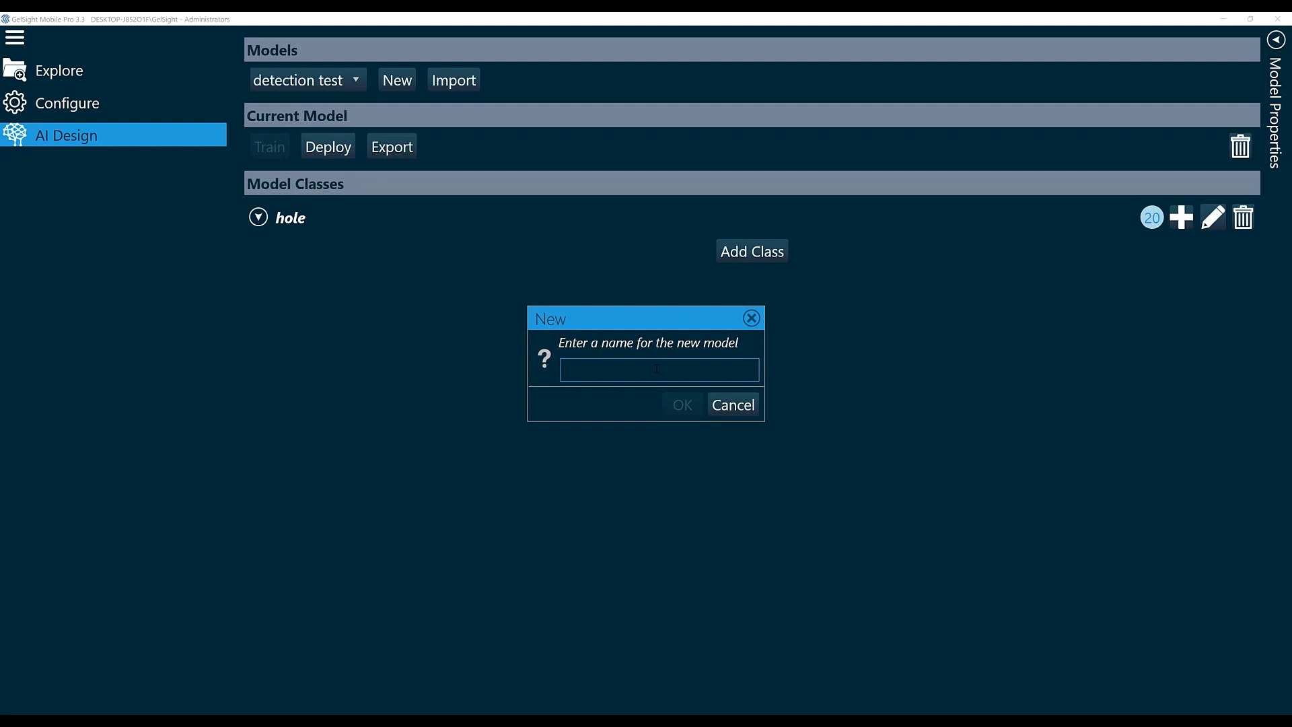
type("Hardwood Demo")
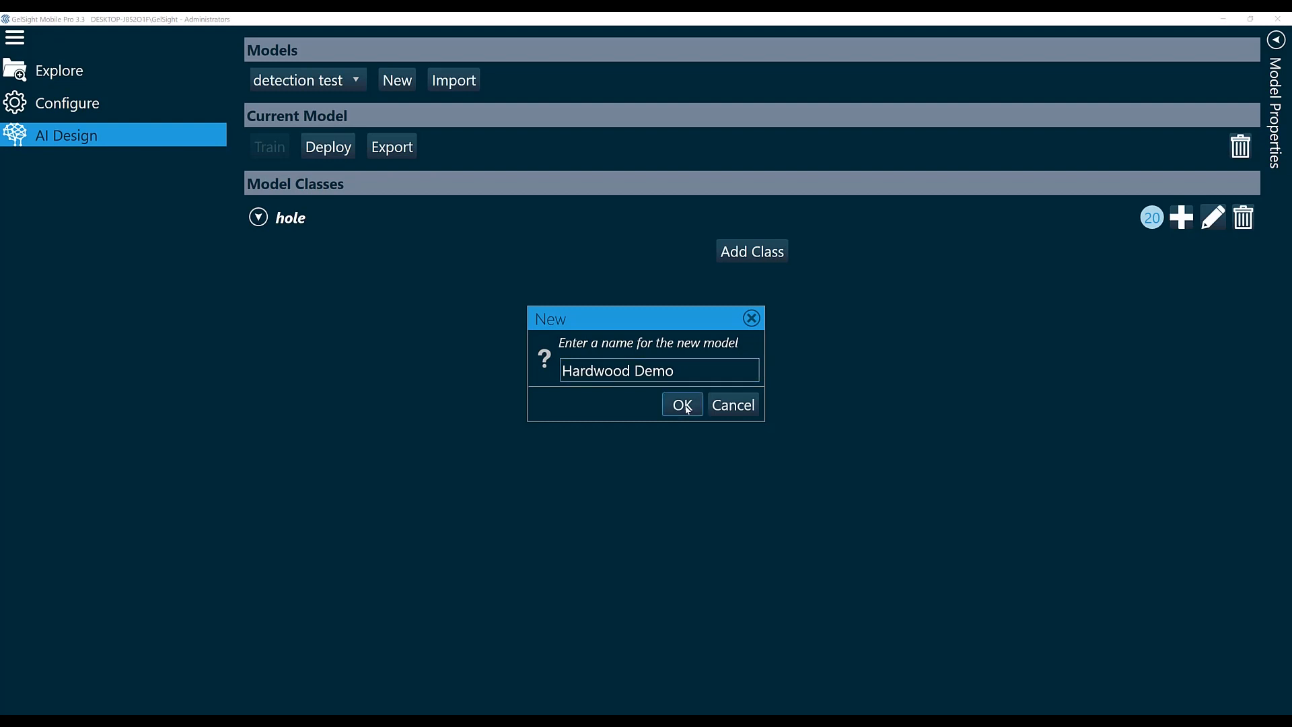
left_click(682, 404)
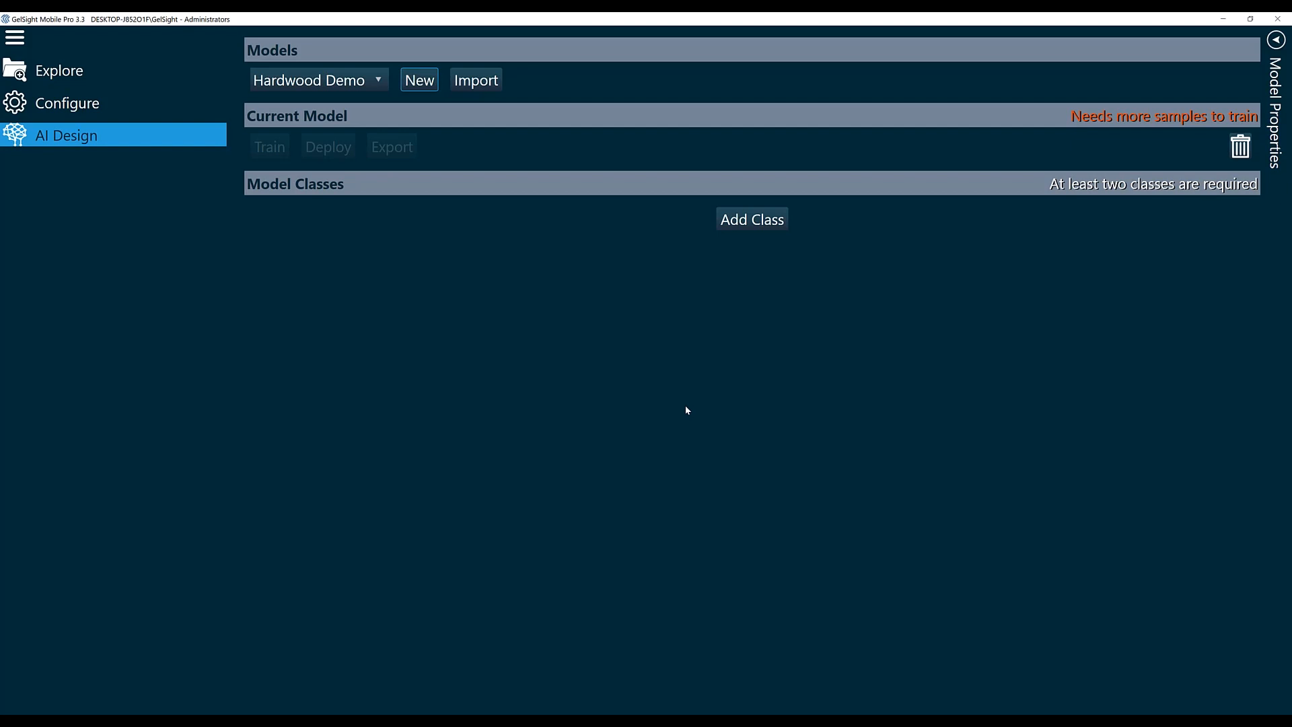
Add two classes, Mavericks and Natural Hickory, to the Hardwood Demo model
left_click(751, 219)
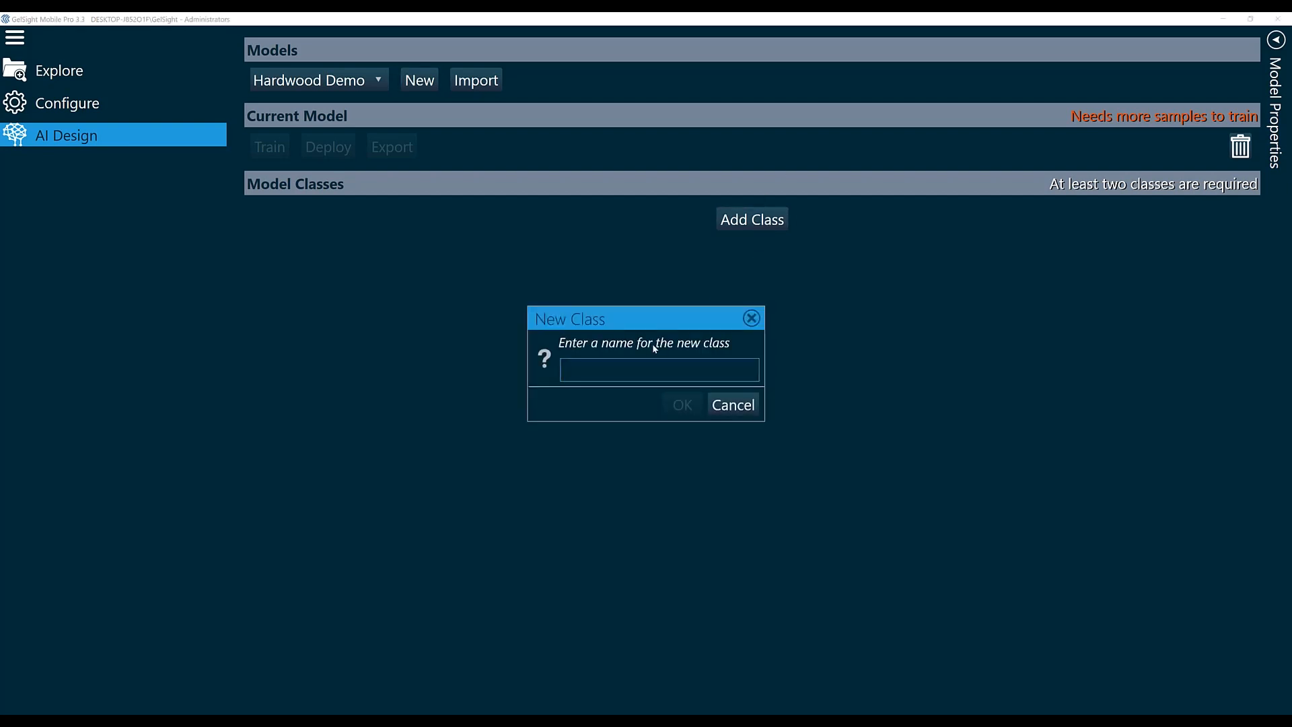
left_click(659, 370)
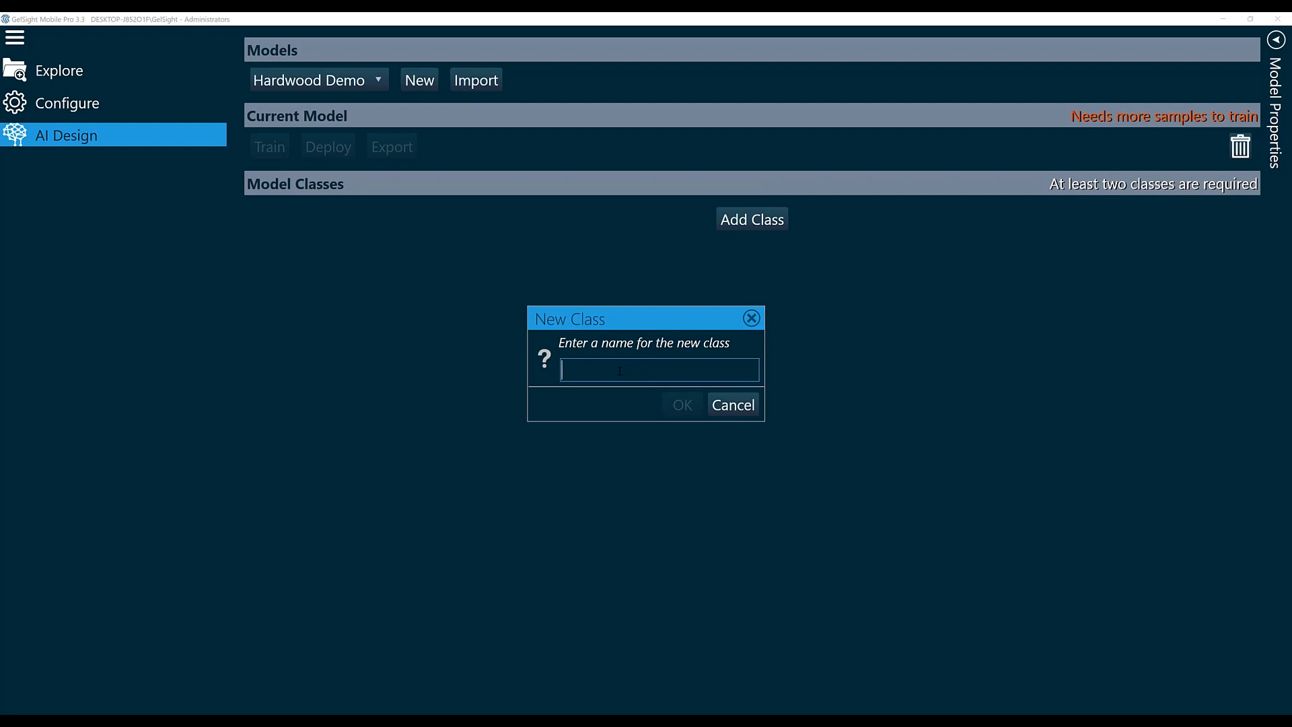
type("Mavericks")
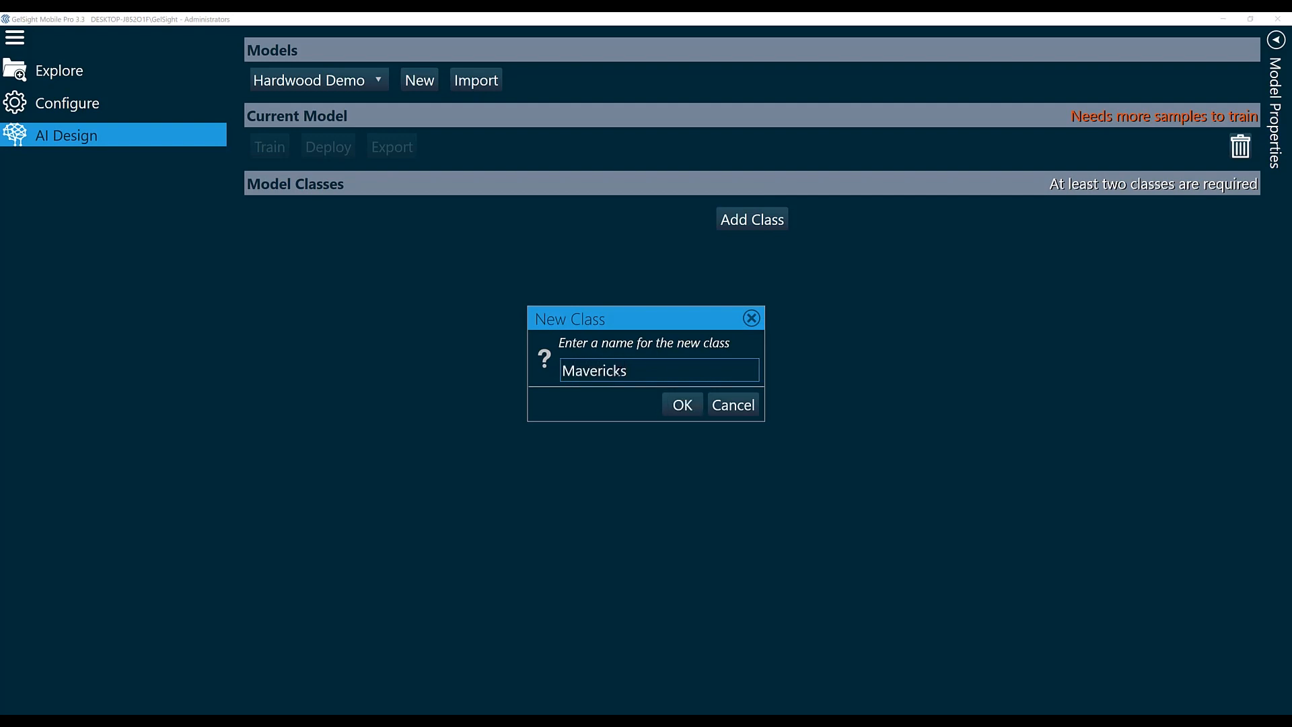
left_click(682, 405)
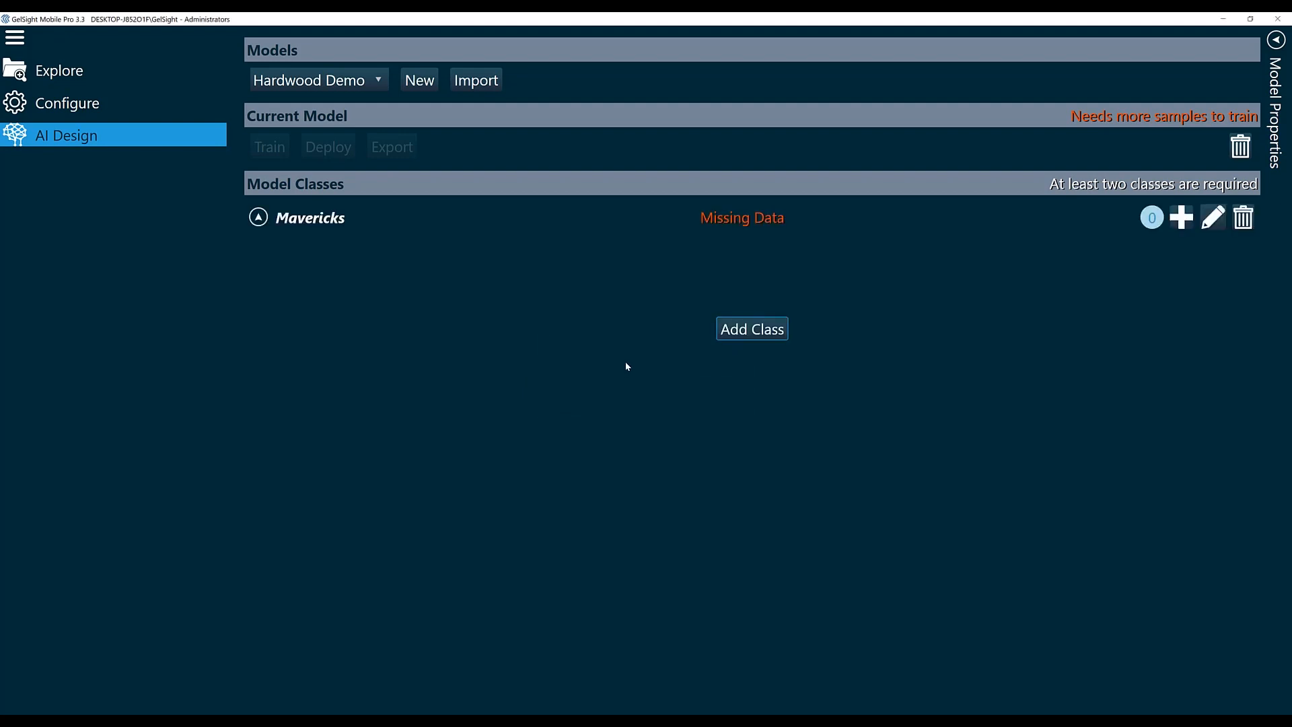
mouse_move(769, 331)
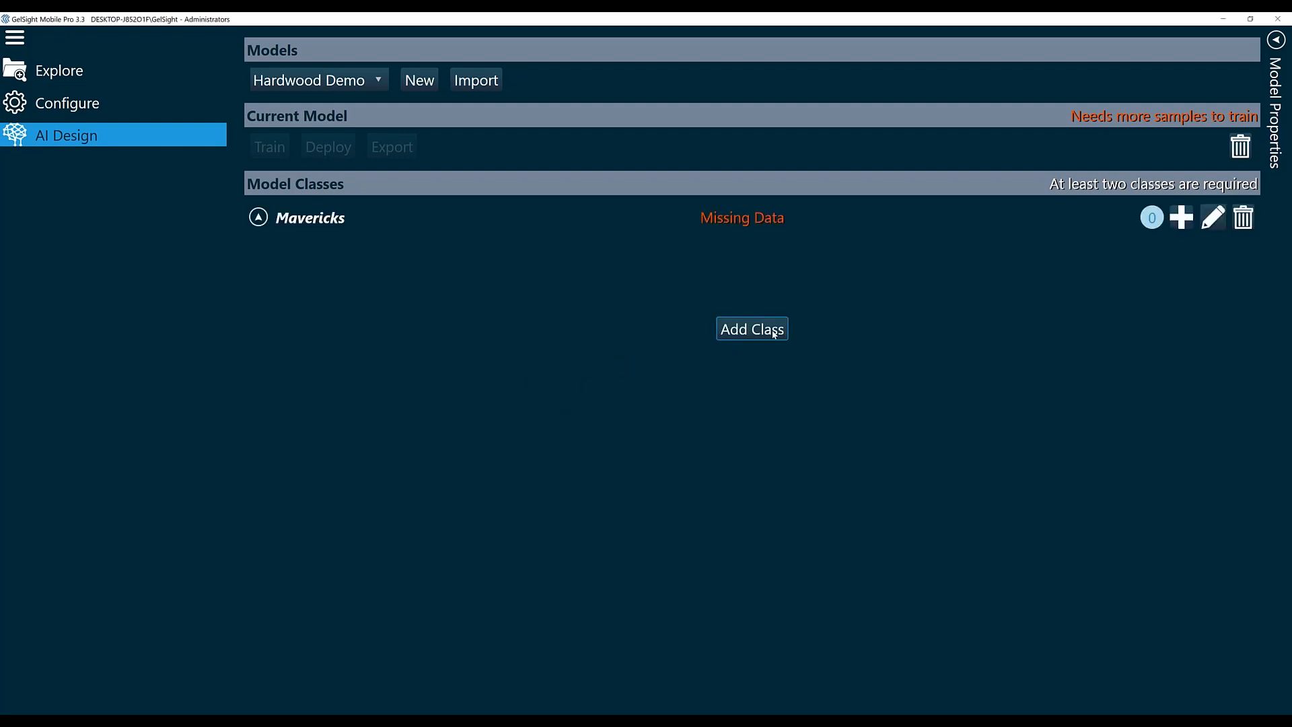
left_click(751, 328)
type("Natural Hi")
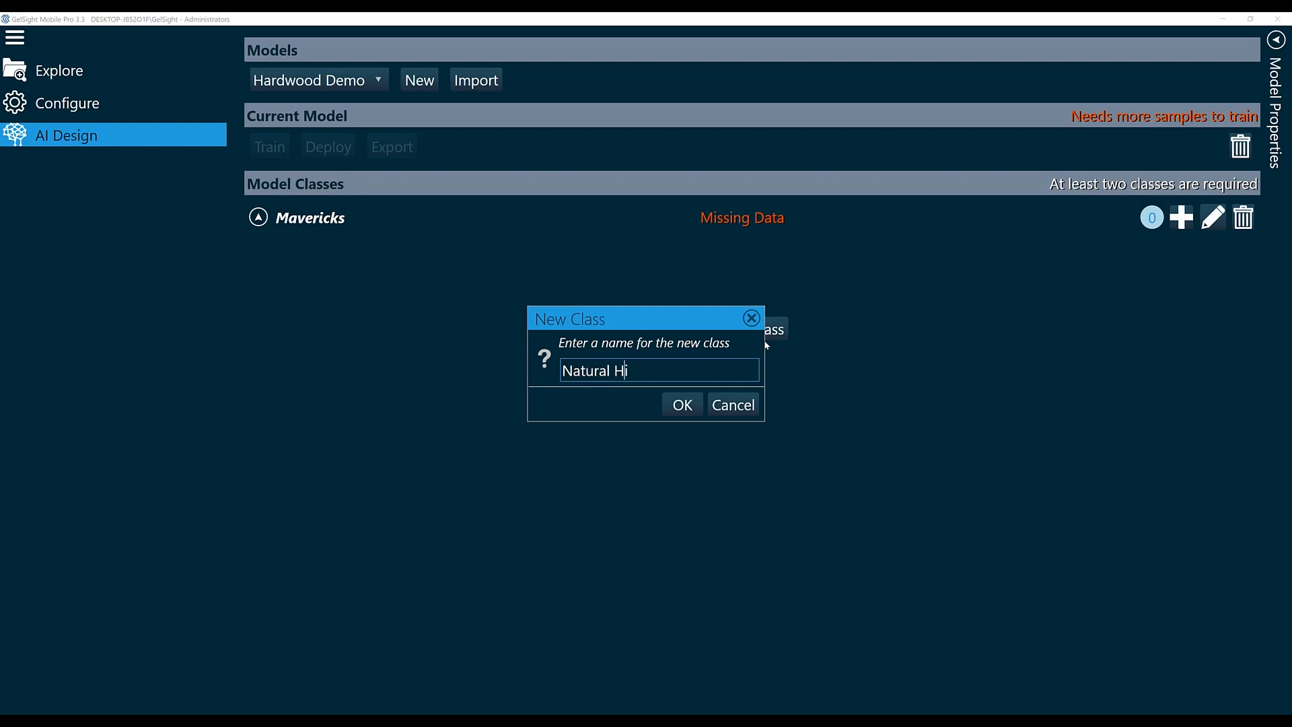
type("ckory")
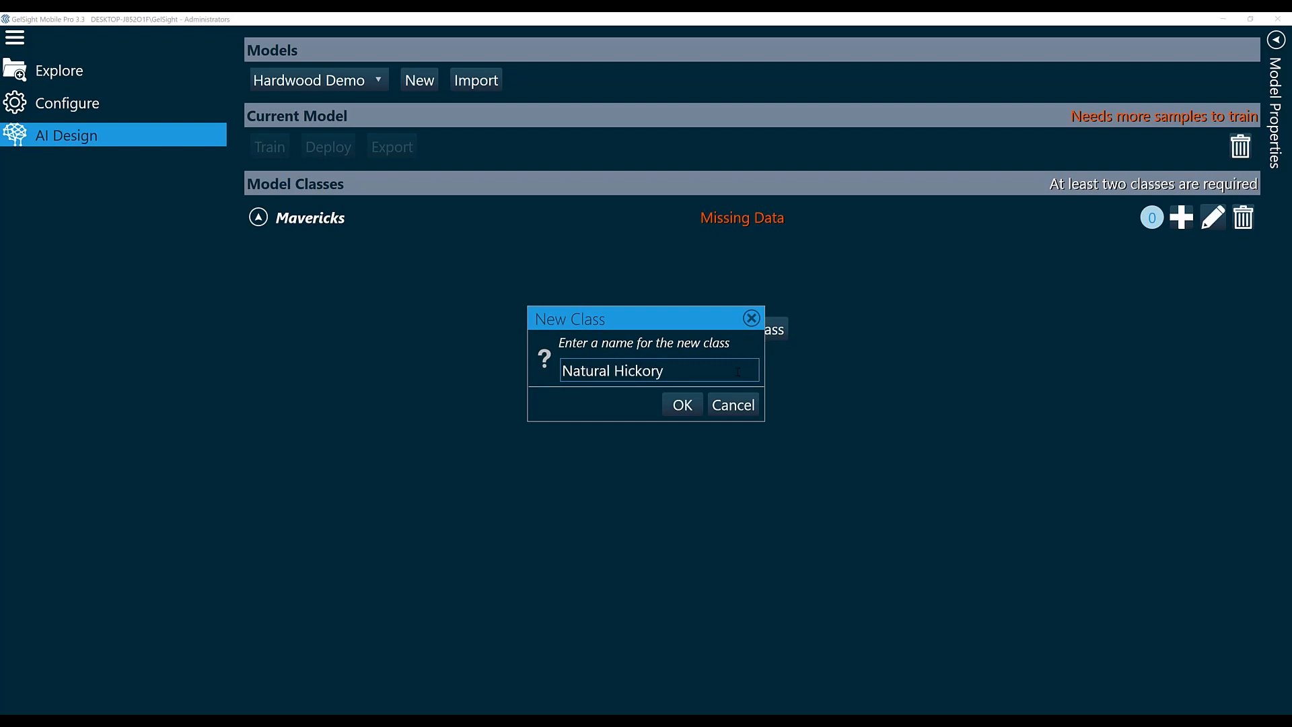
left_click(682, 404)
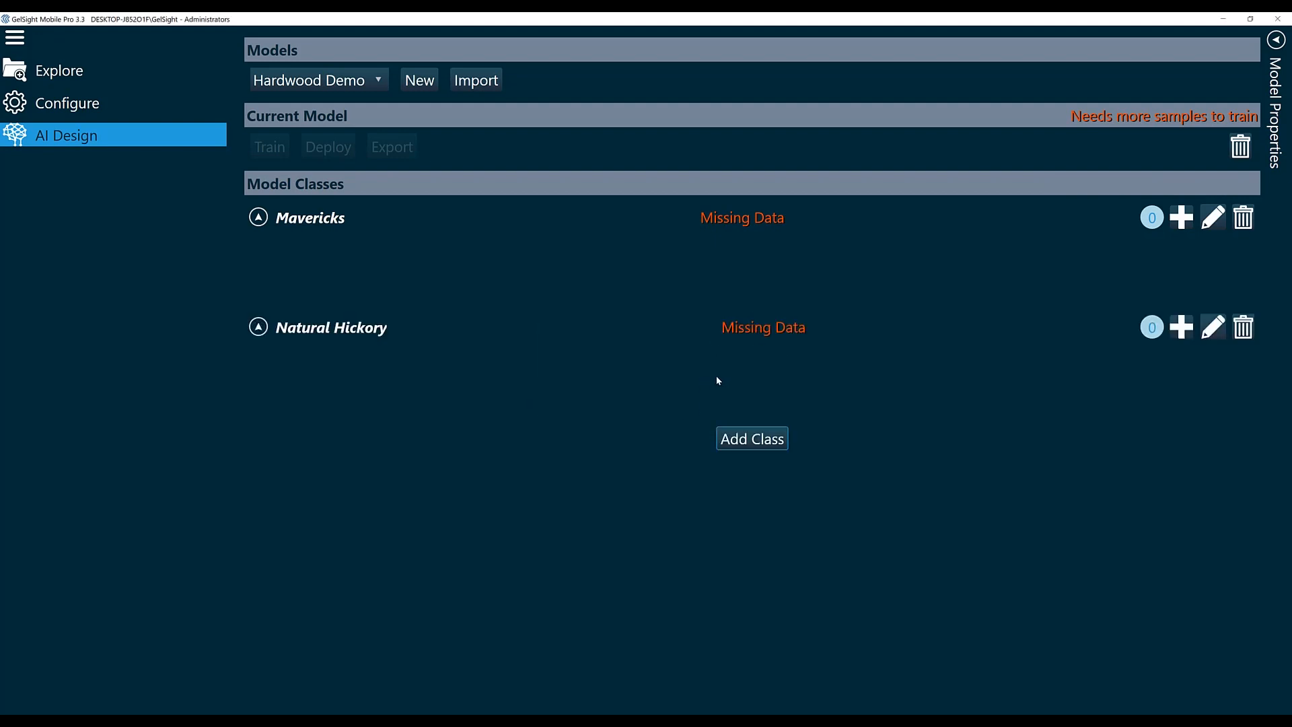
mouse_move(686, 588)
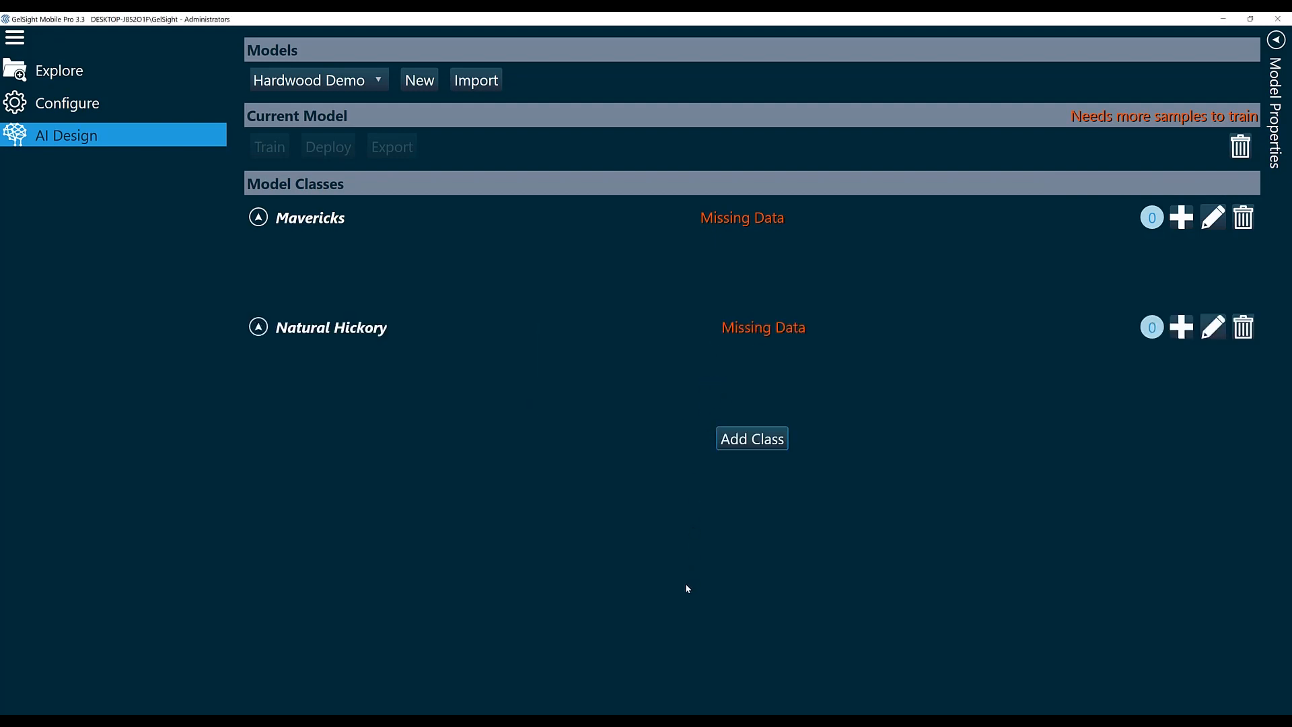
mouse_move(791, 194)
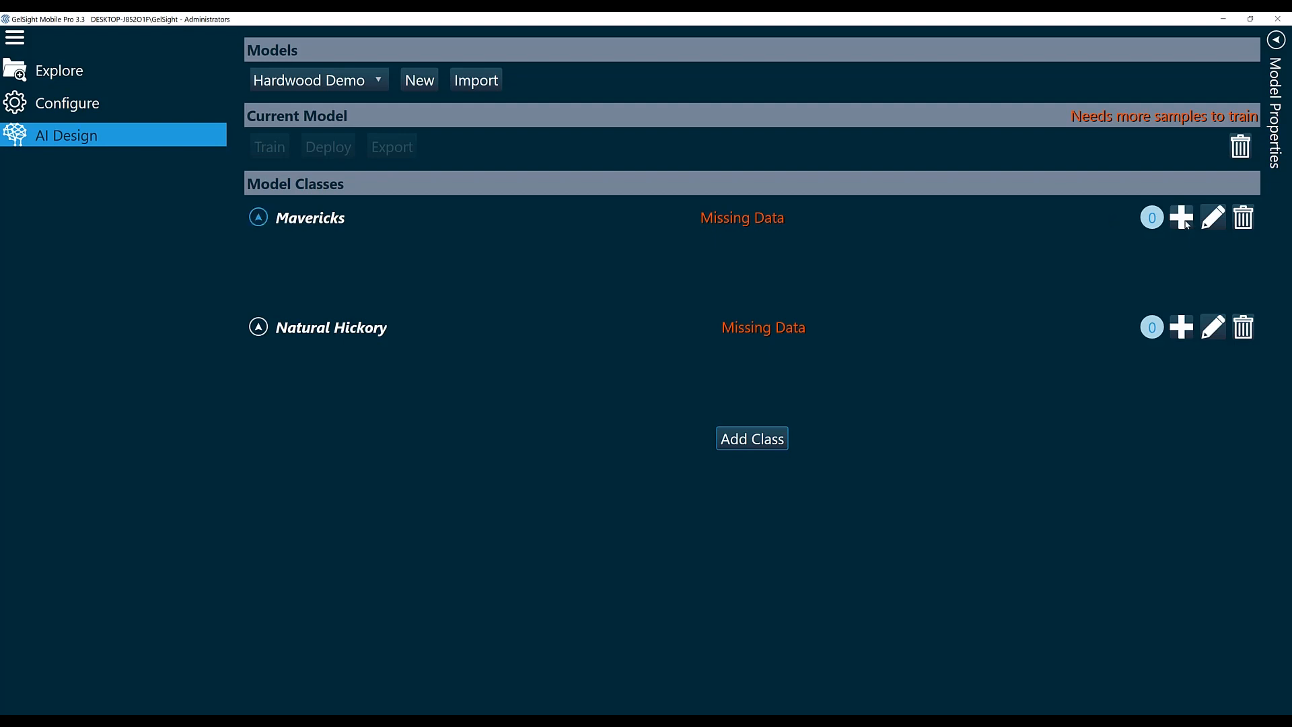
Add scans Mavericks-001 through Mavericks-020 to the Mavericks class
left_click(1181, 216)
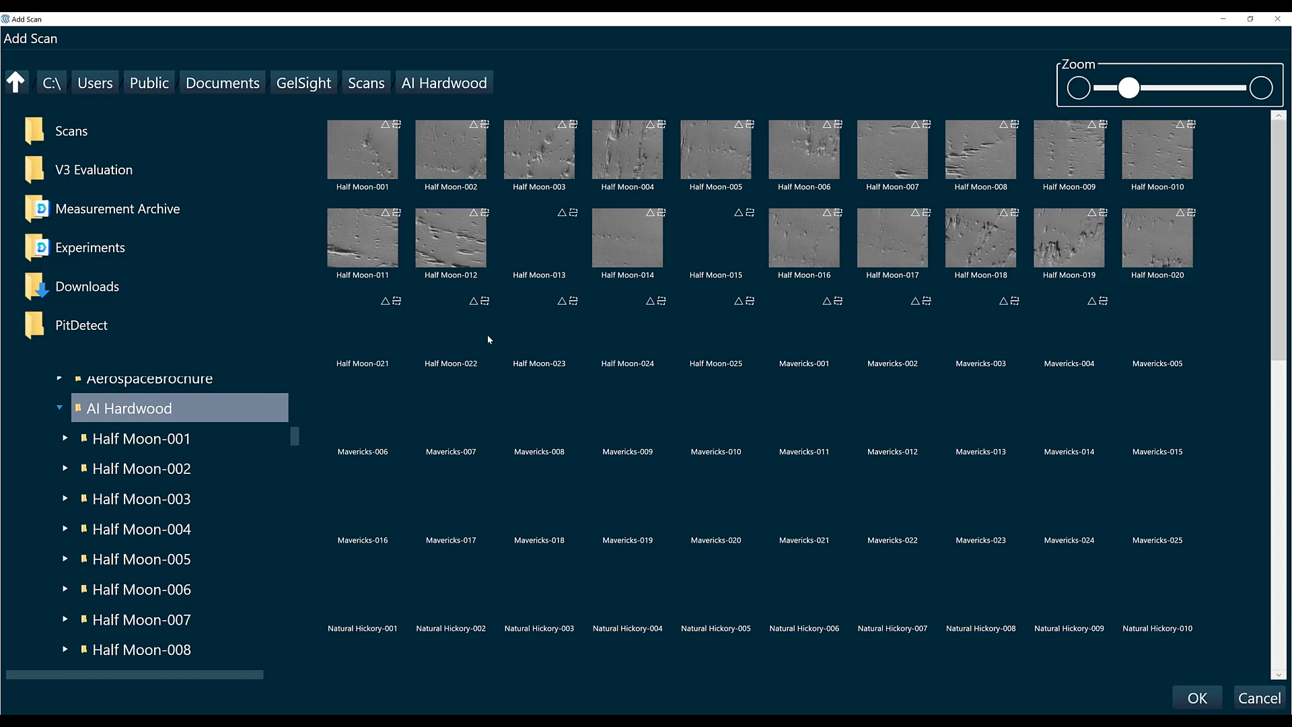
mouse_move(280, 558)
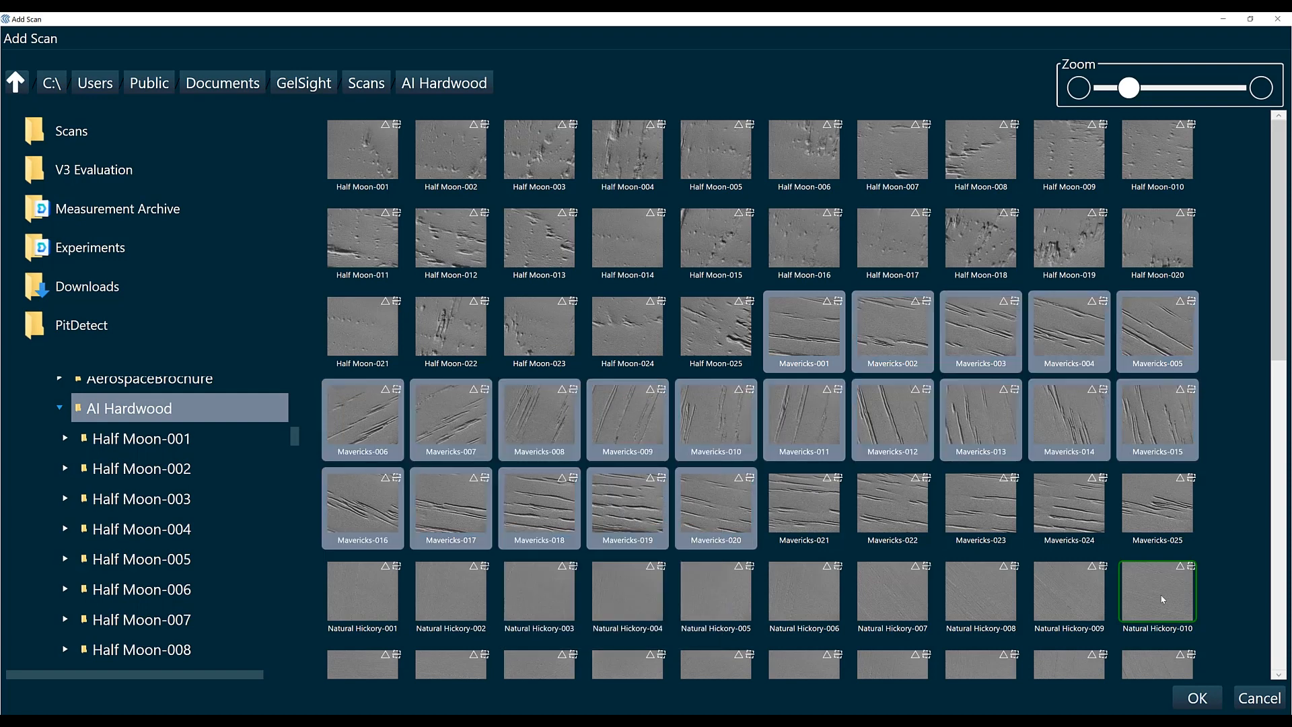
left_click(1196, 697)
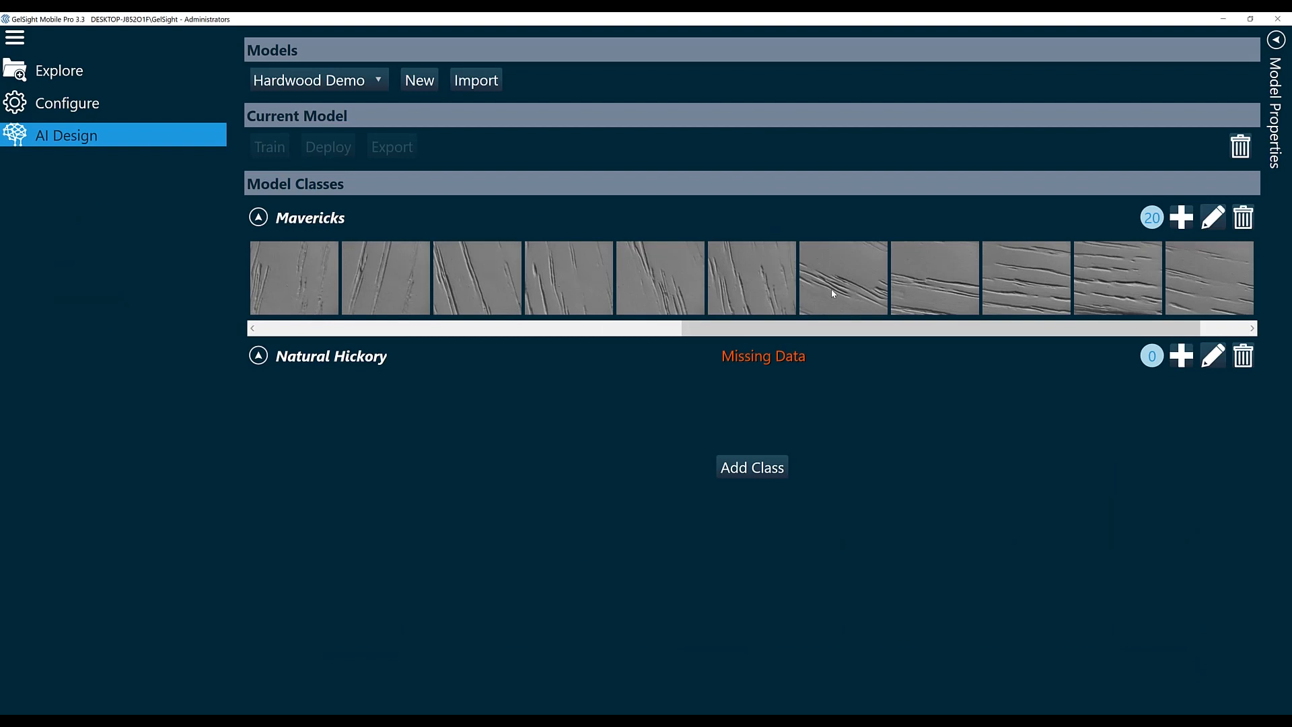
mouse_move(1149, 245)
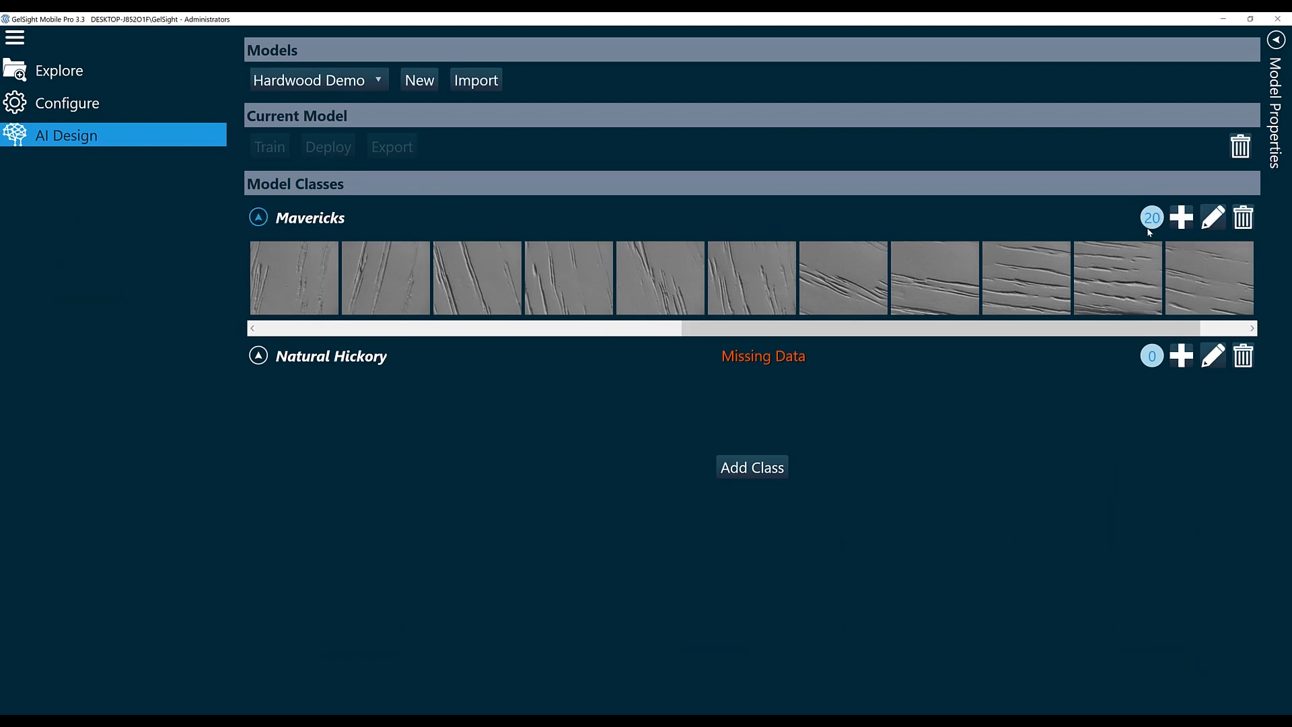
mouse_move(1126, 222)
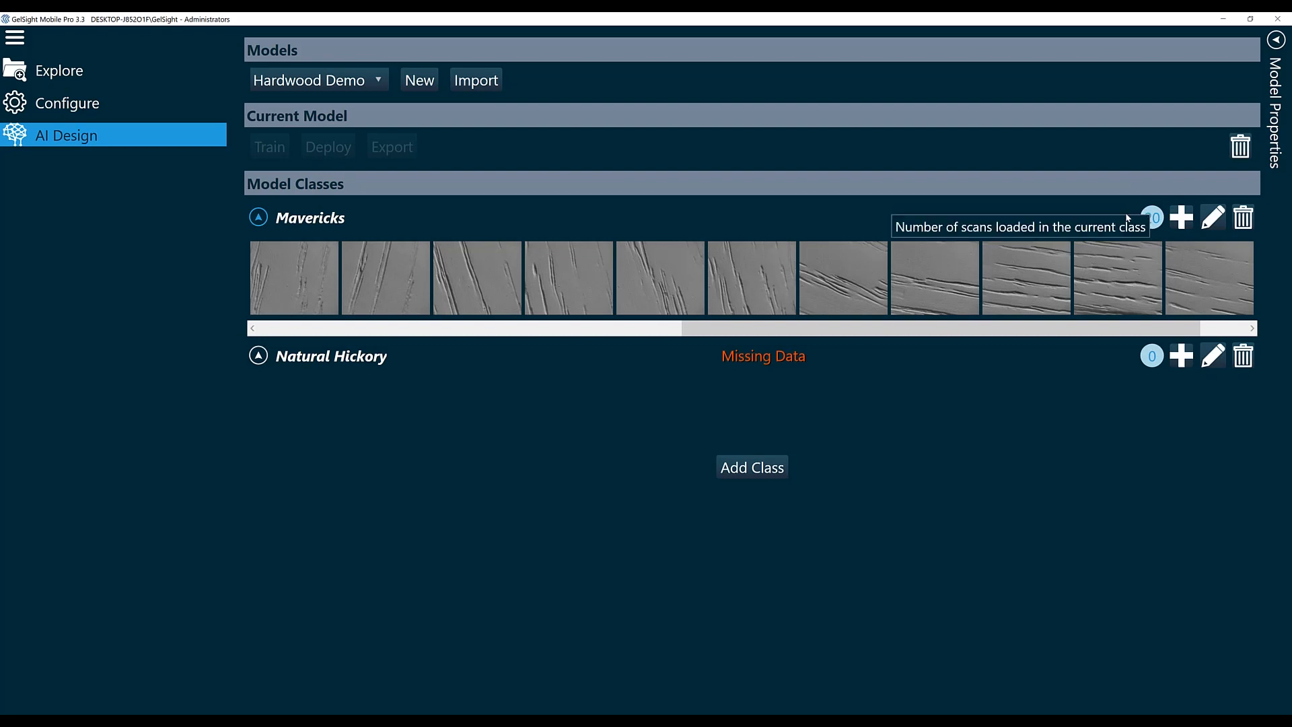
mouse_move(956, 278)
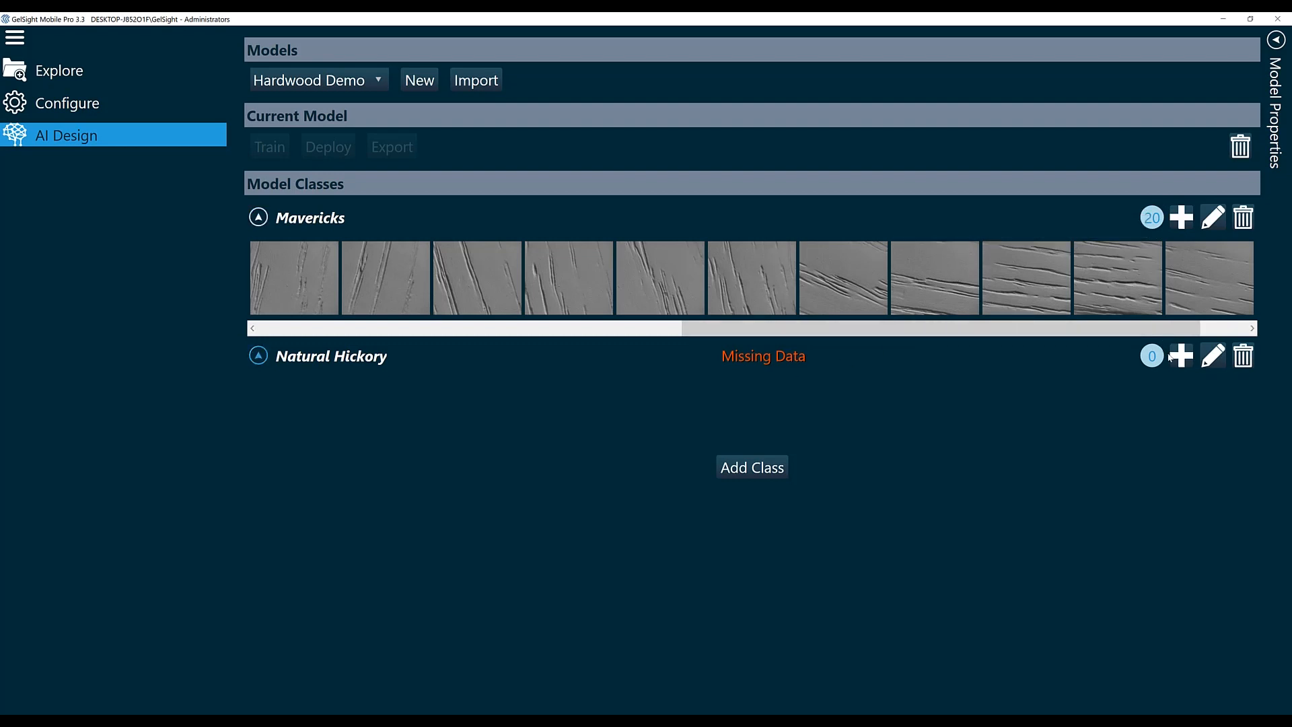
Add scans Natural Hickory-001 through -020 to the Natural Hickory class
left_click(1181, 355)
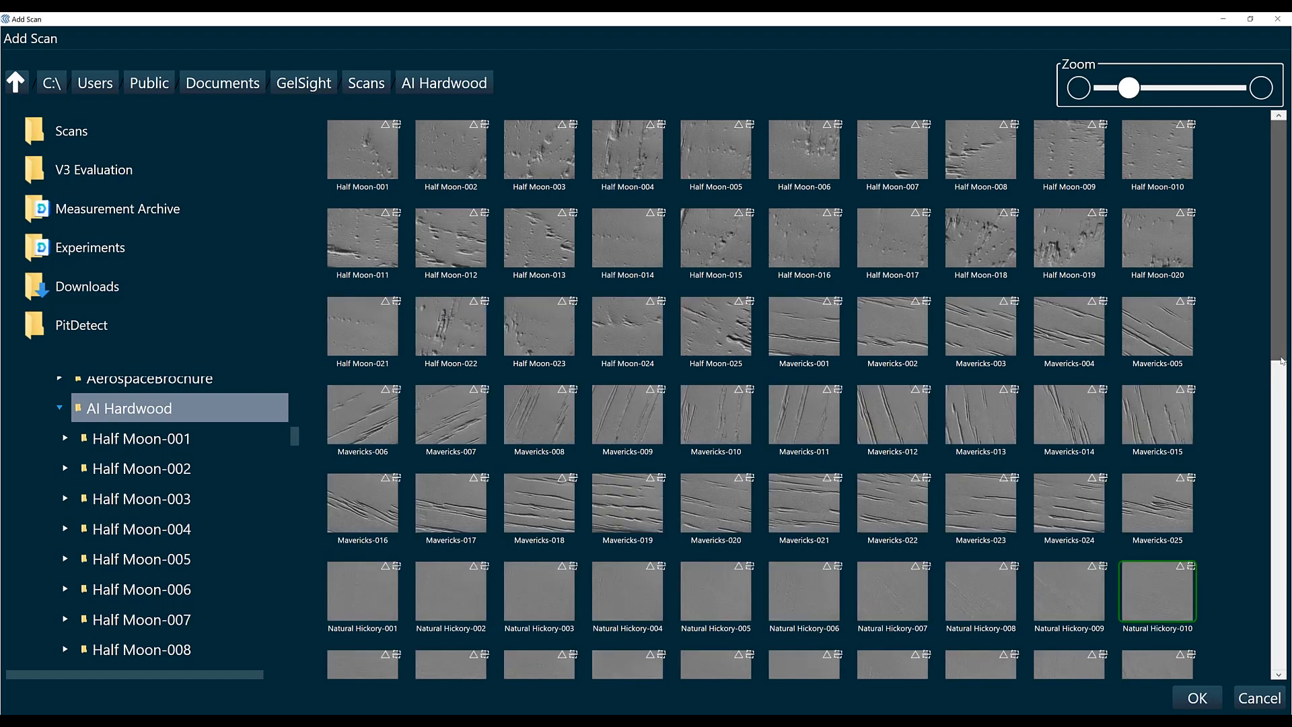
scroll("down", 3)
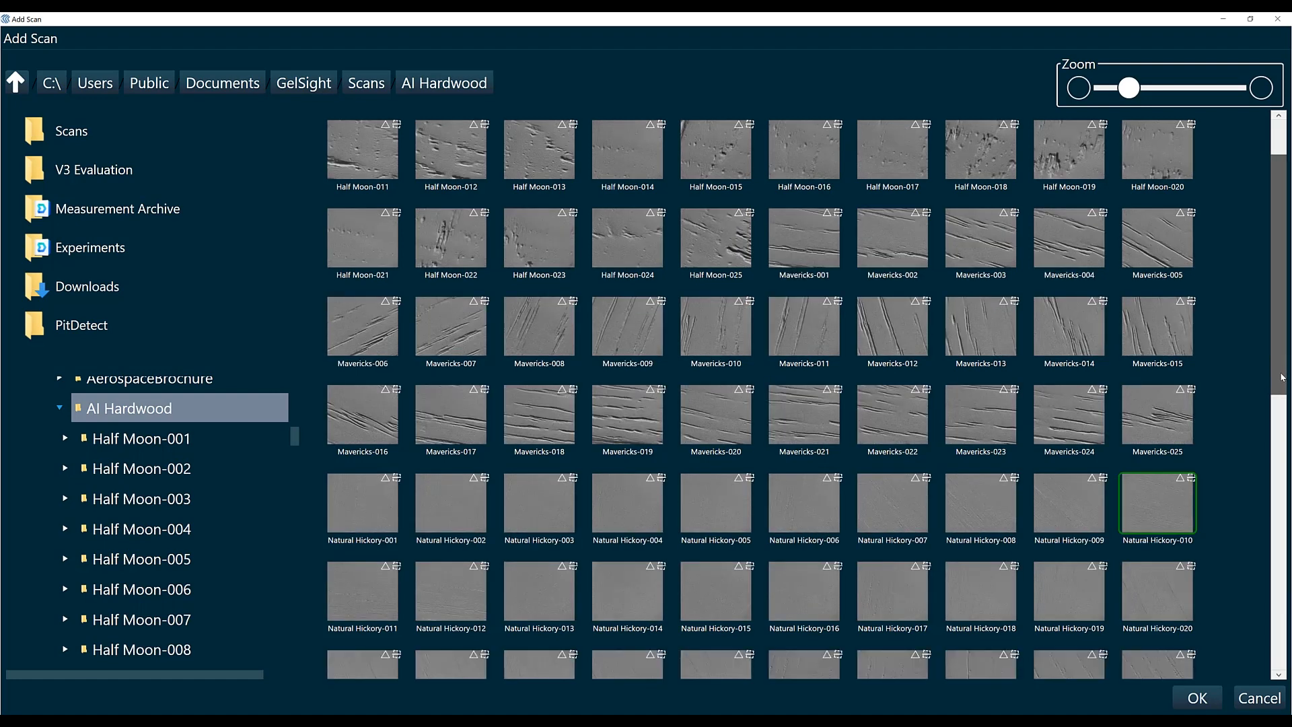
scroll("down", 3)
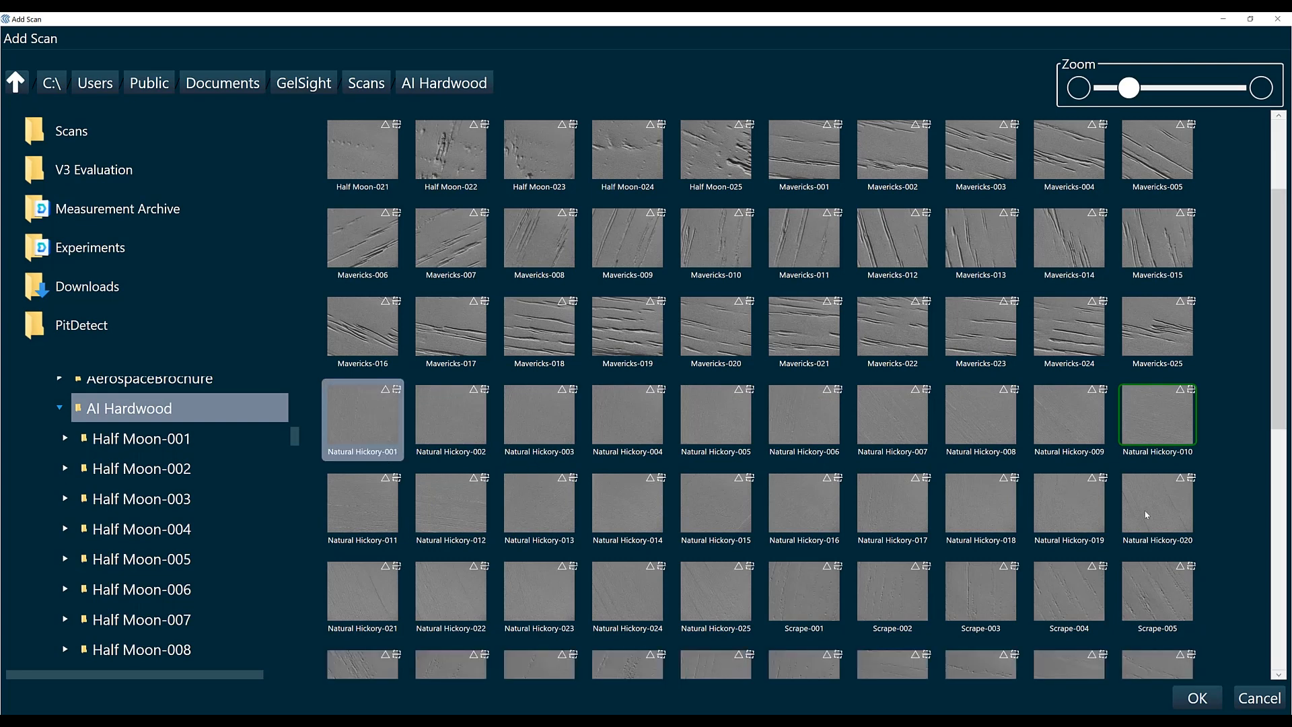
left_click(1197, 696)
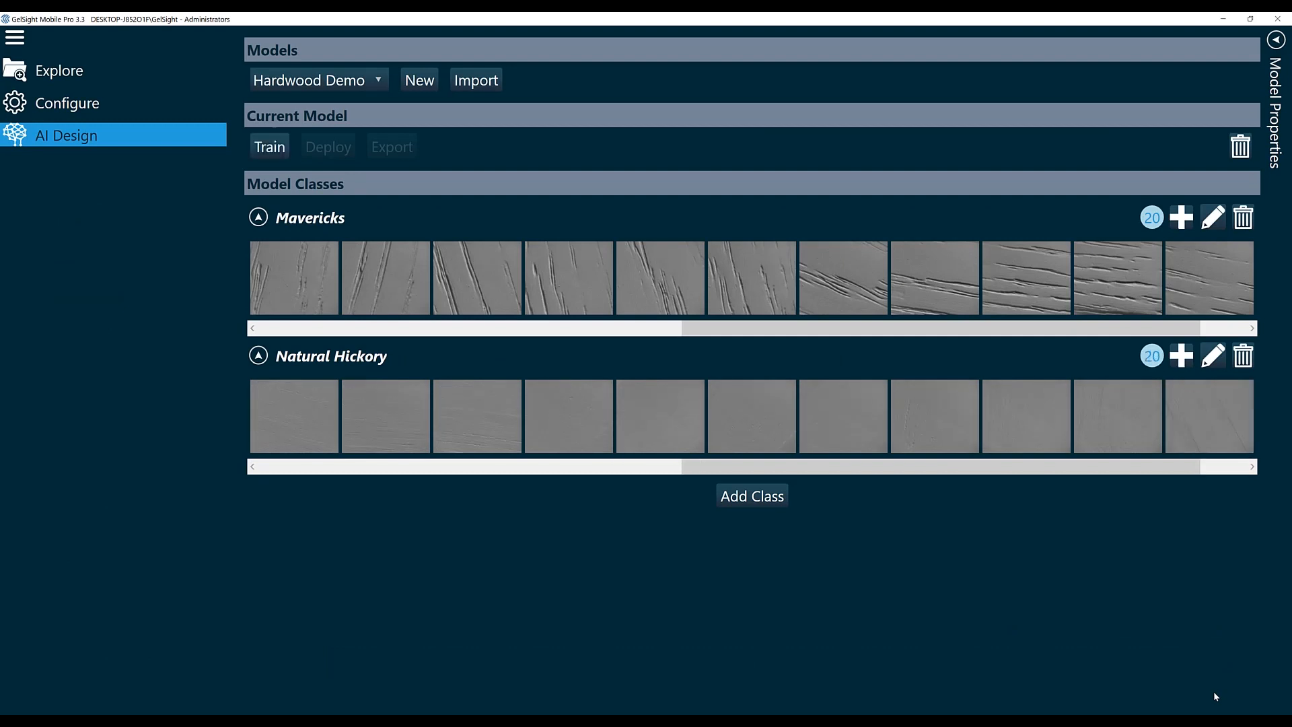
mouse_move(1209, 704)
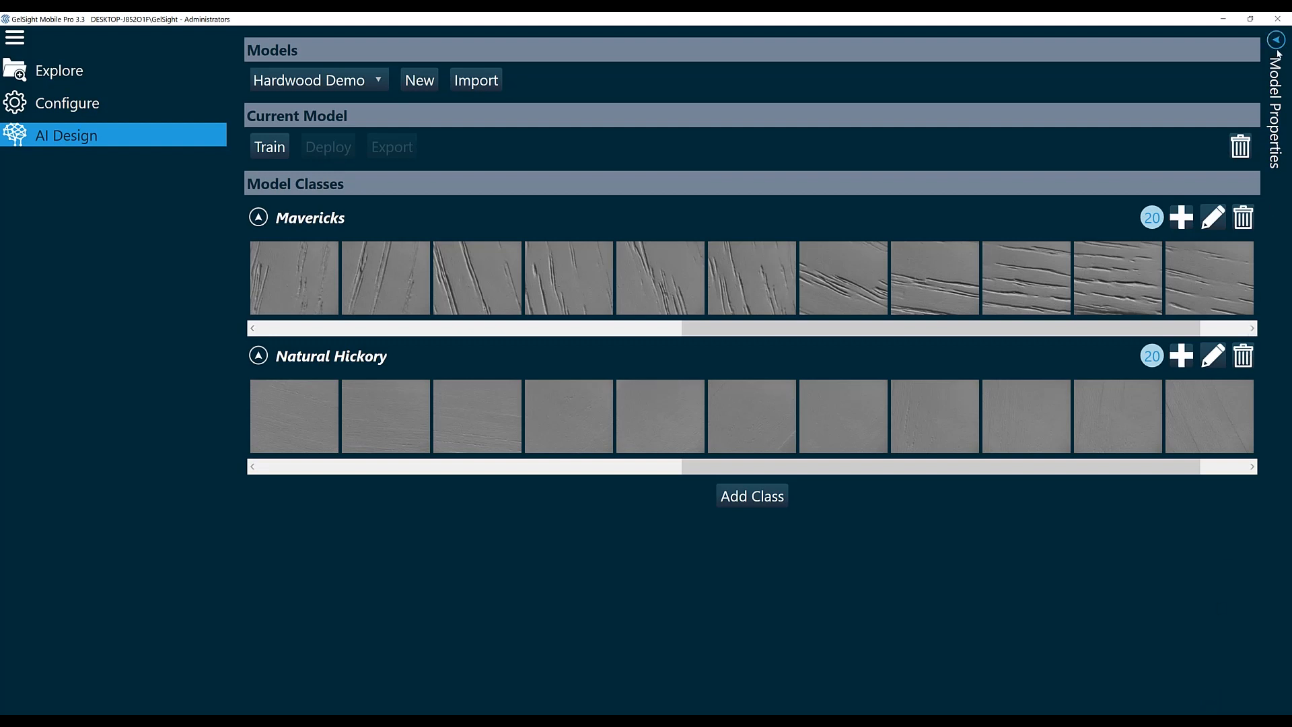
Show Hardwood Demo's Model Properties: 100 epochs, batch size 4, learning rate 1E-3
left_click(1271, 42)
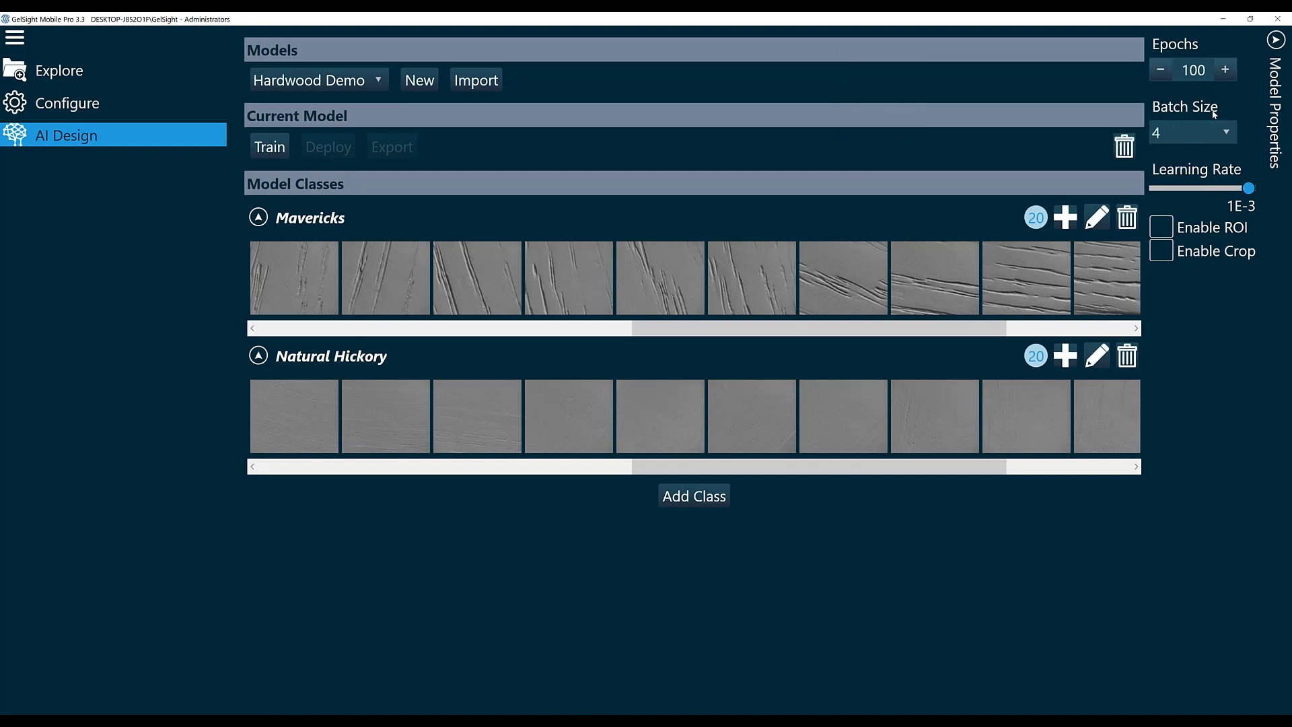
mouse_move(1213, 114)
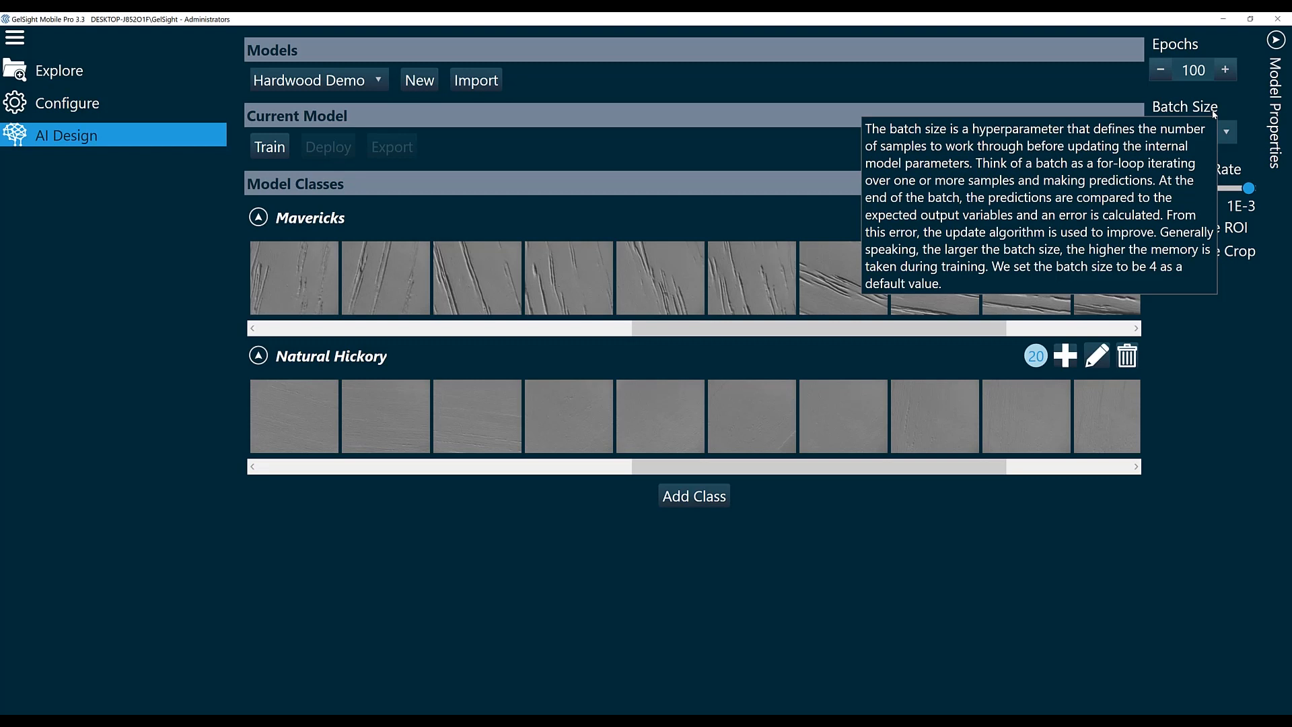
mouse_move(1195, 170)
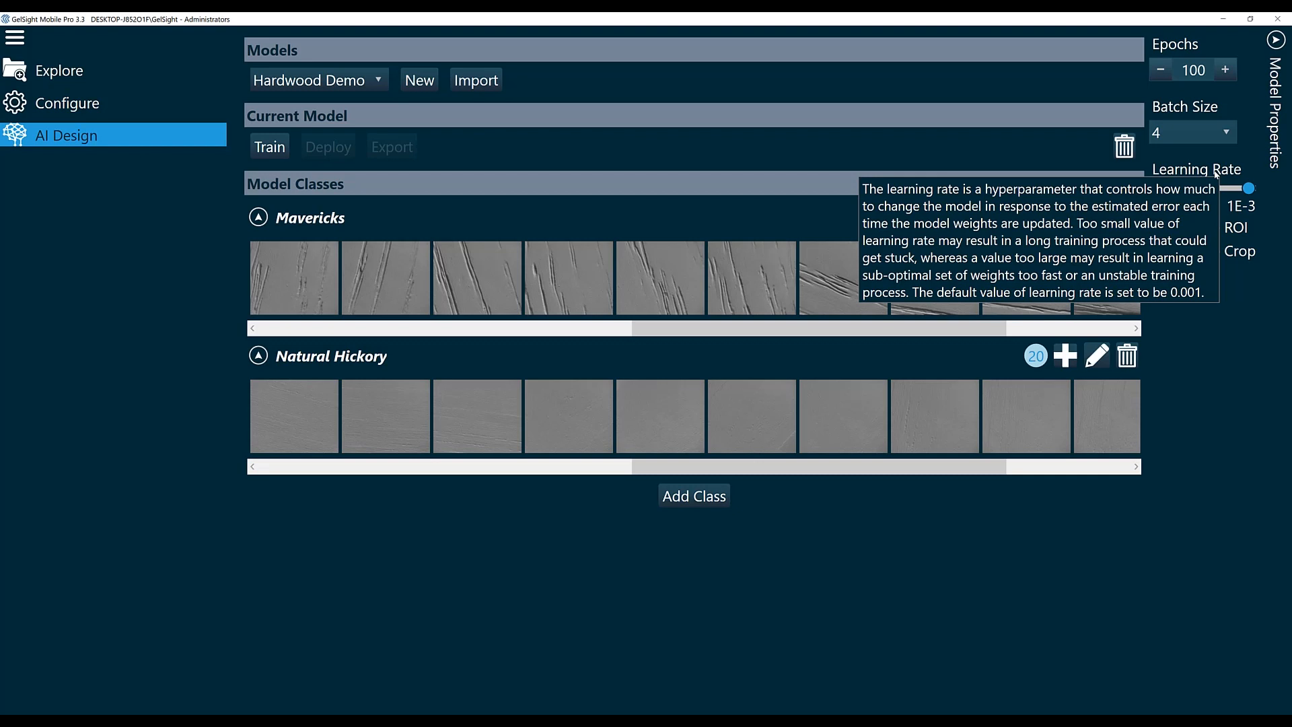
mouse_move(1210, 366)
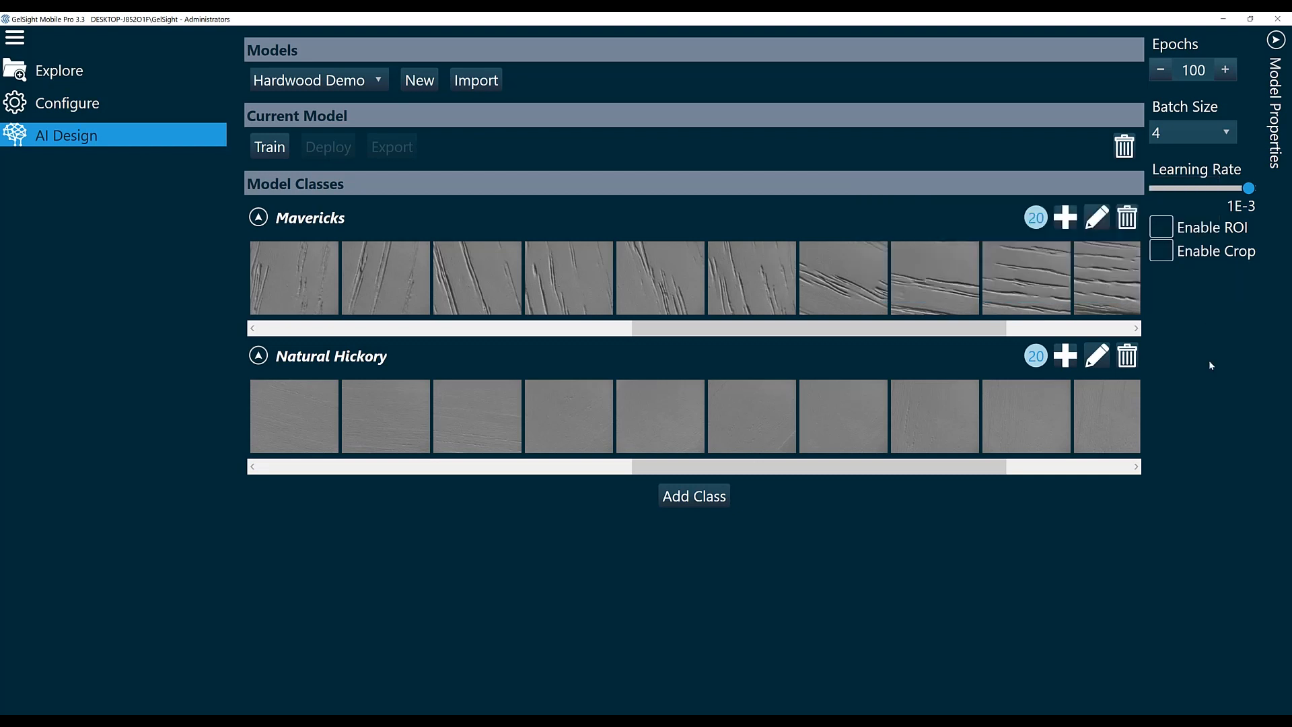
mouse_move(1160, 226)
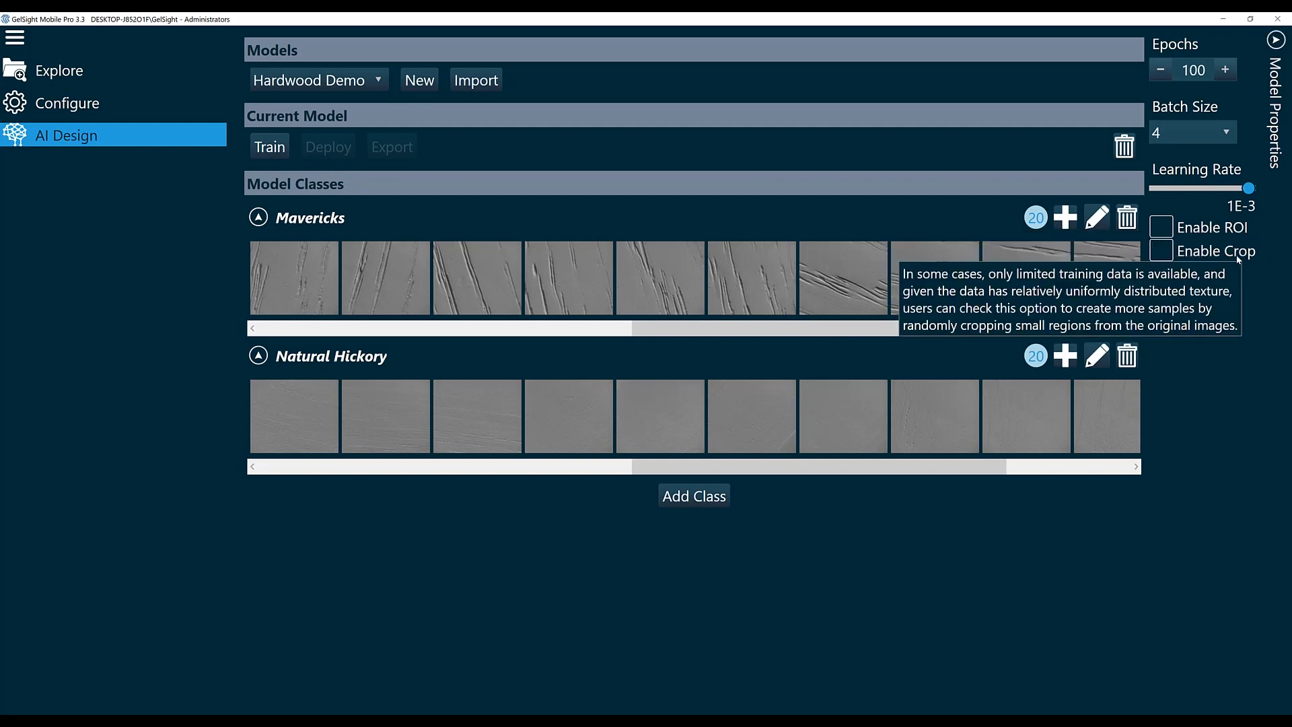
mouse_move(1256, 393)
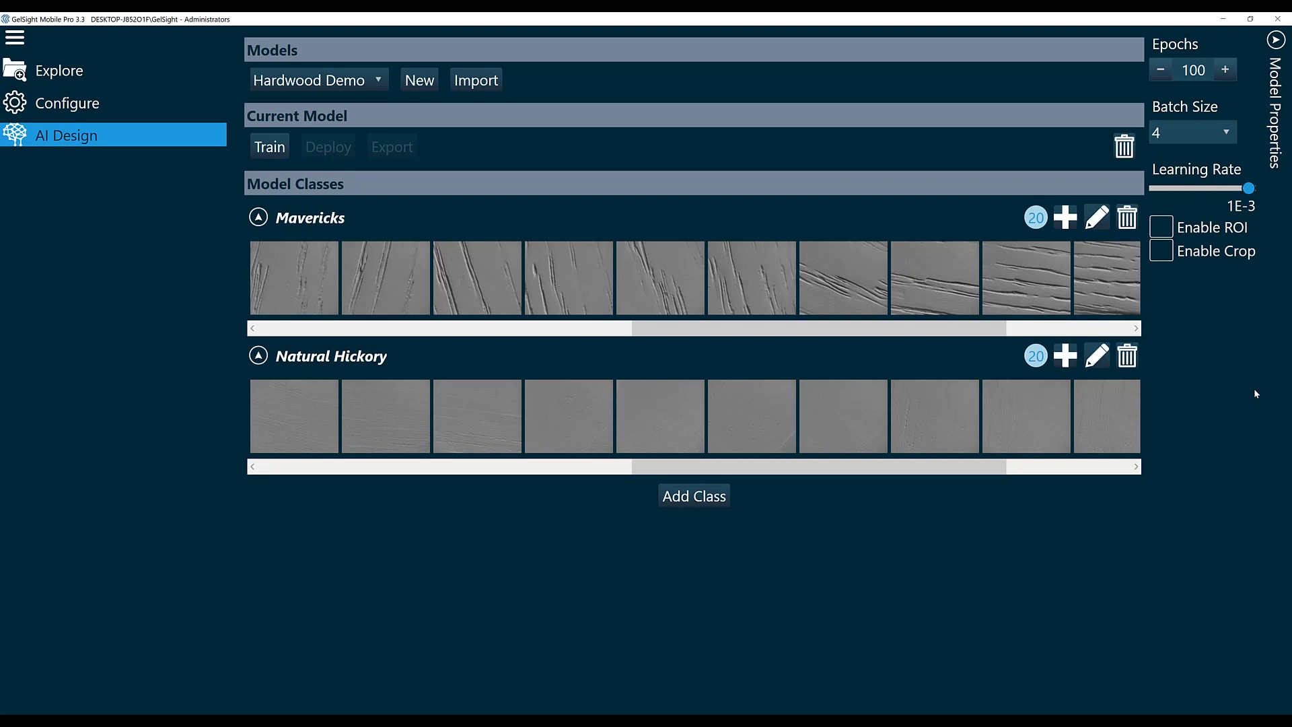
mouse_move(1159, 225)
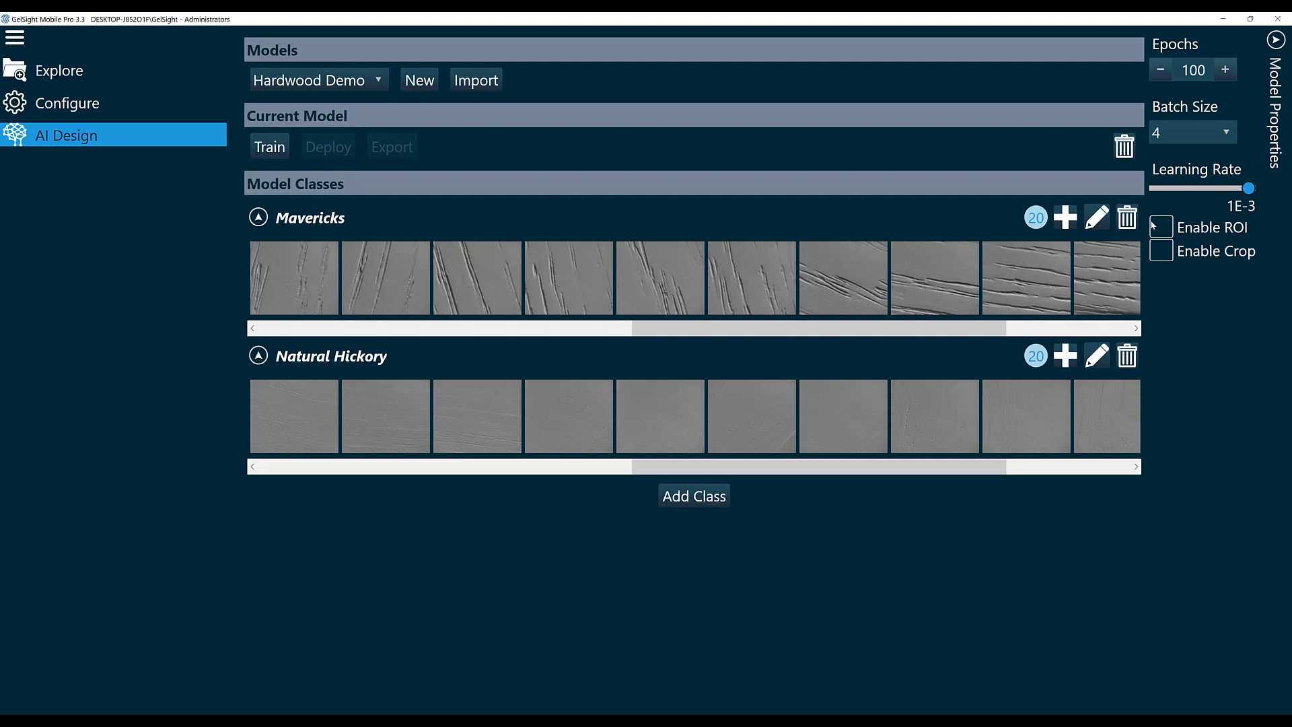
mouse_move(1162, 226)
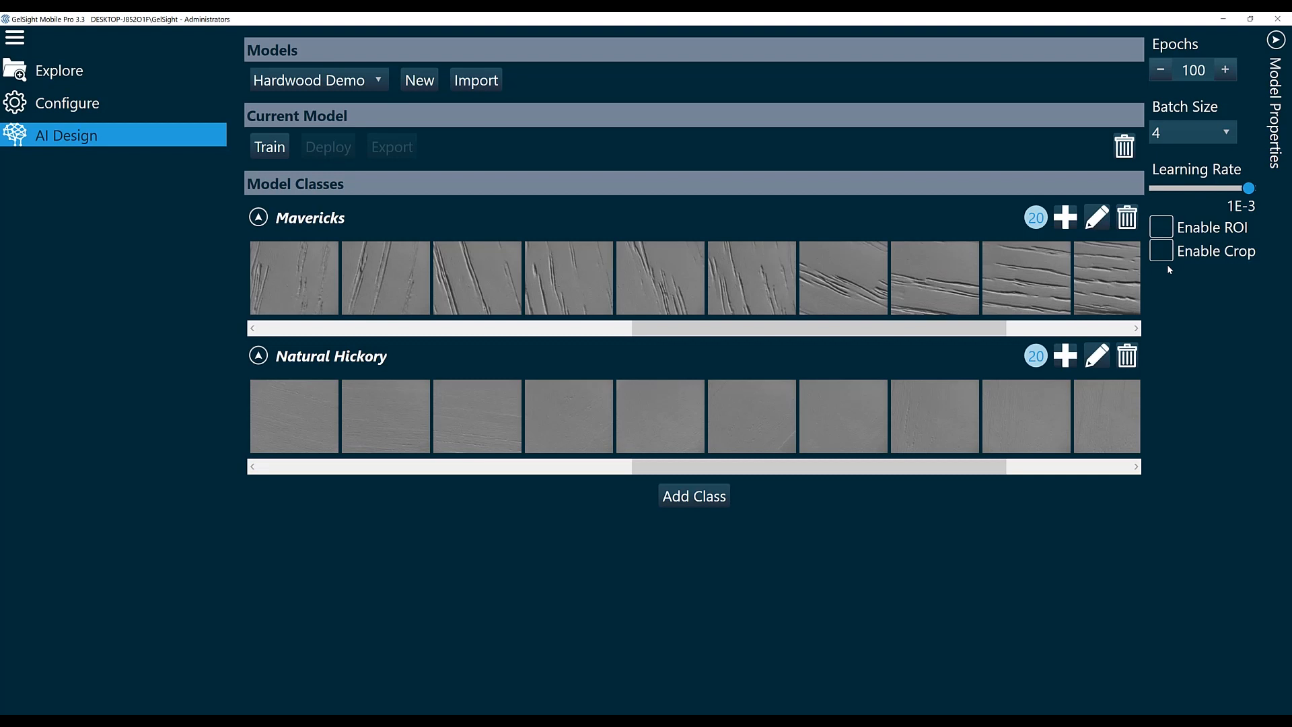
mouse_move(1166, 261)
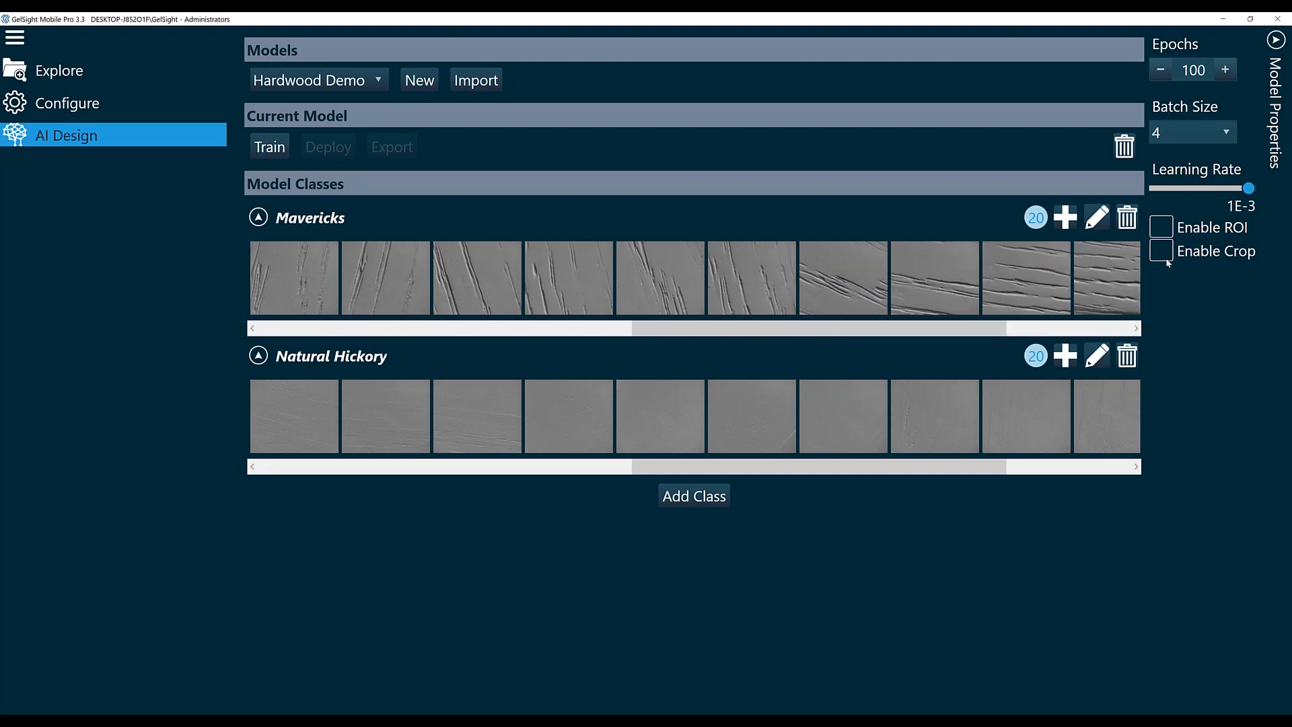
Enable random cropping of training images in Hardwood Demo's Model Properties
left_click(1160, 250)
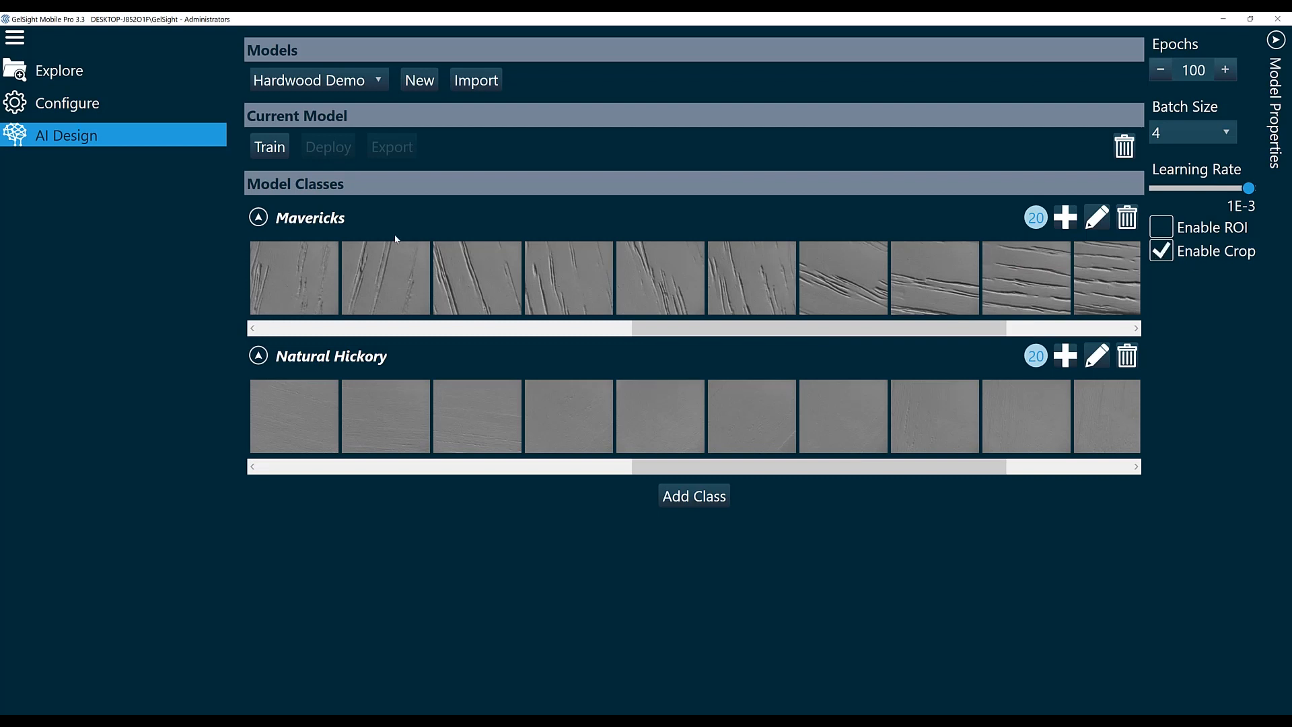
mouse_move(304, 272)
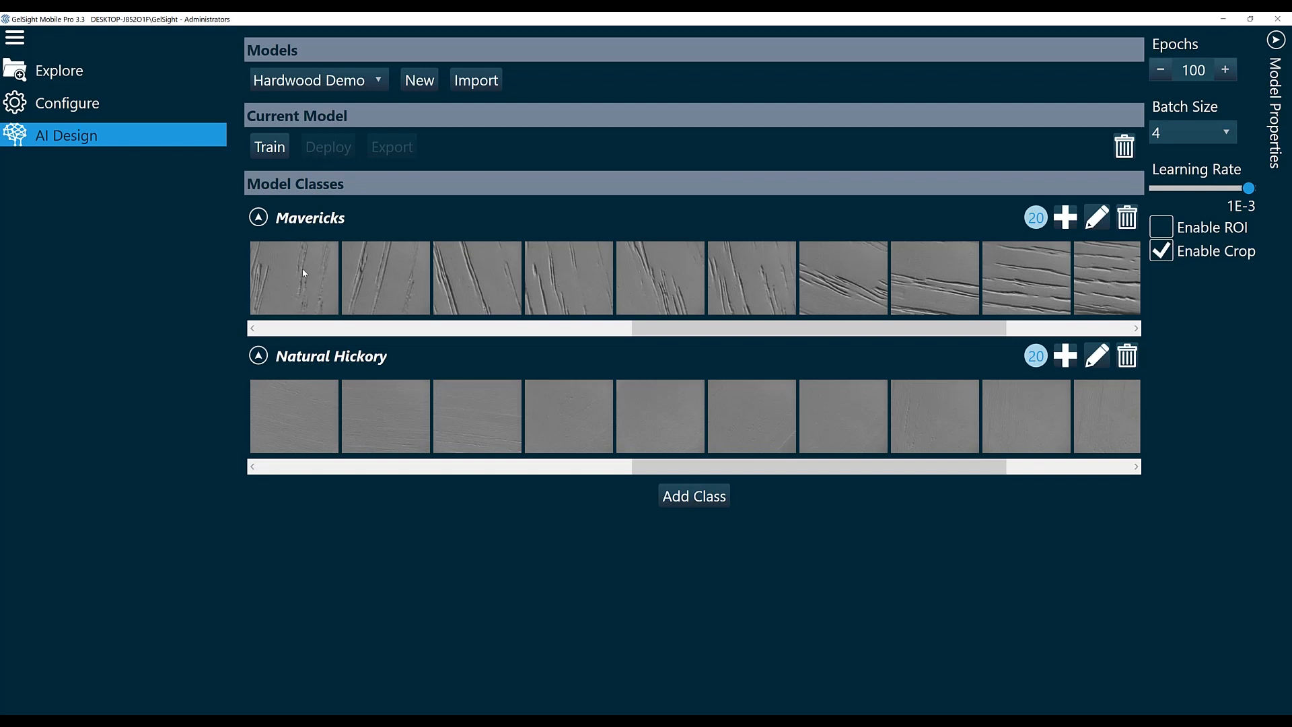
mouse_move(803, 662)
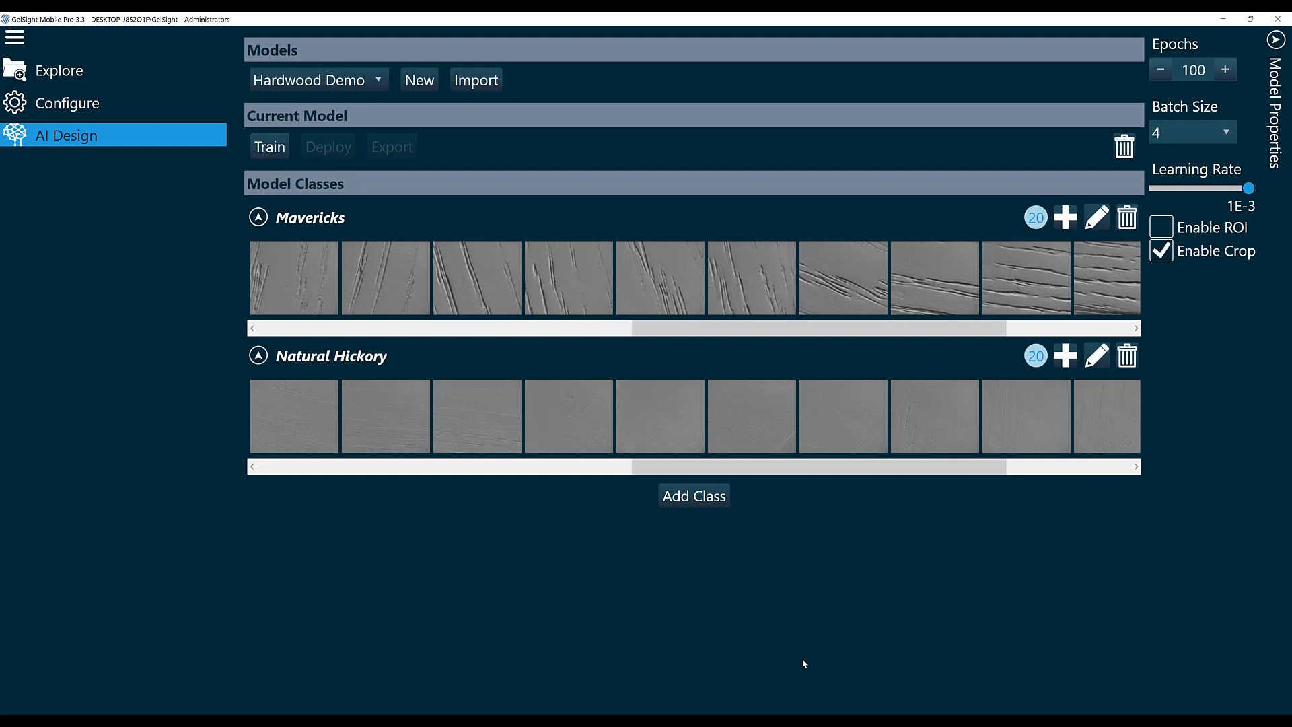
mouse_move(794, 677)
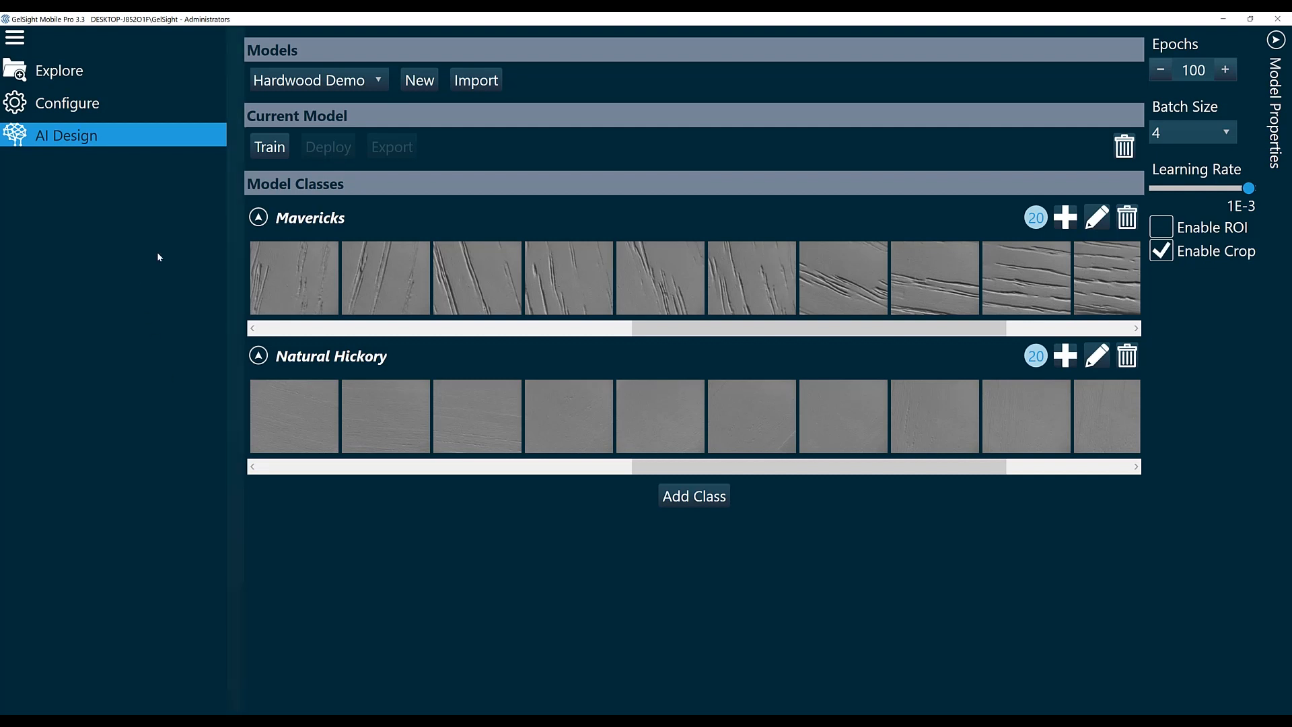
left_click(269, 145)
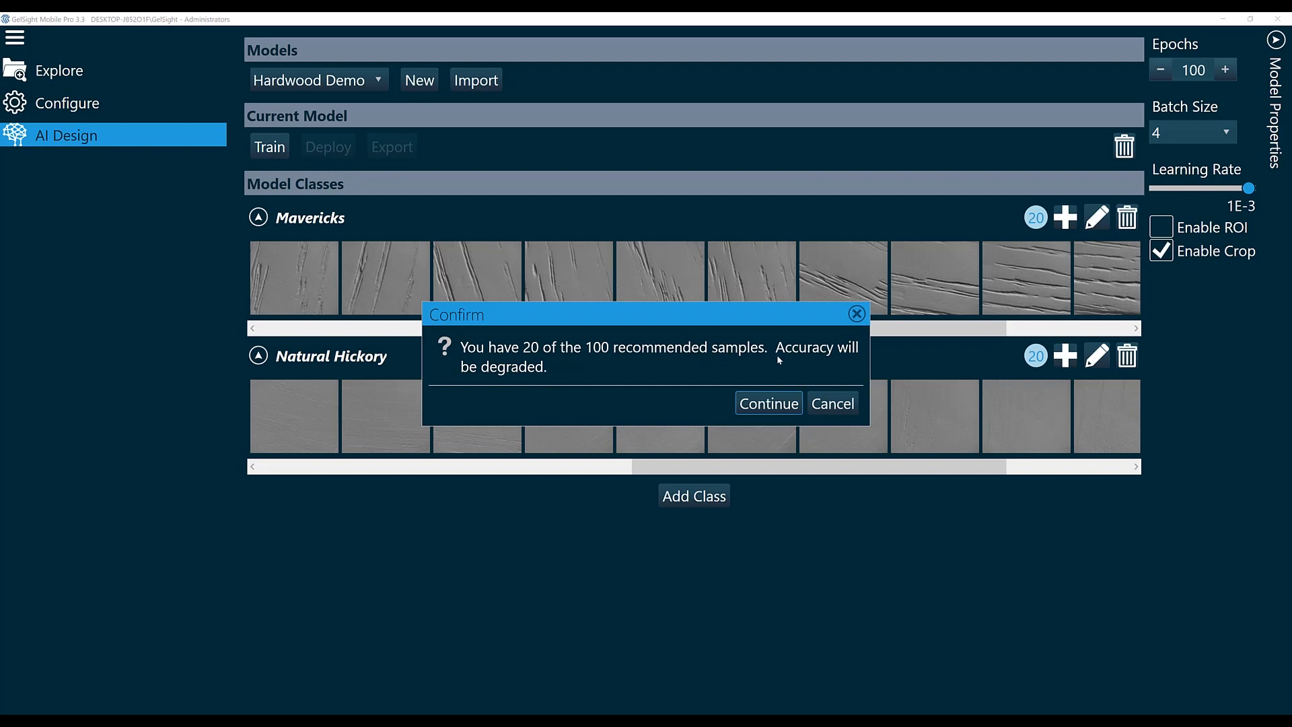
mouse_move(784, 364)
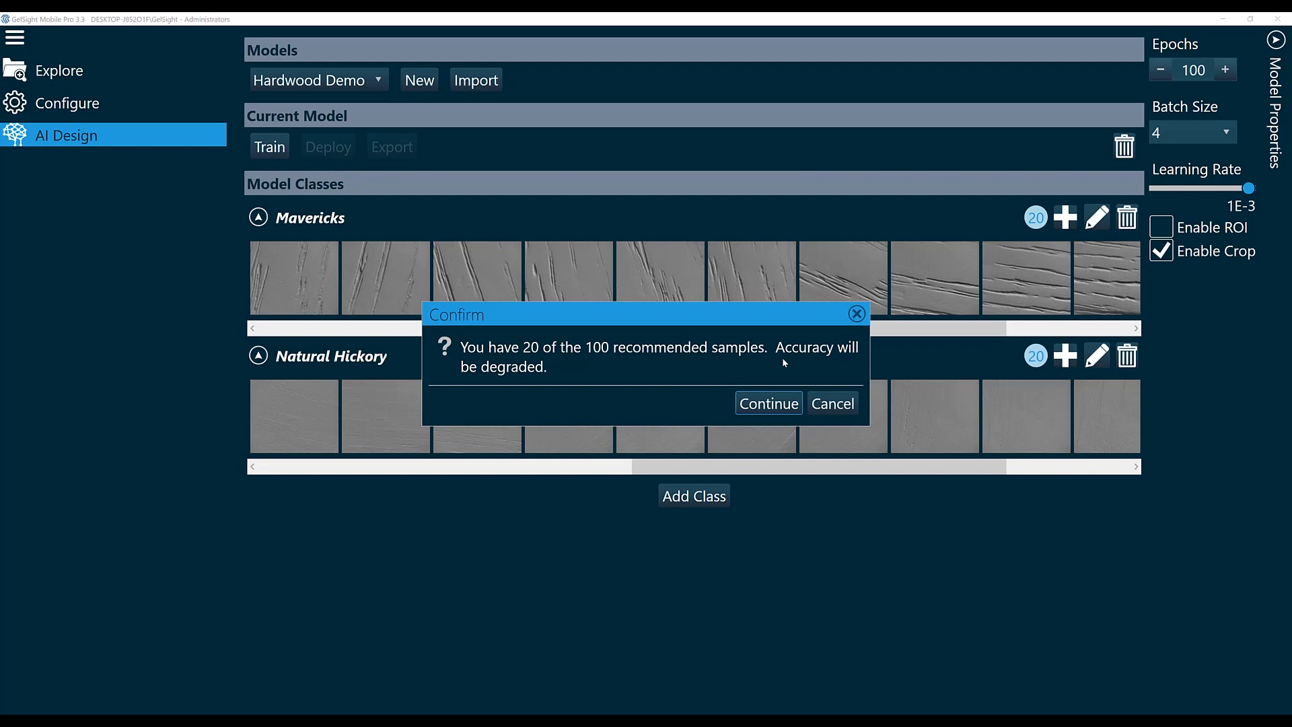
Accept the low-sample warning so Hardwood Demo training begins
left_click(769, 403)
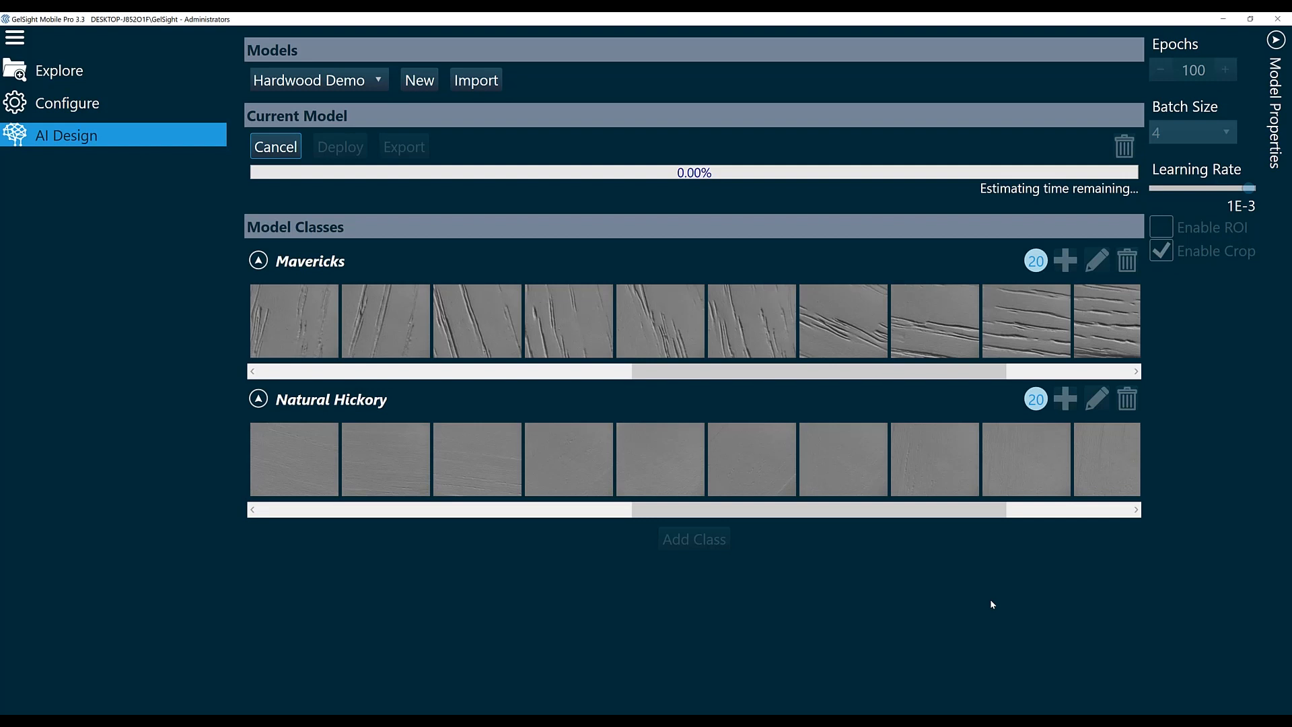
mouse_move(996, 164)
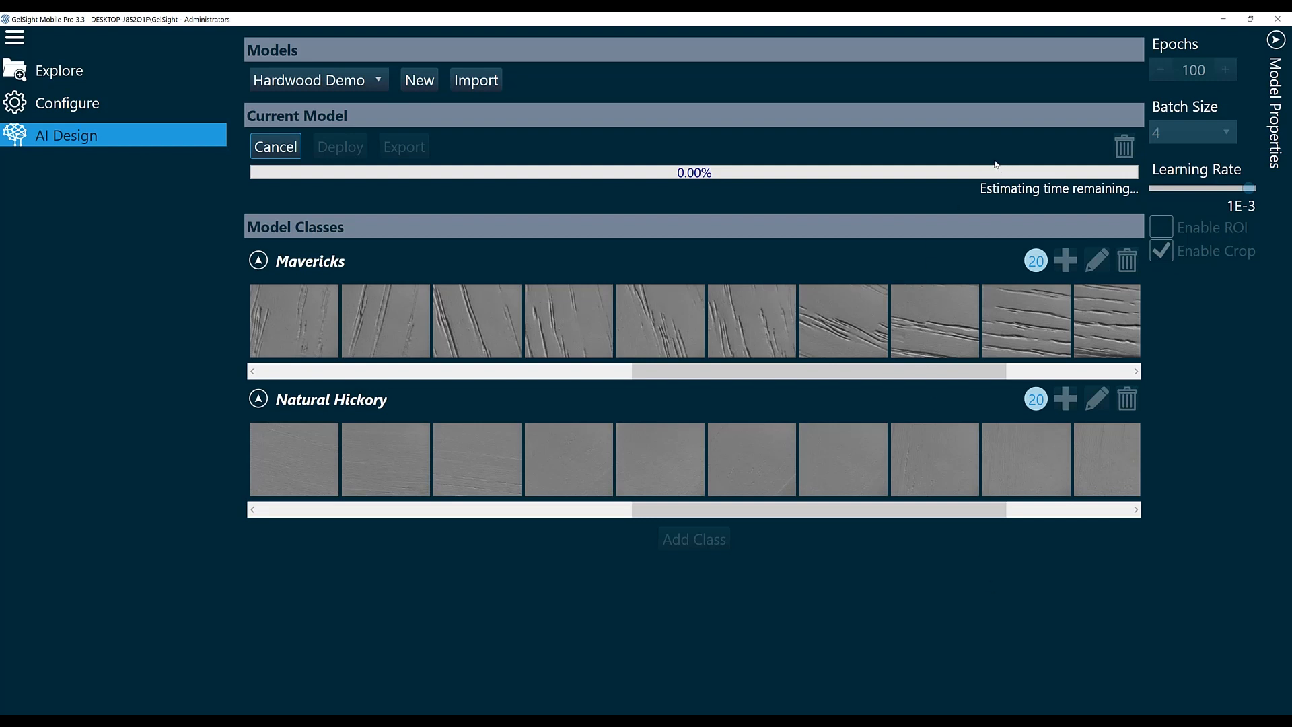
mouse_move(1116, 208)
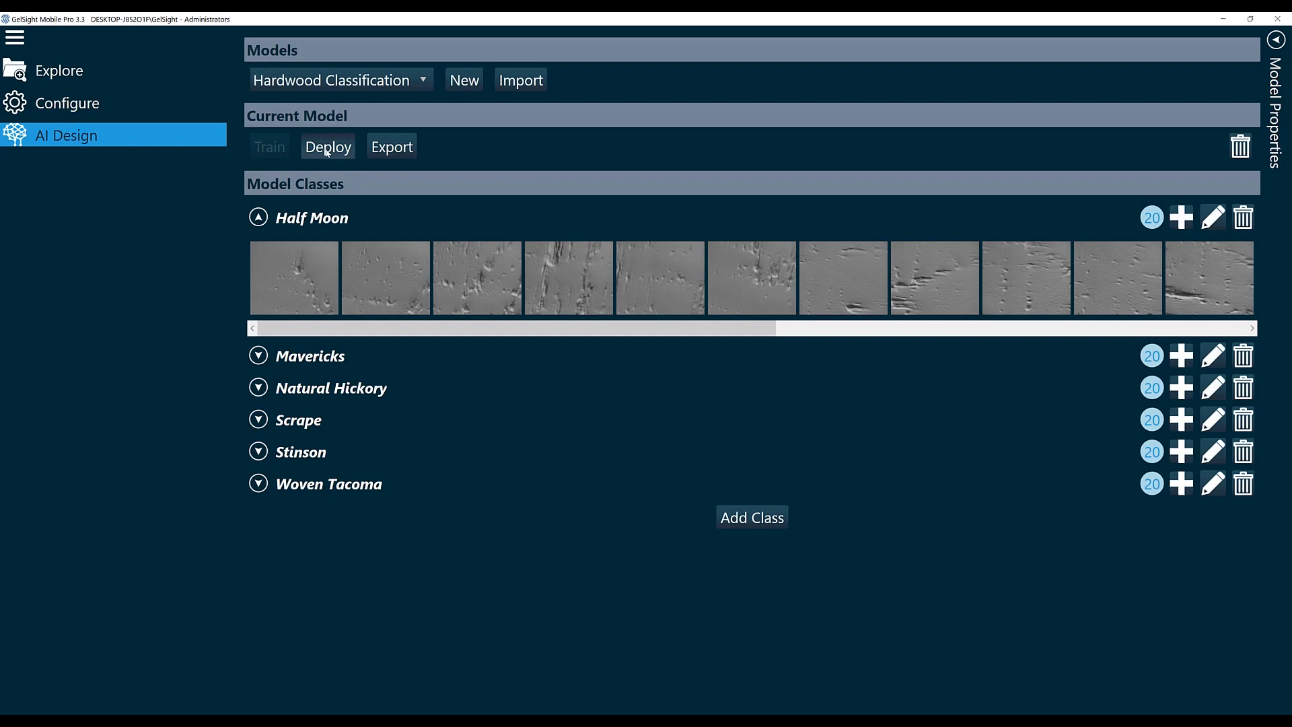
Deploy the trained Hardwood Classification model and acknowledge the success alert
left_click(327, 146)
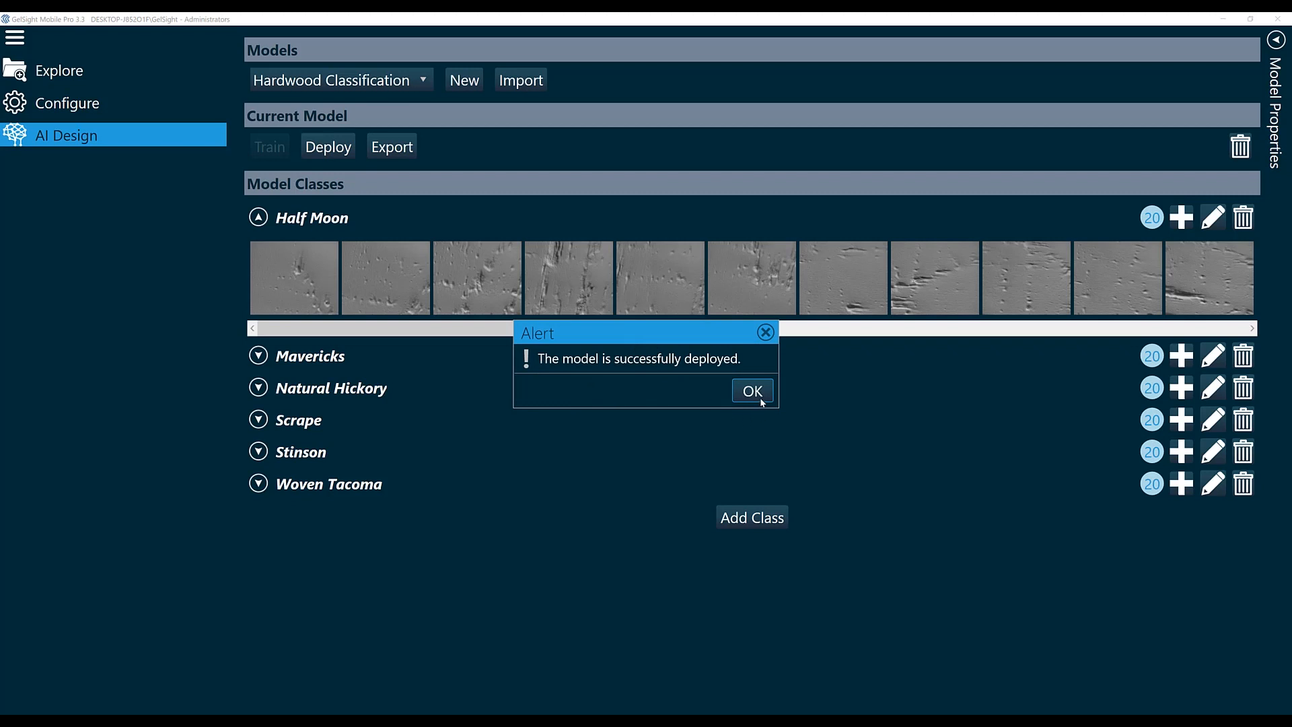
left_click(752, 390)
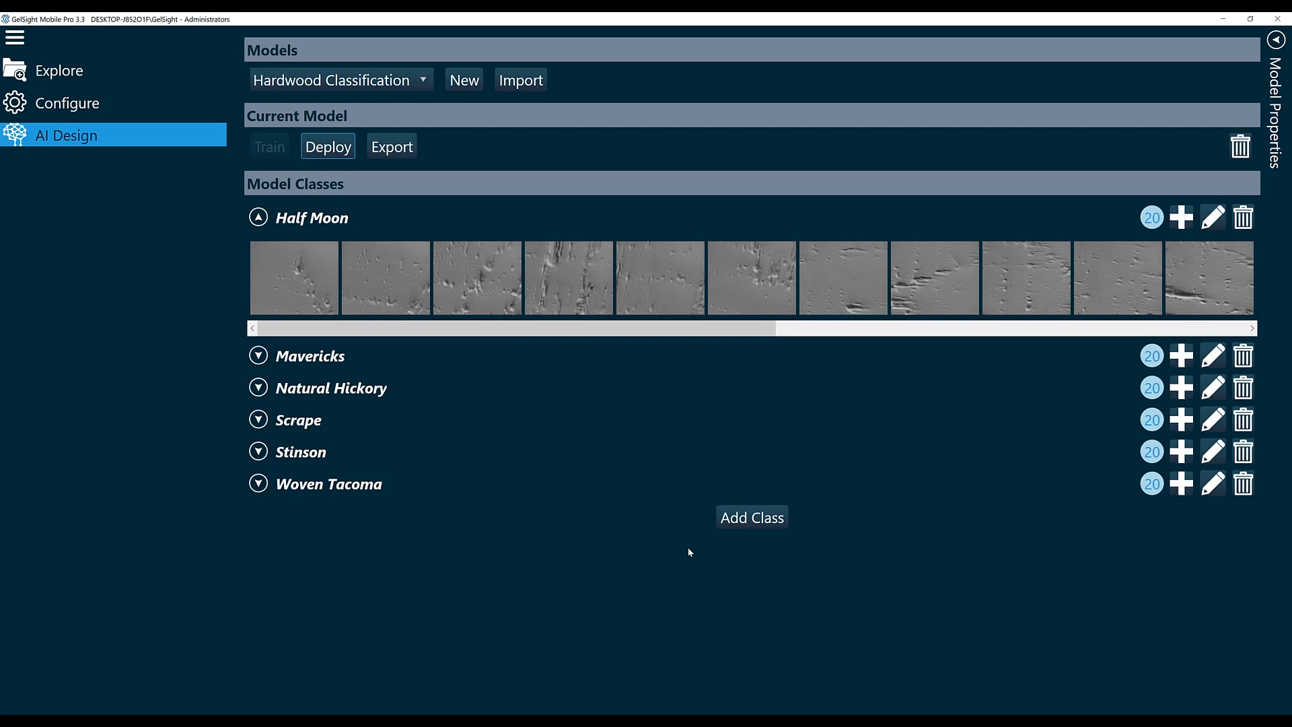
mouse_move(97, 103)
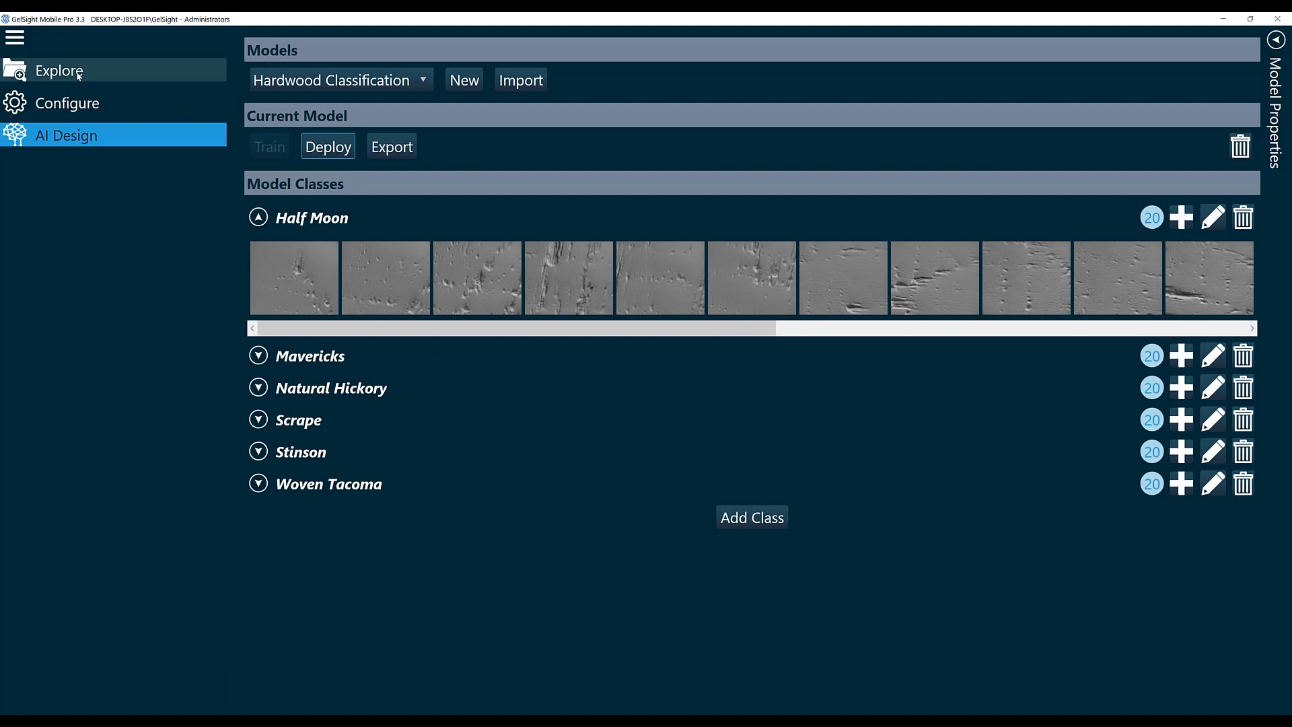
Open the Natural Hickory-025 scan from the AI Hardwood folder for analysis
left_click(60, 70)
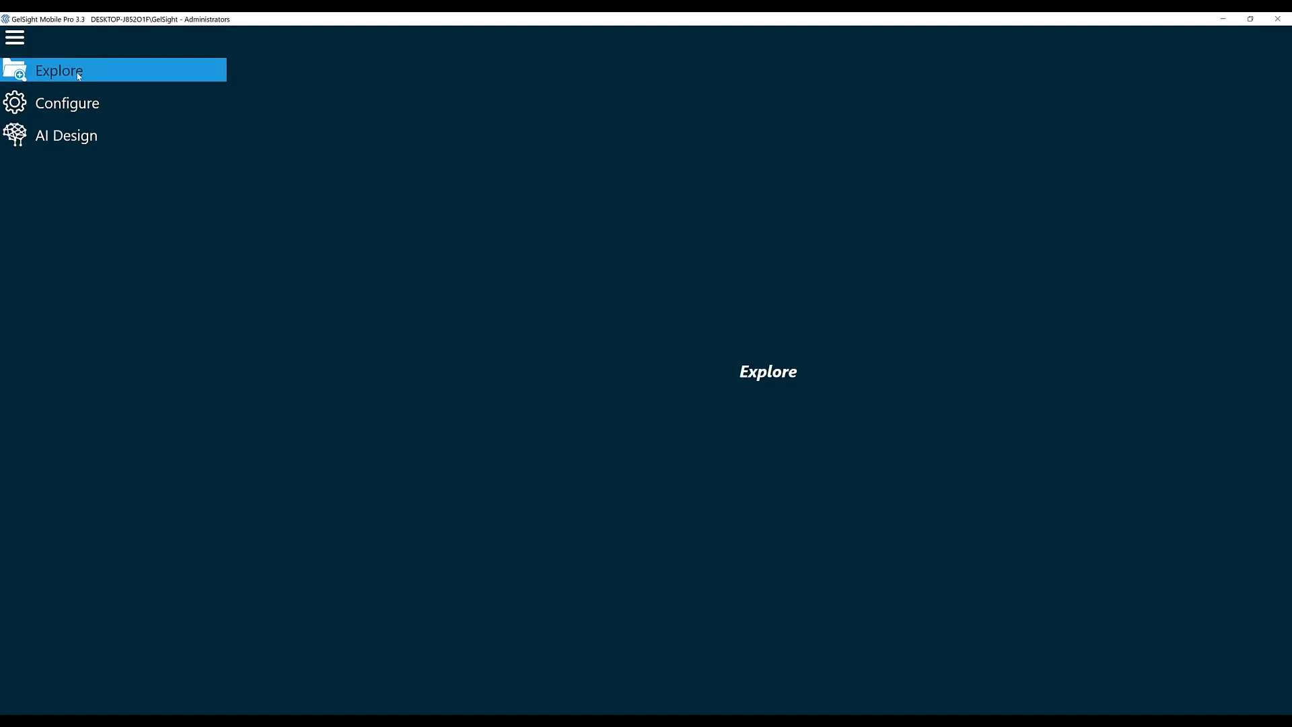
left_click(59, 70)
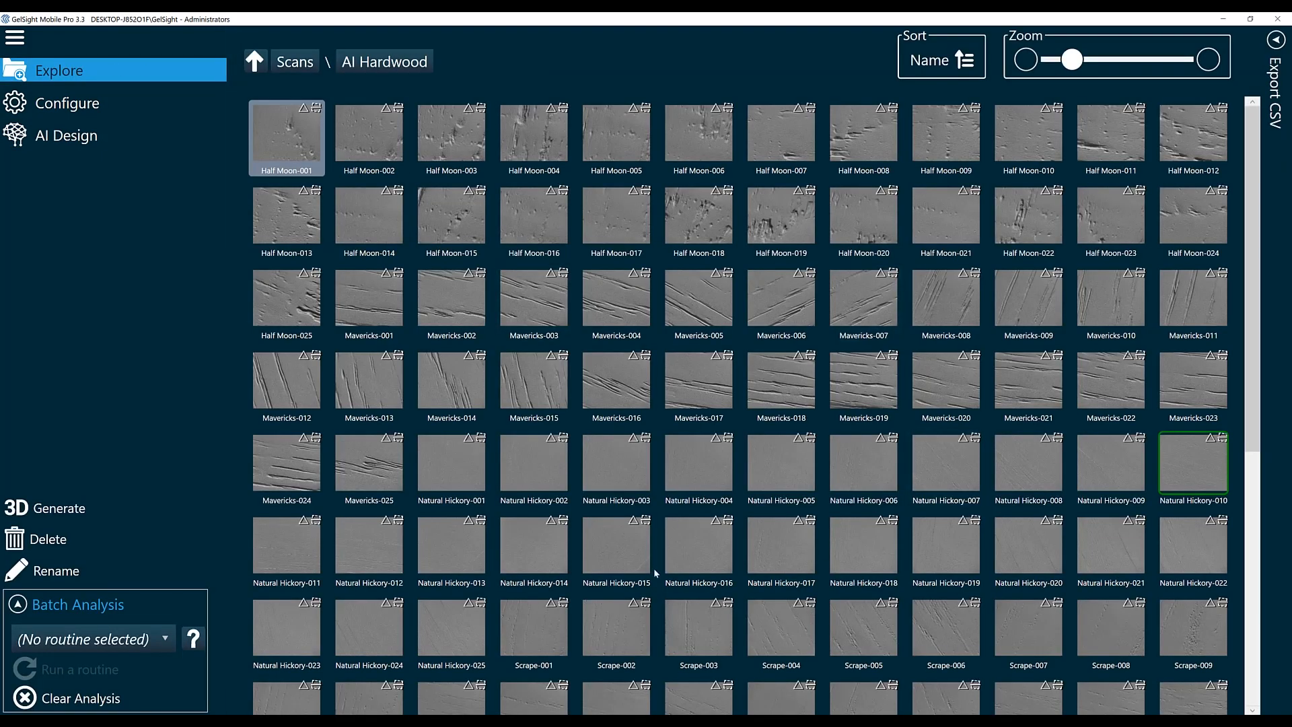
mouse_move(461, 653)
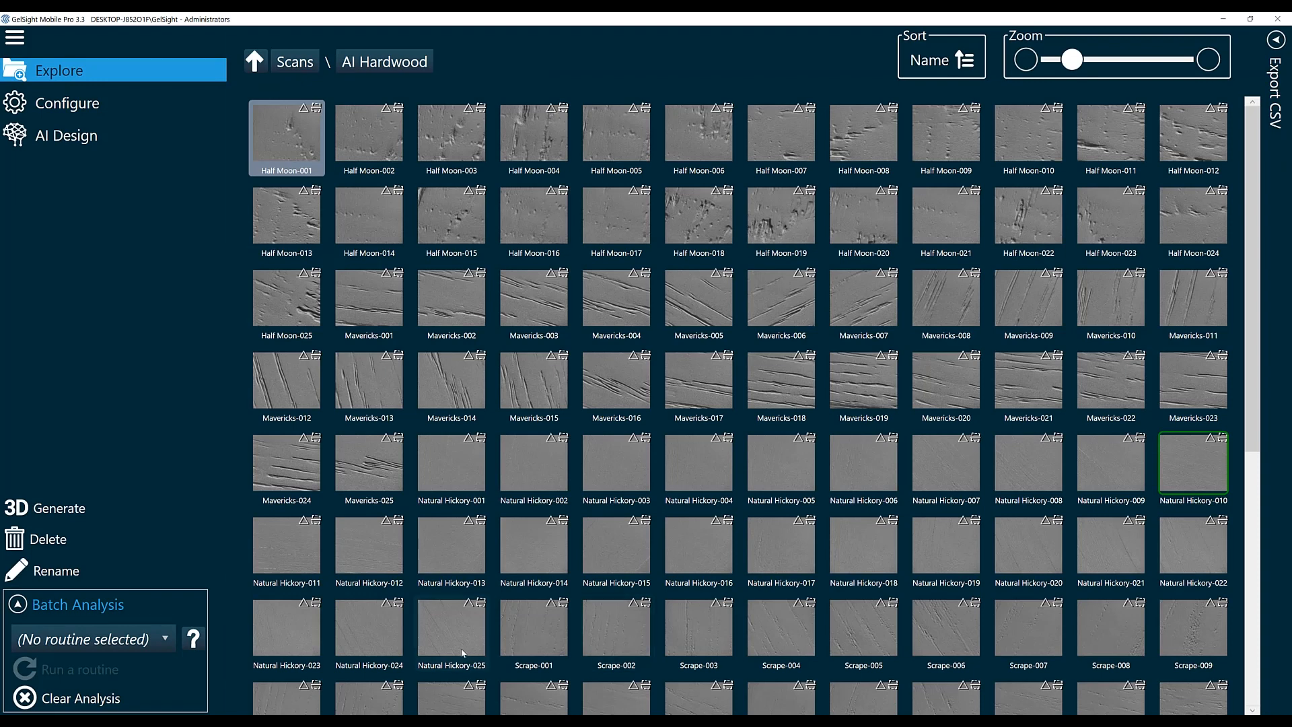
left_click(452, 630)
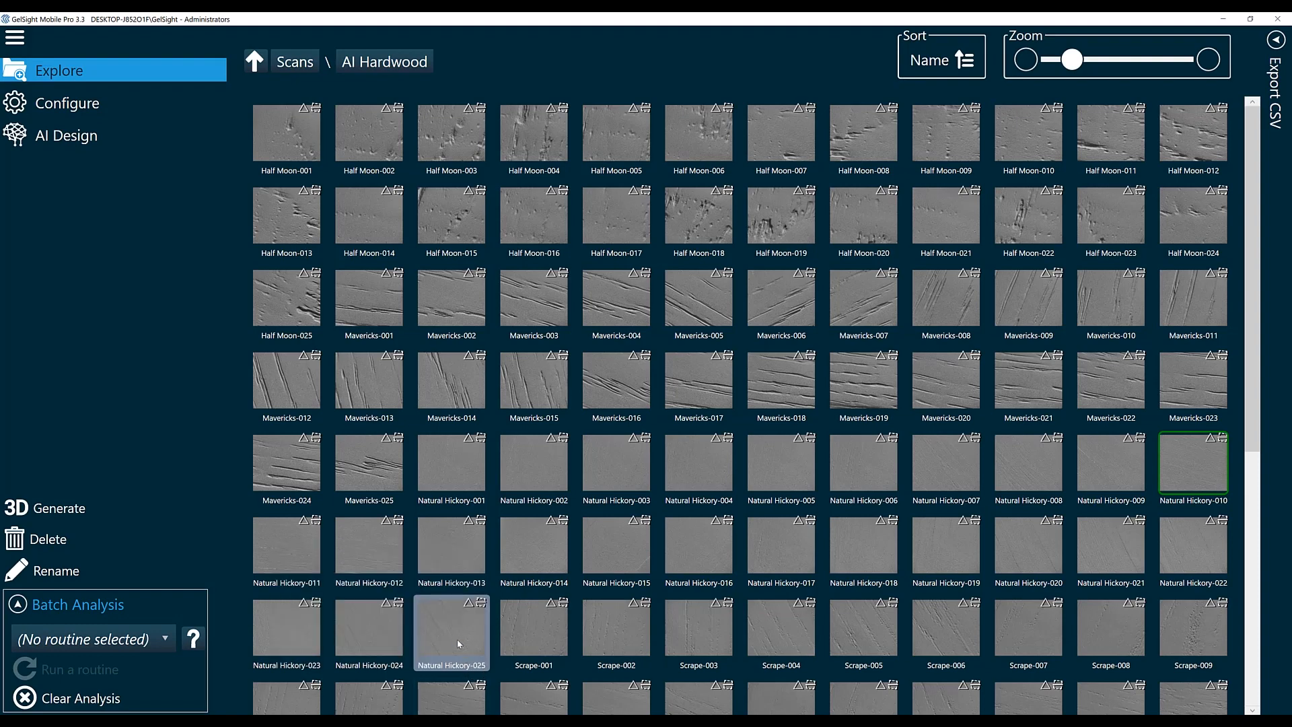
double_click(452, 632)
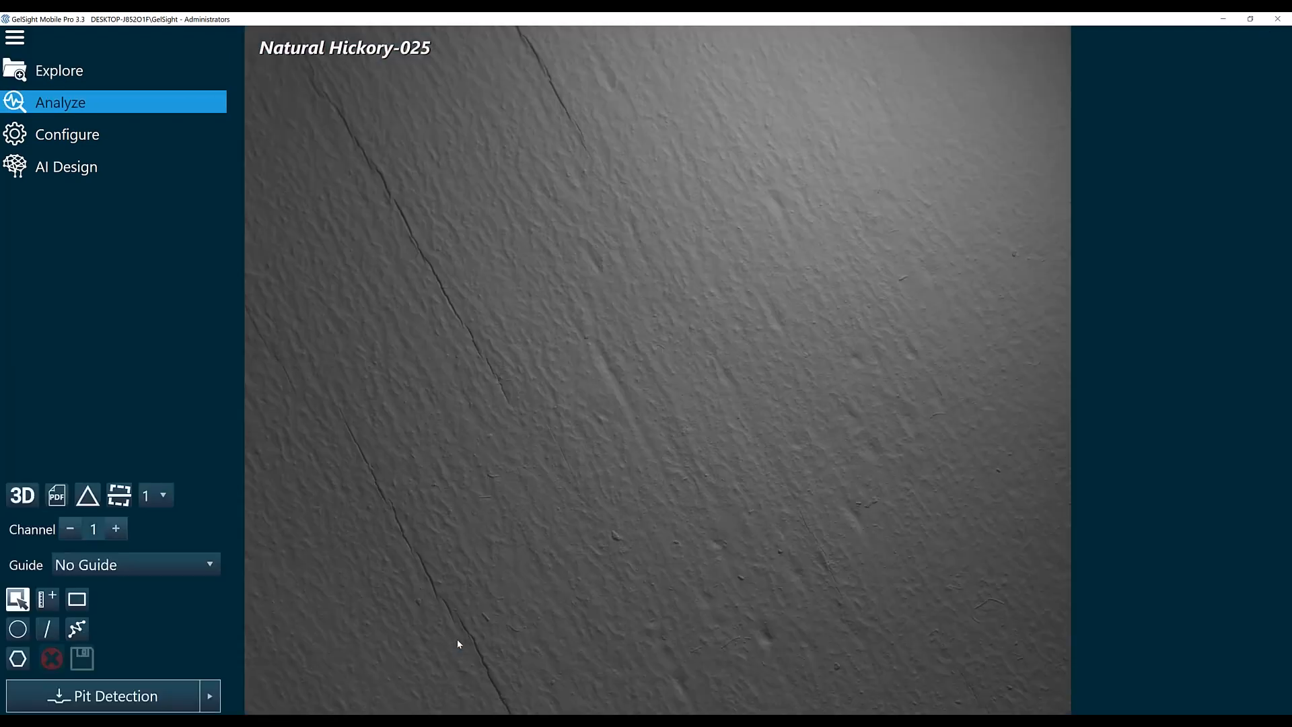
Run HardwoodClassification on the scan, labelling it Natural Hickory at 93.79% confidence
left_click(212, 696)
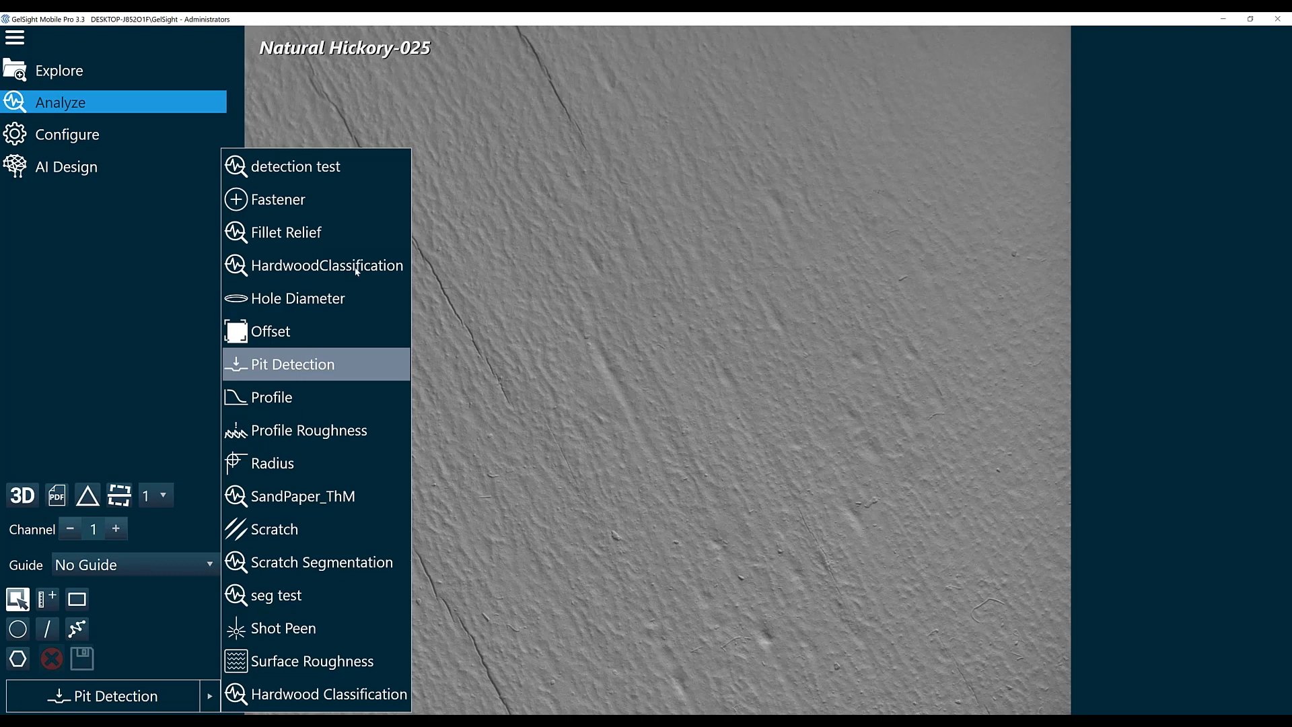
left_click(327, 265)
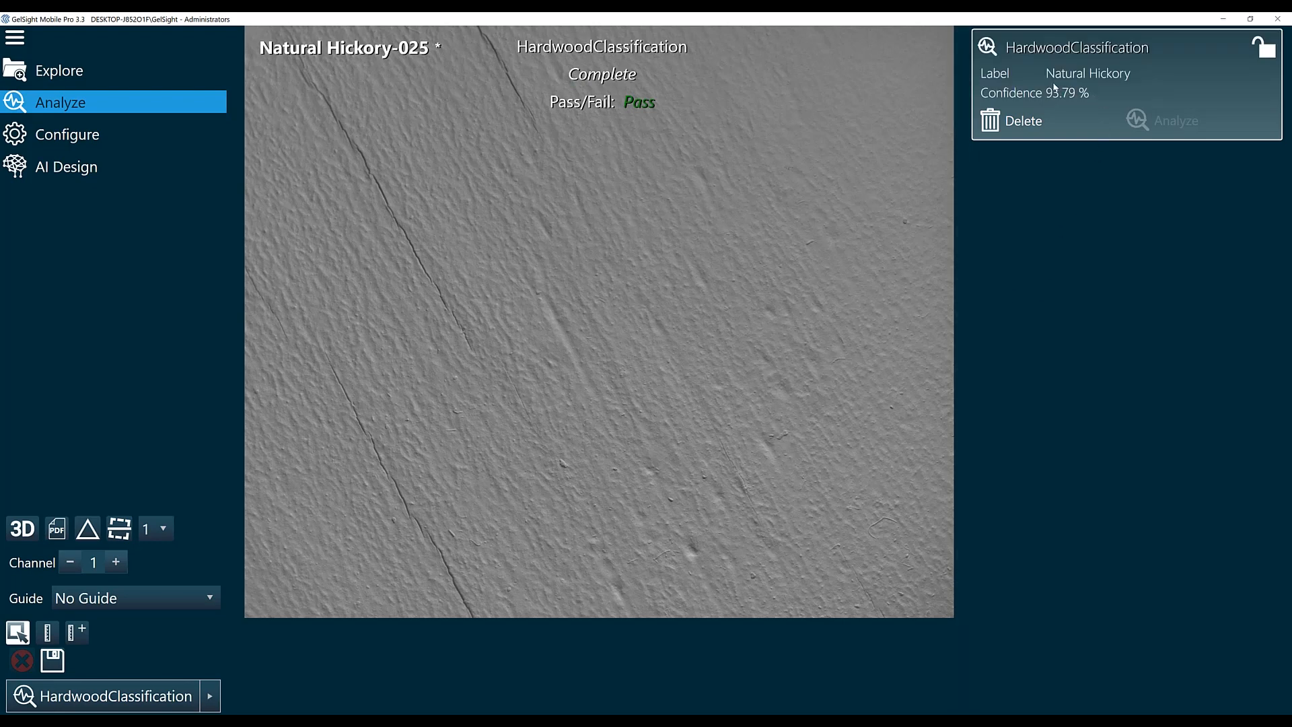
mouse_move(1130, 86)
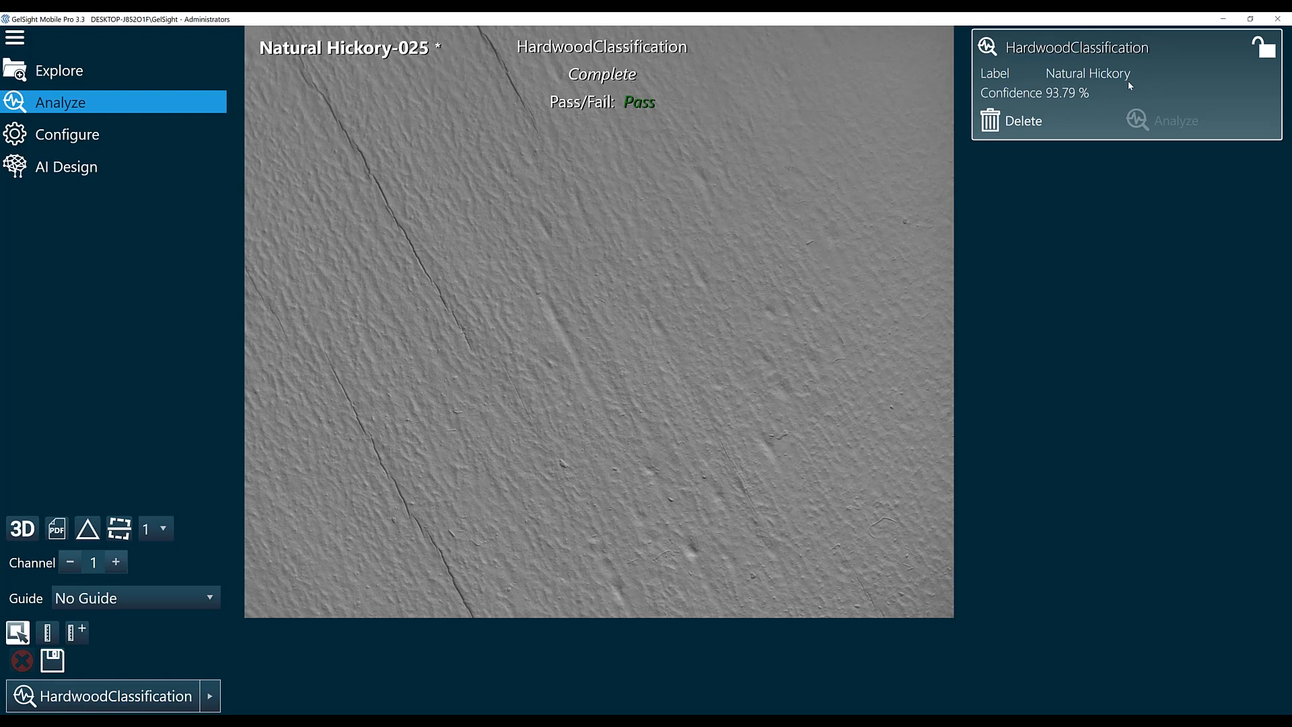
mouse_move(1089, 103)
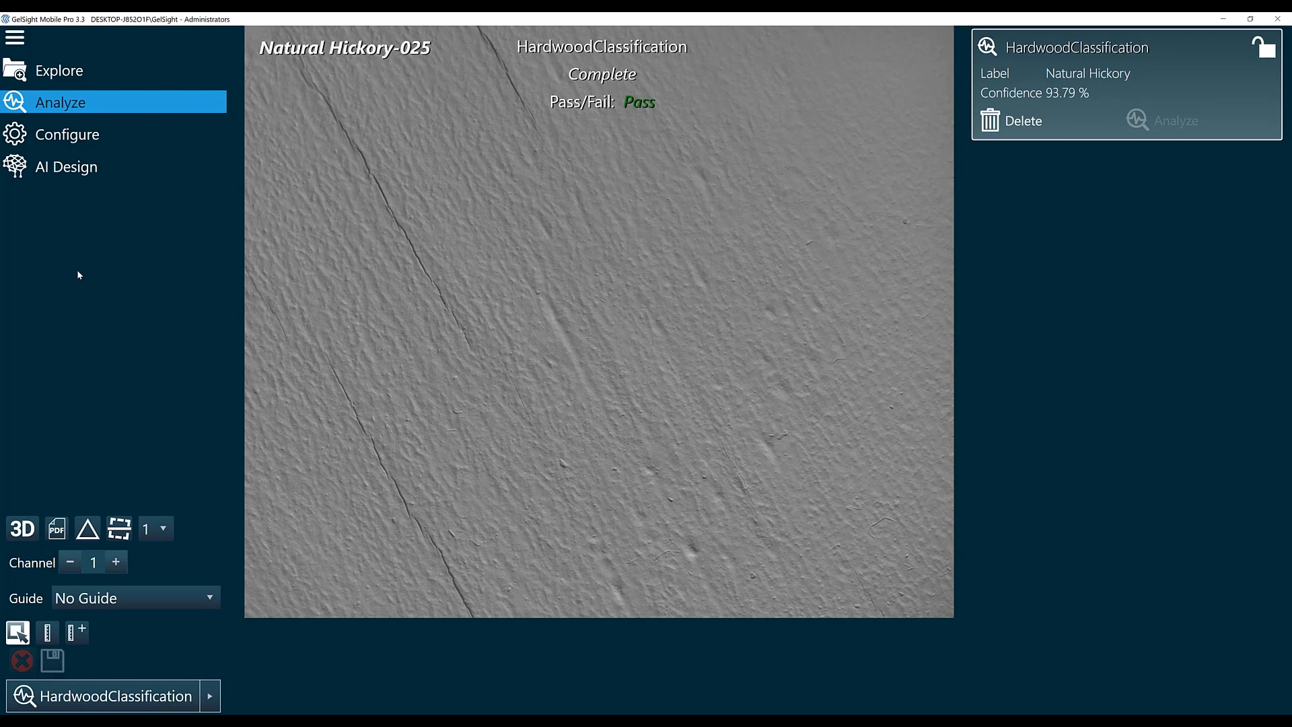
mouse_move(86, 167)
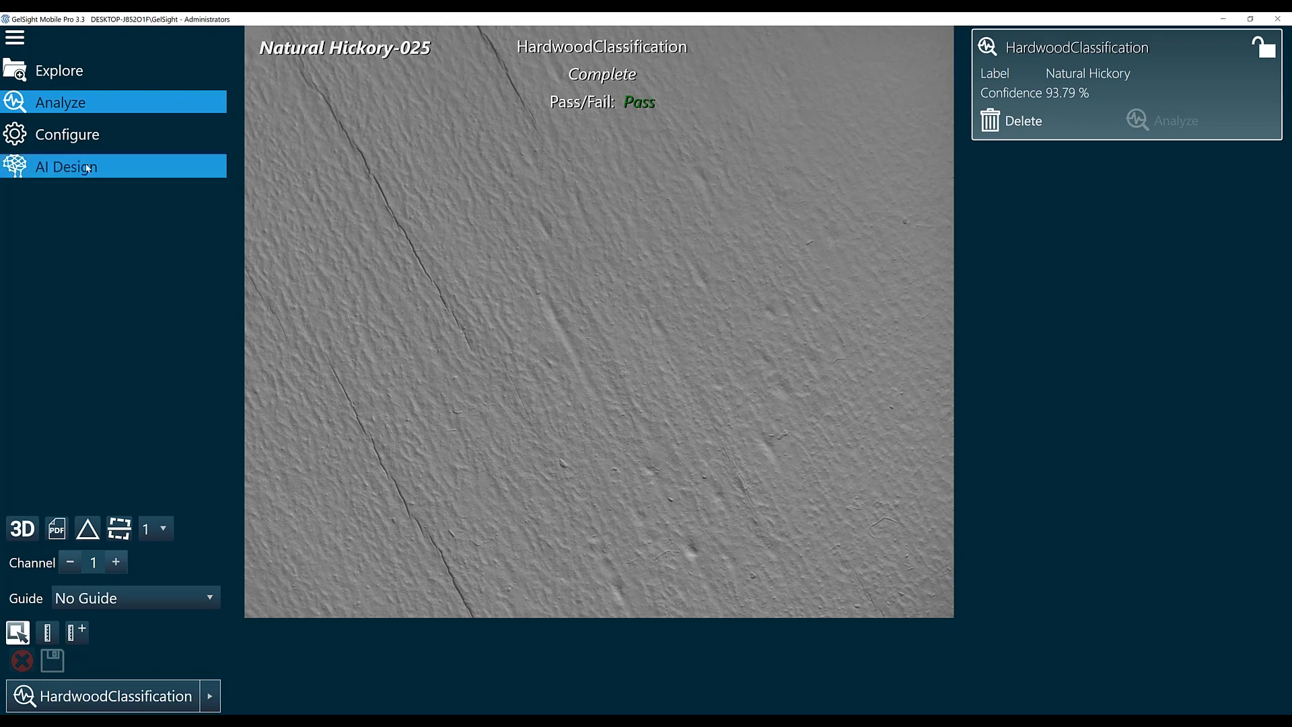
Return to AI Design and start exporting the Hardwood Classification model as a zip
left_click(66, 167)
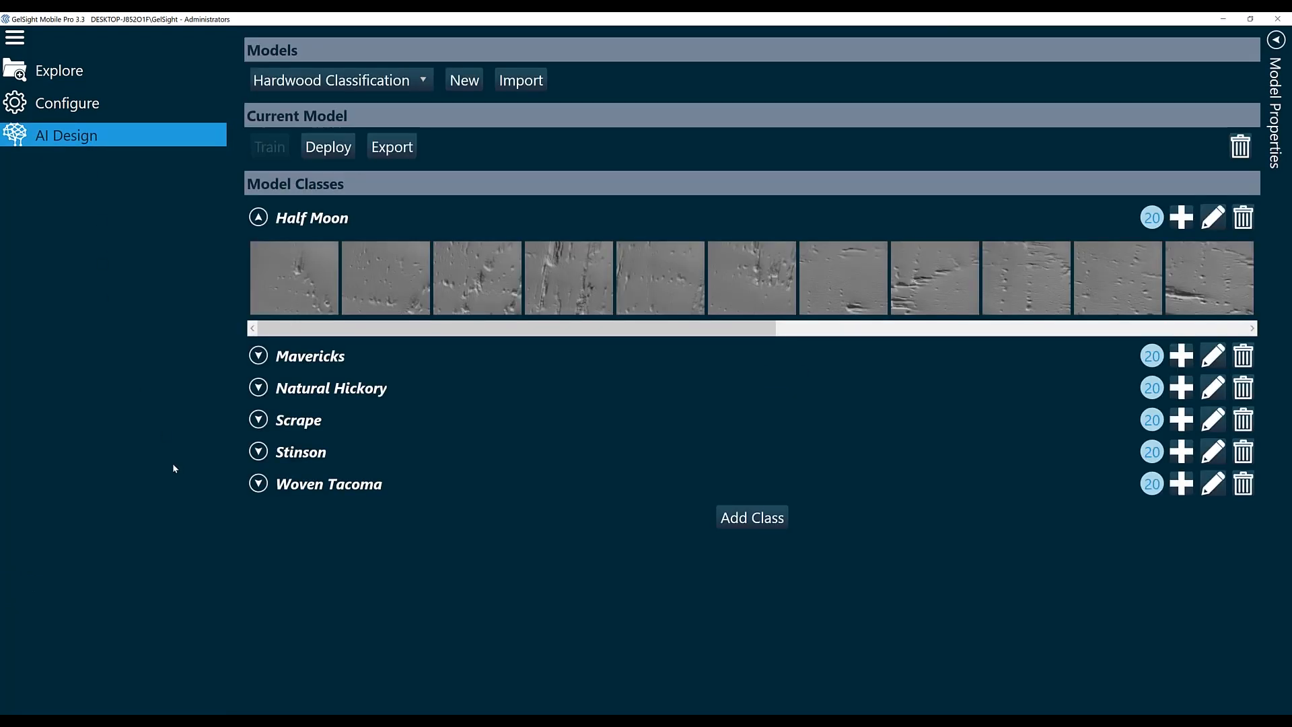
mouse_move(450, 146)
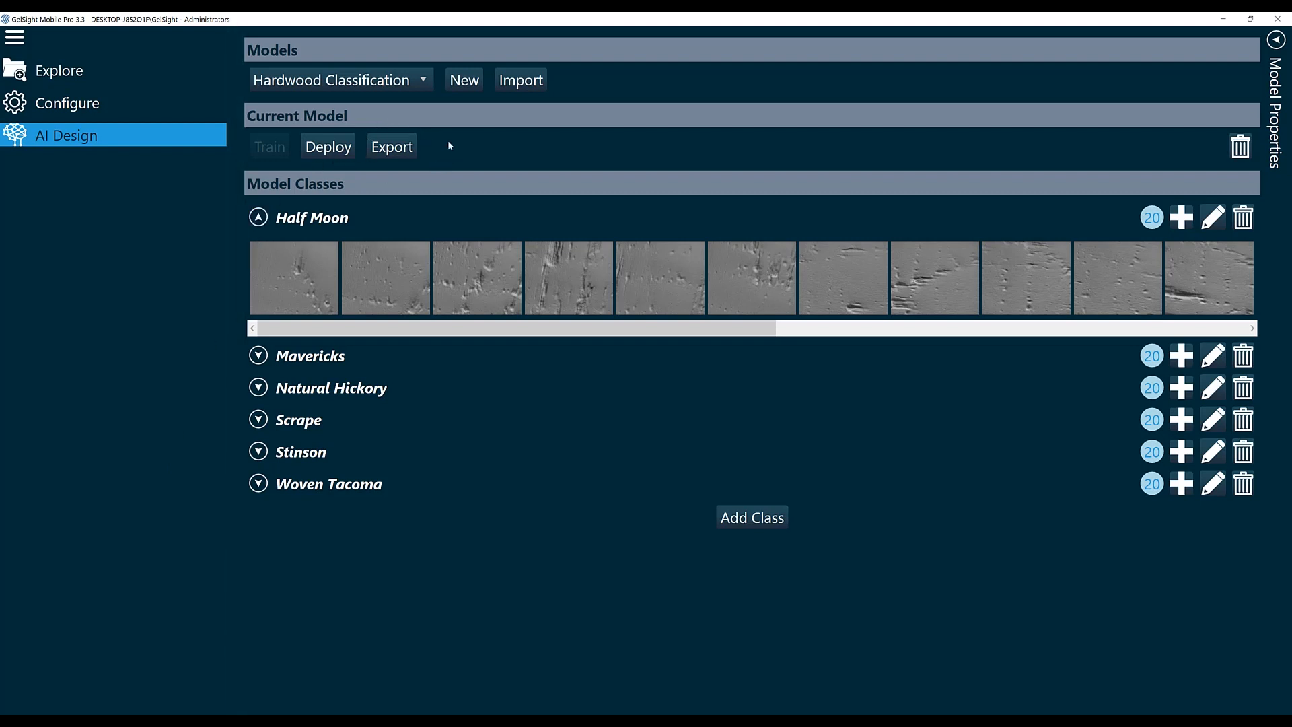
mouse_move(398, 126)
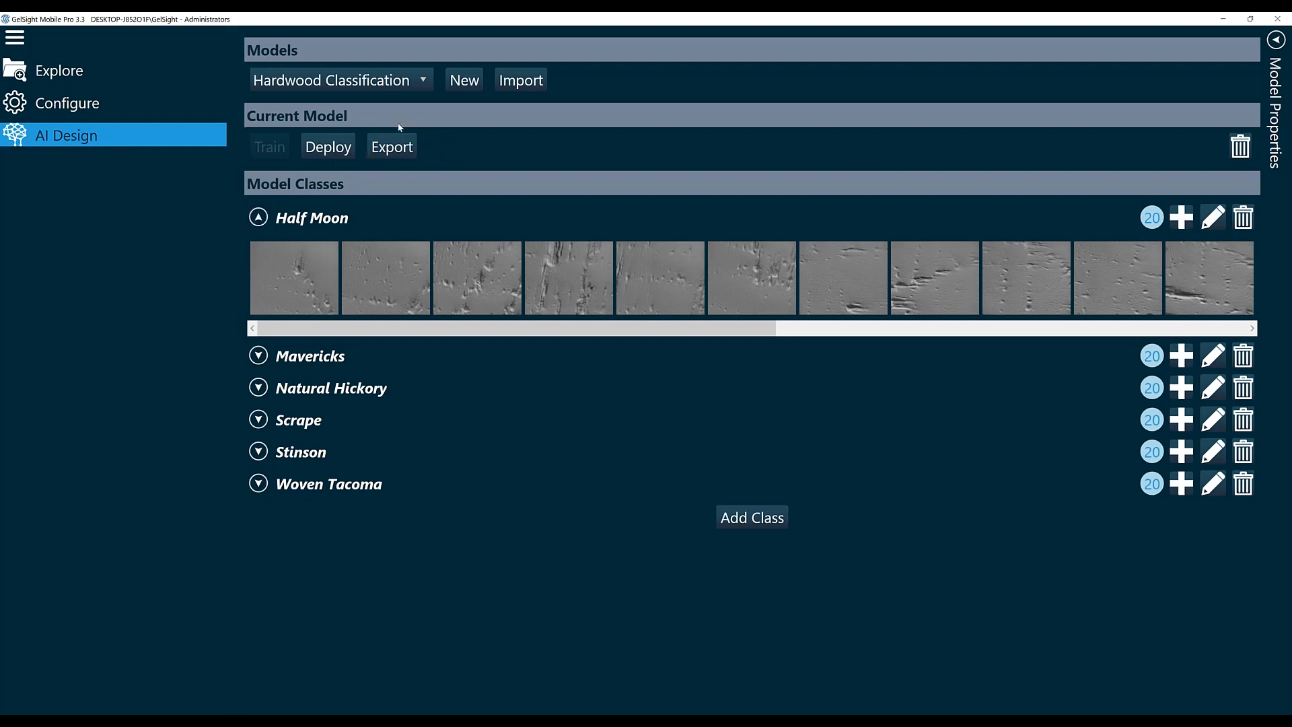
mouse_move(386, 127)
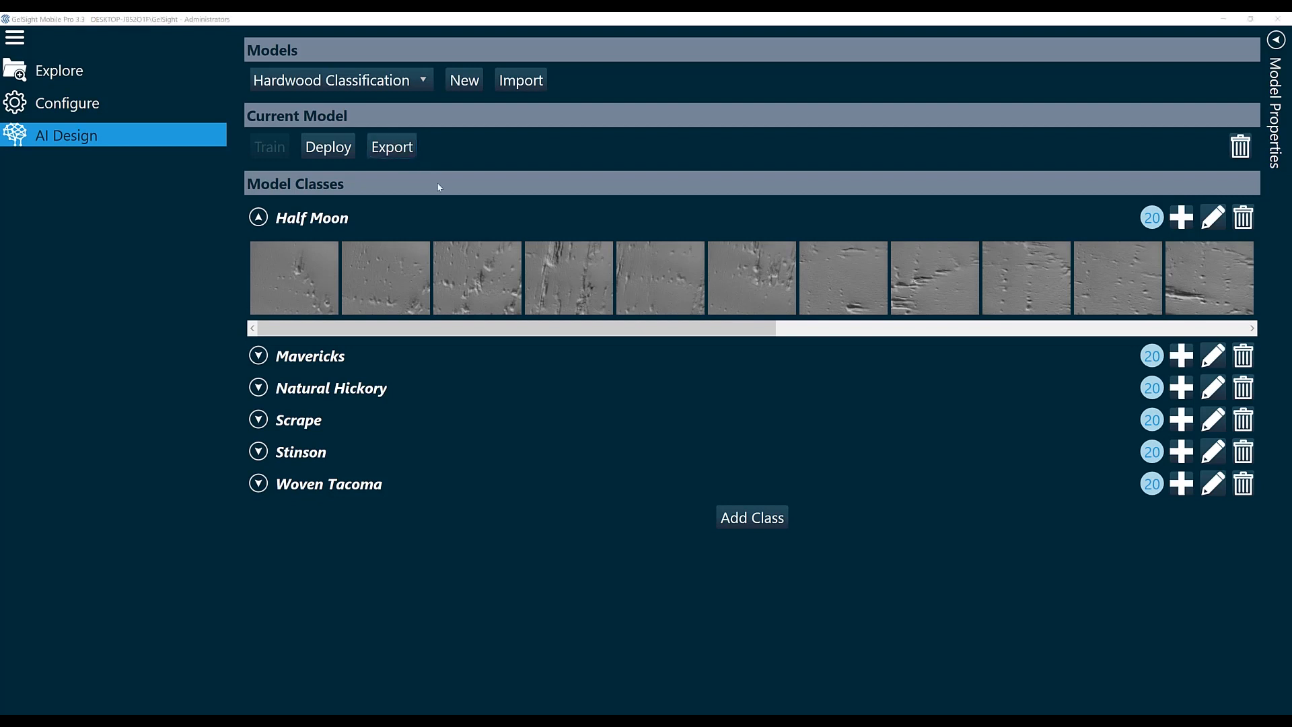
left_click(392, 146)
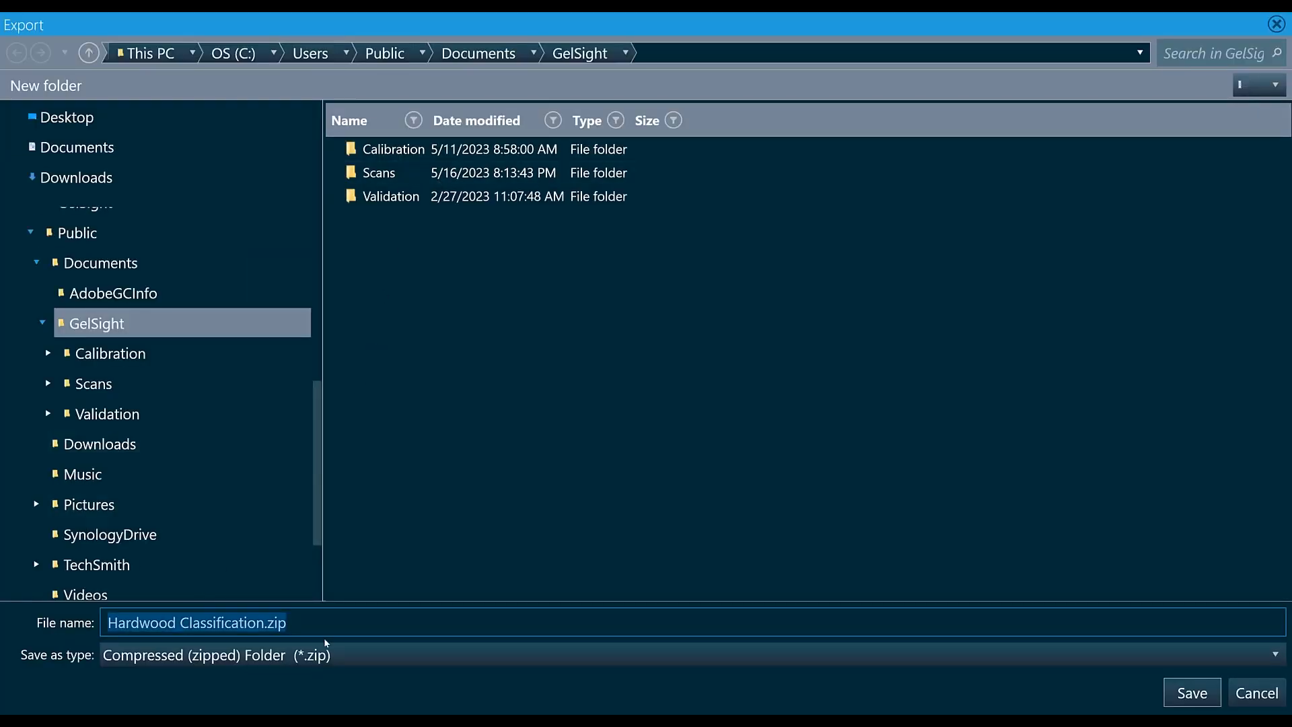
mouse_move(1264, 567)
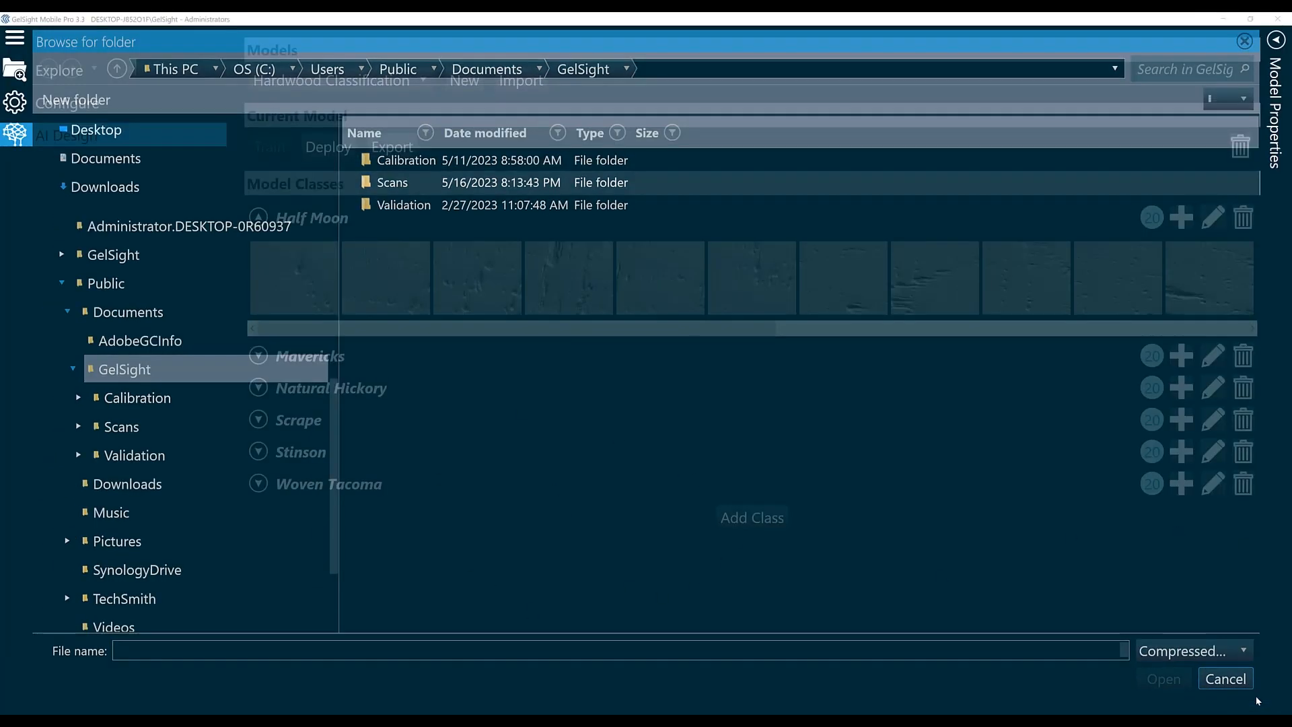
Cancel the model-import folder browser, returning to Hardwood Classification
left_click(1225, 678)
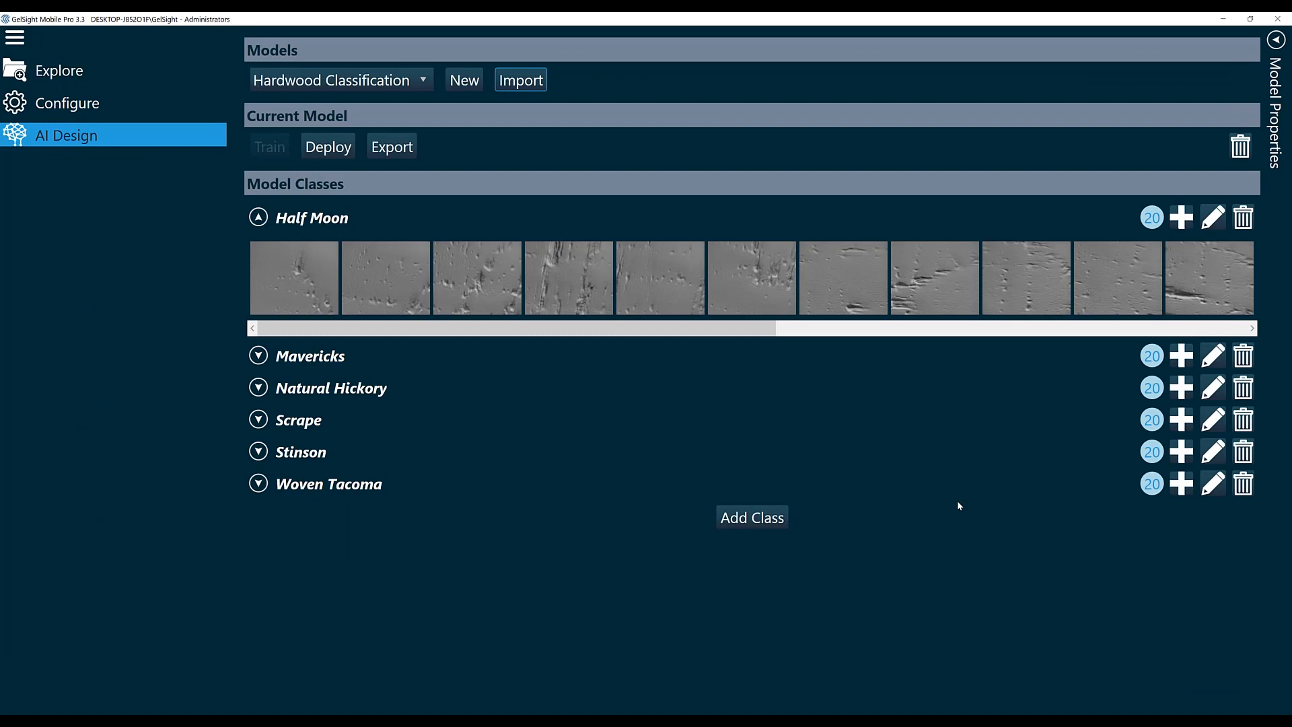